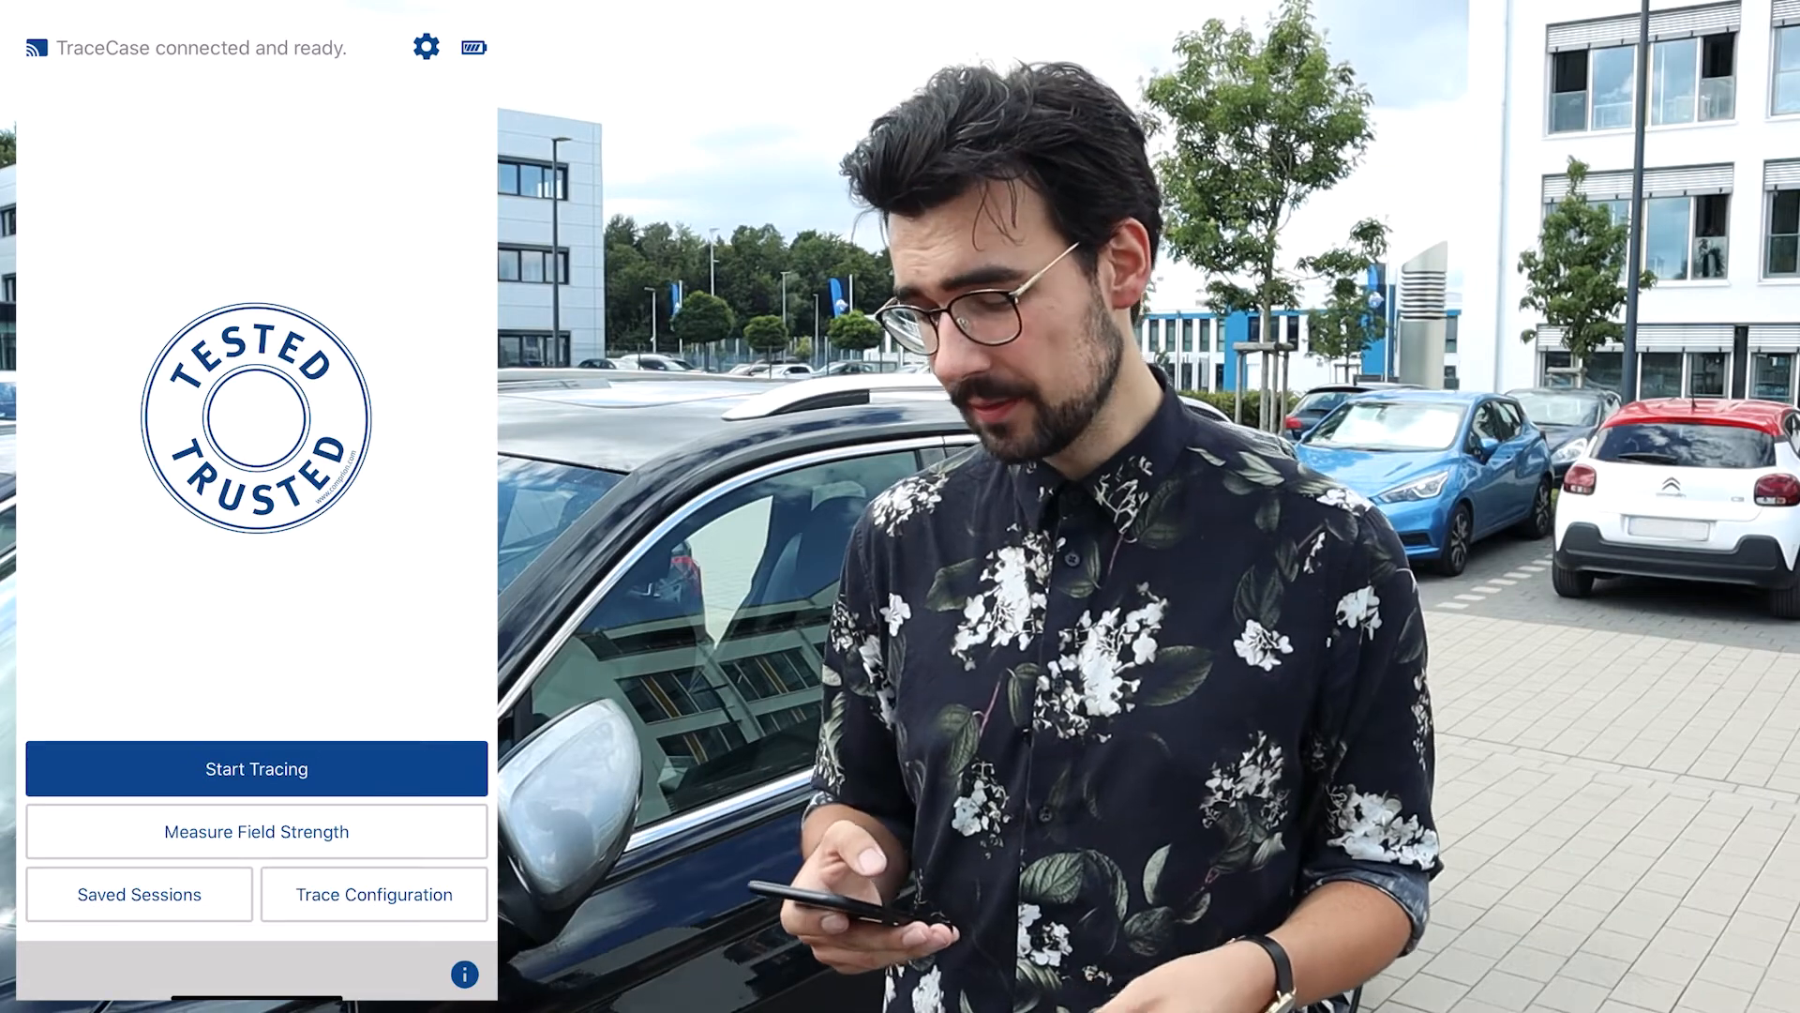
In Trace Configuration, switch Decoder A on in place of Decoder B and enable Analog Scope capture
{"action": "left_click", "coordinate": [372, 895]}
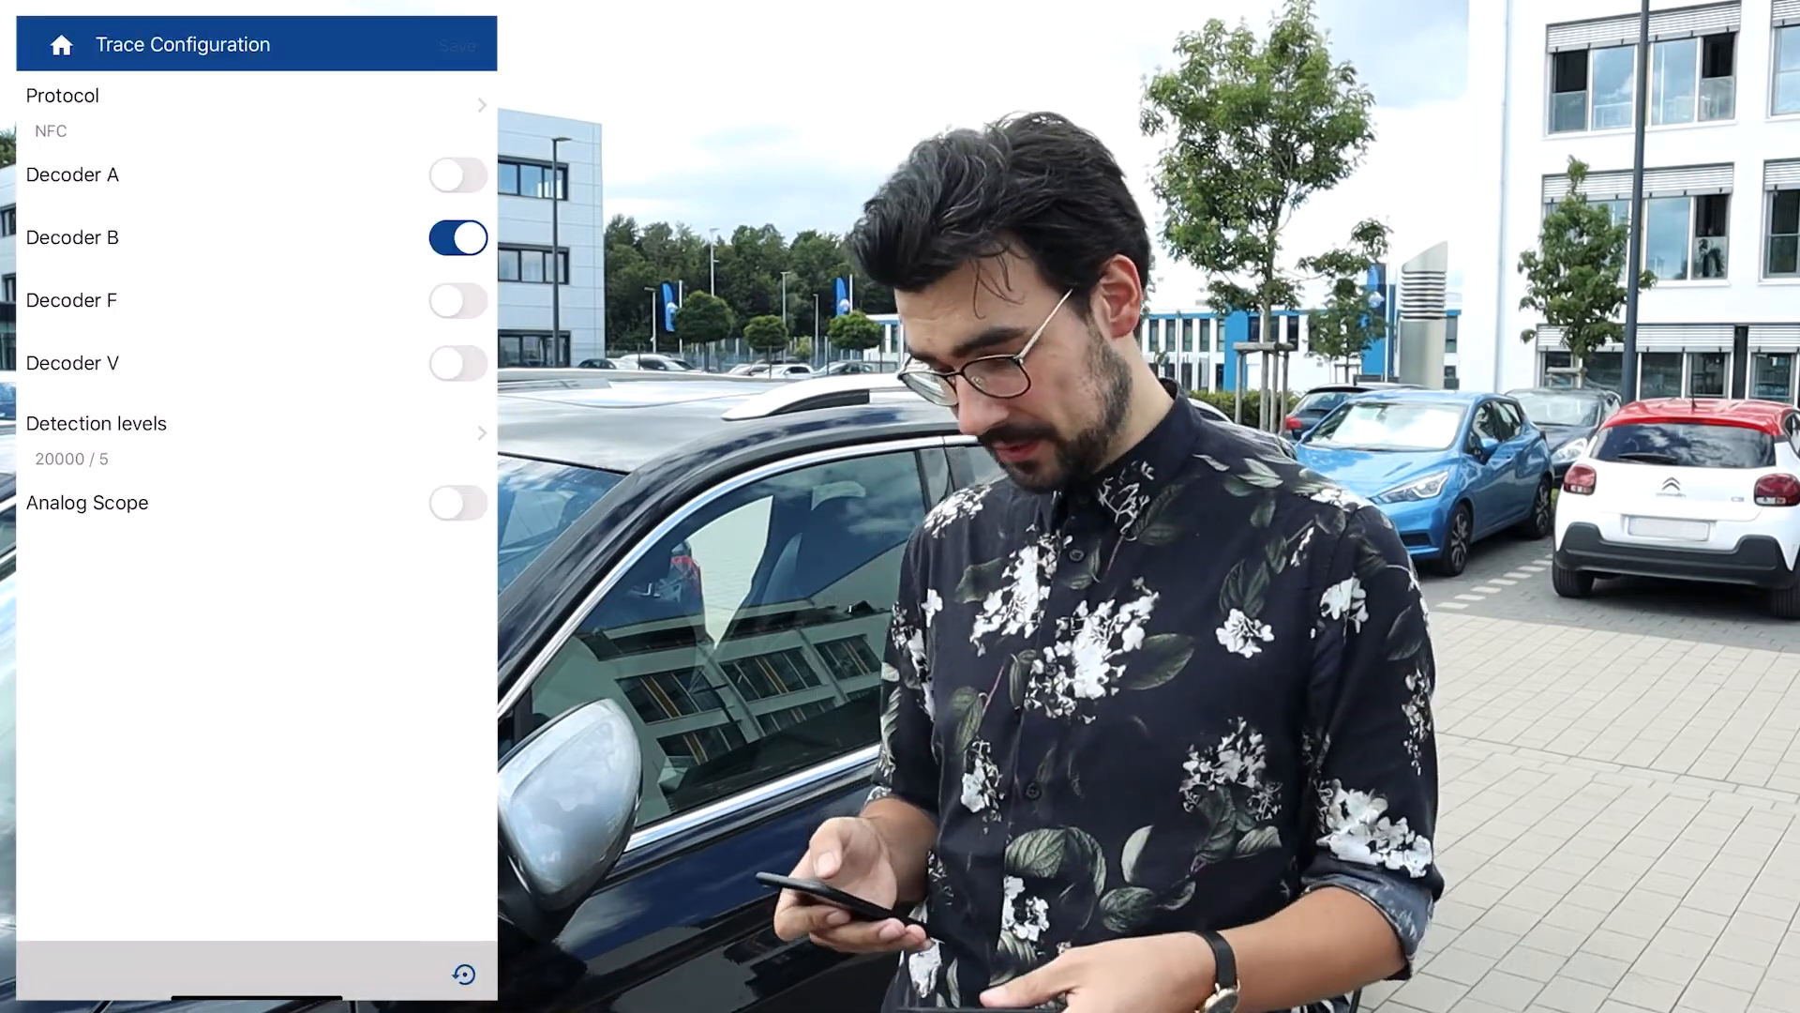
{"action": "left_click", "coordinate": [458, 172]}
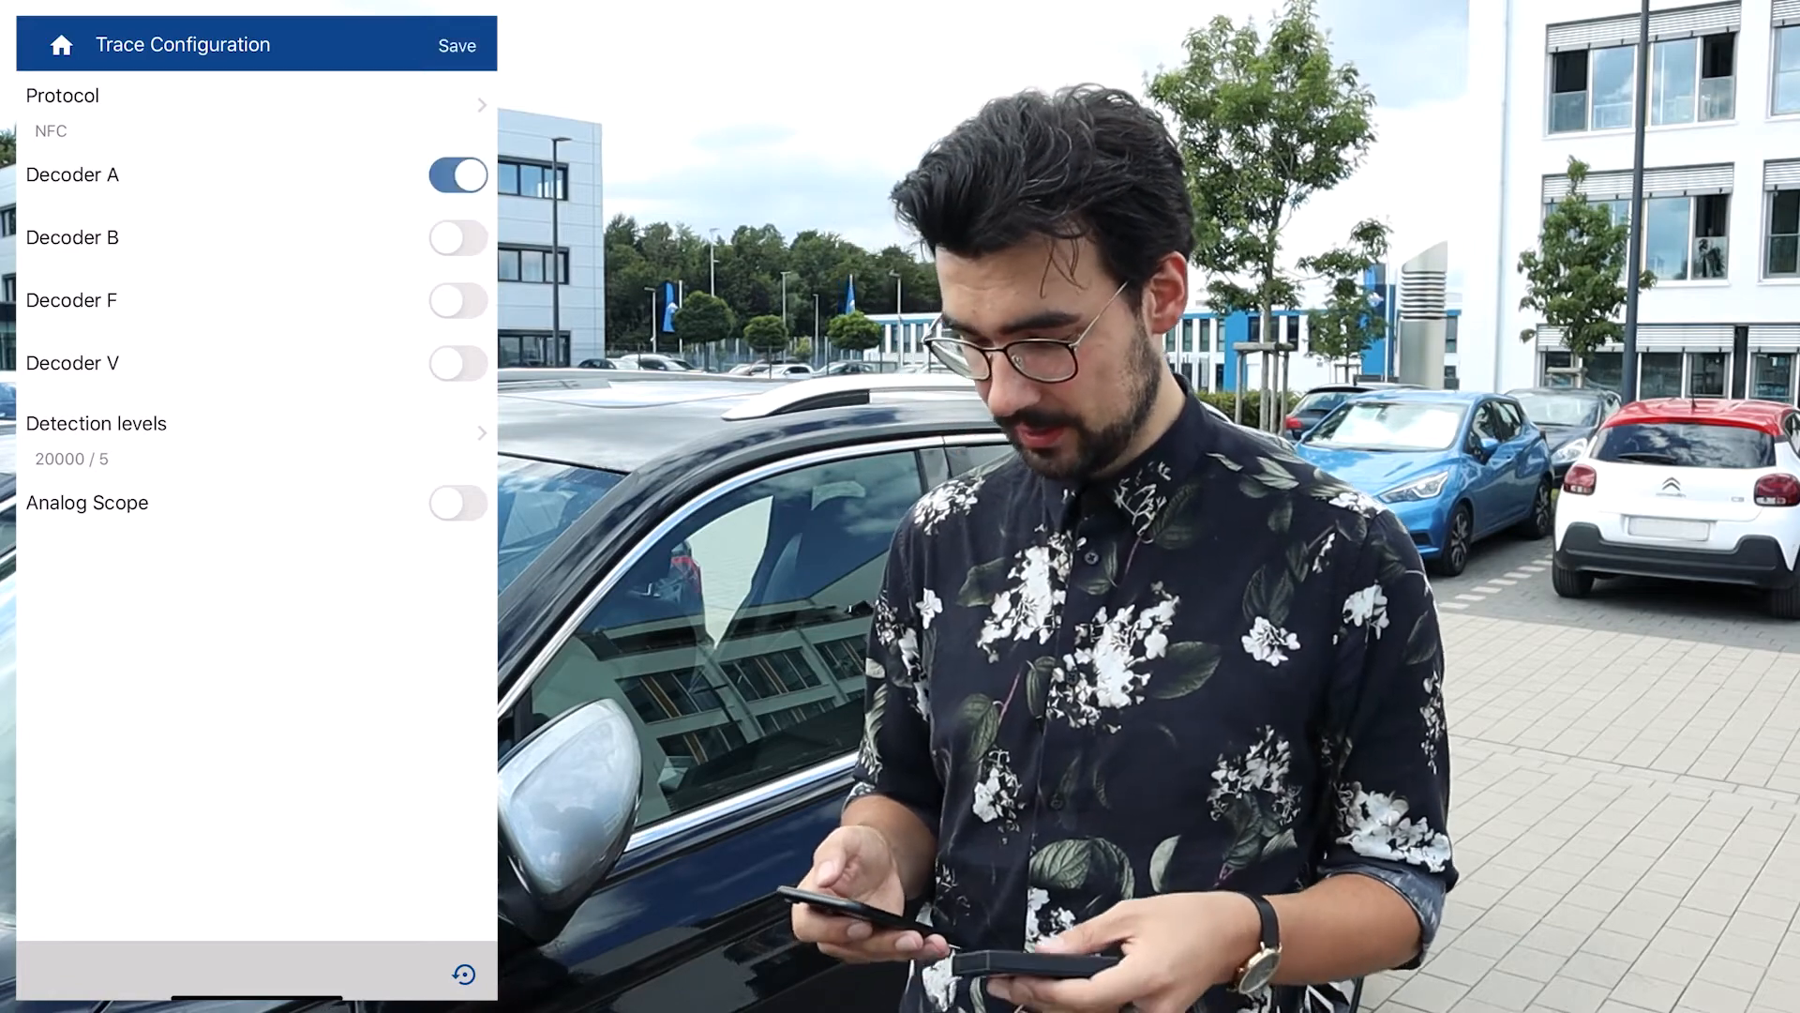
{"action": "left_click", "coordinate": [458, 503]}
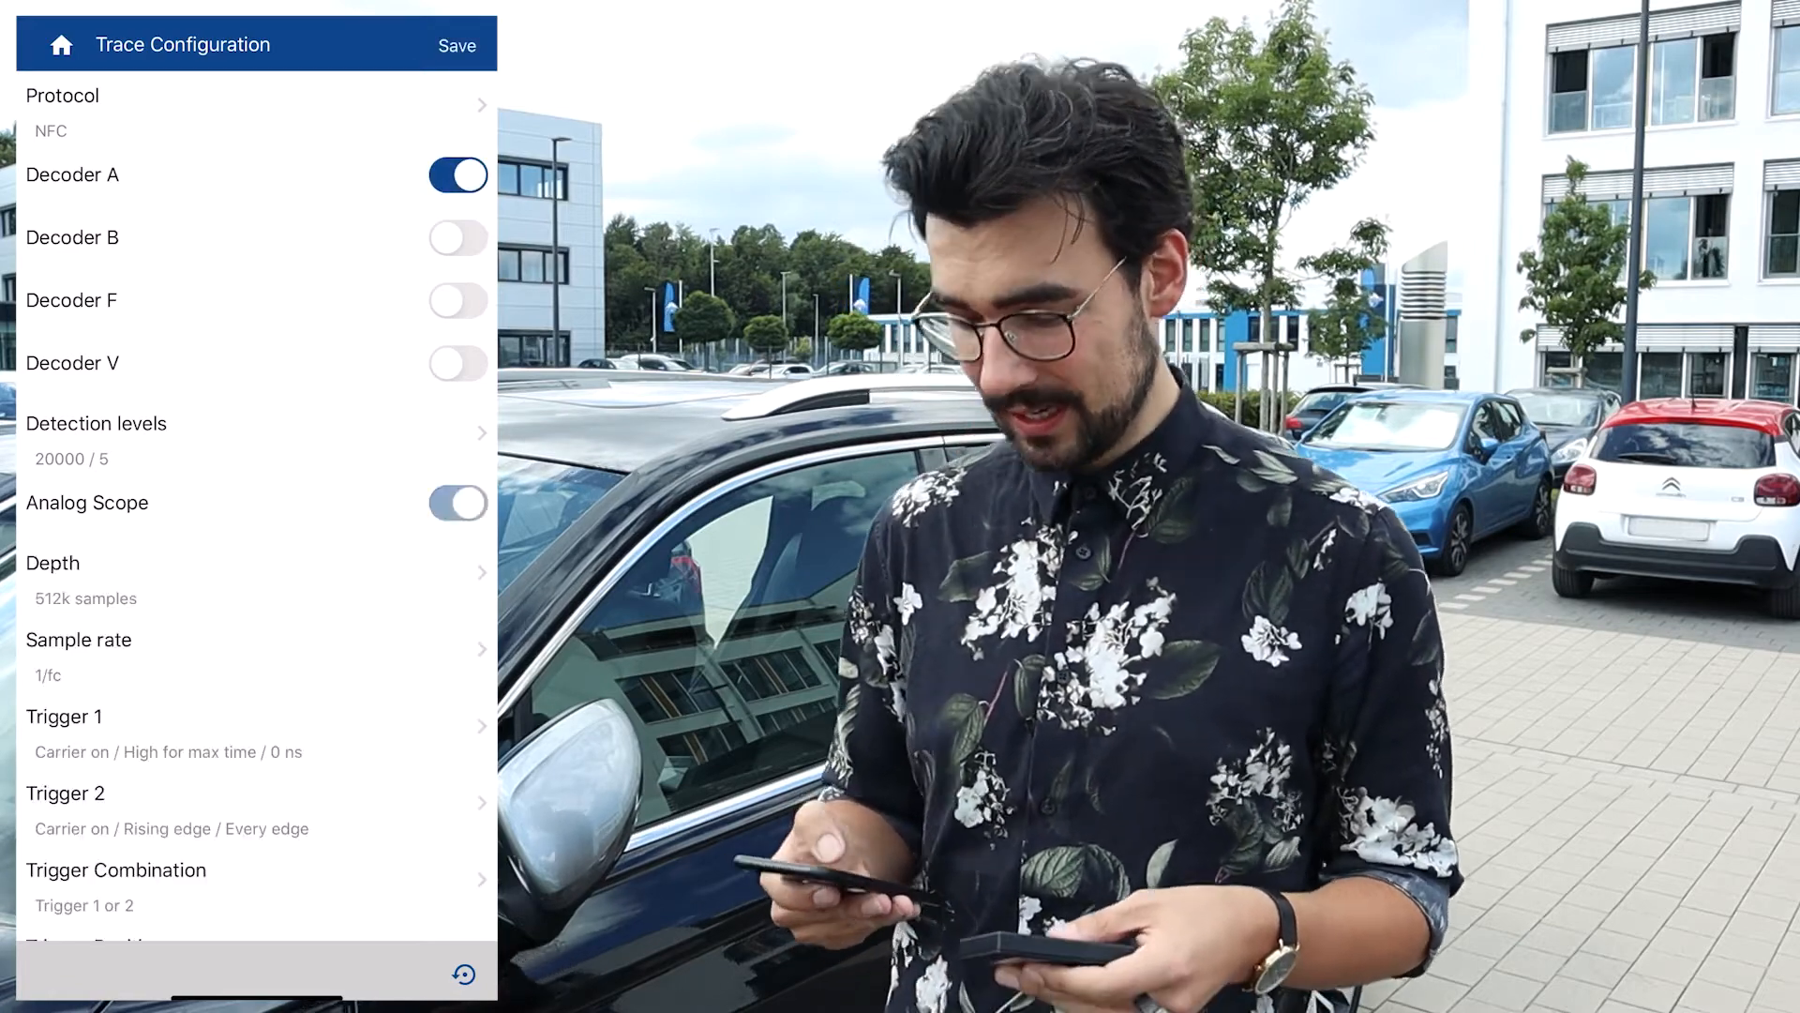
{"action": "left_click", "coordinate": [458, 502]}
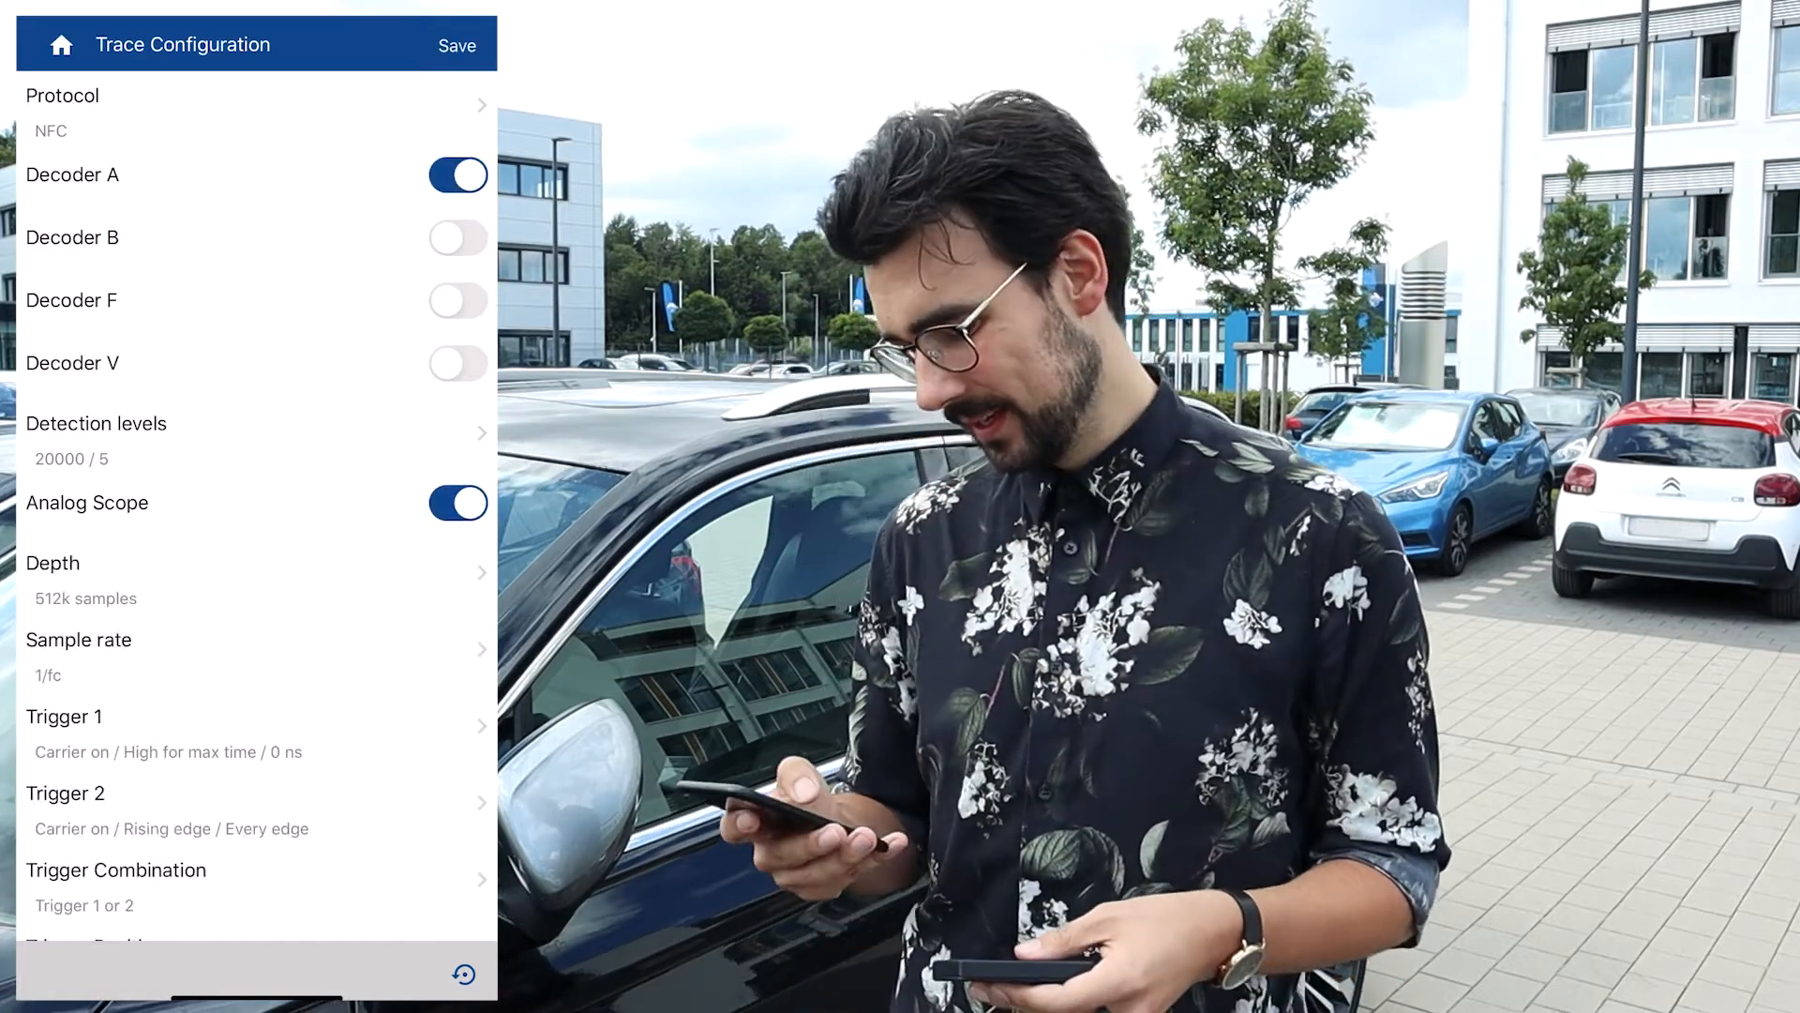
Set Trigger 1's type to Subcarrier on instead of Carrier on
{"action": "left_click", "coordinate": [229, 724]}
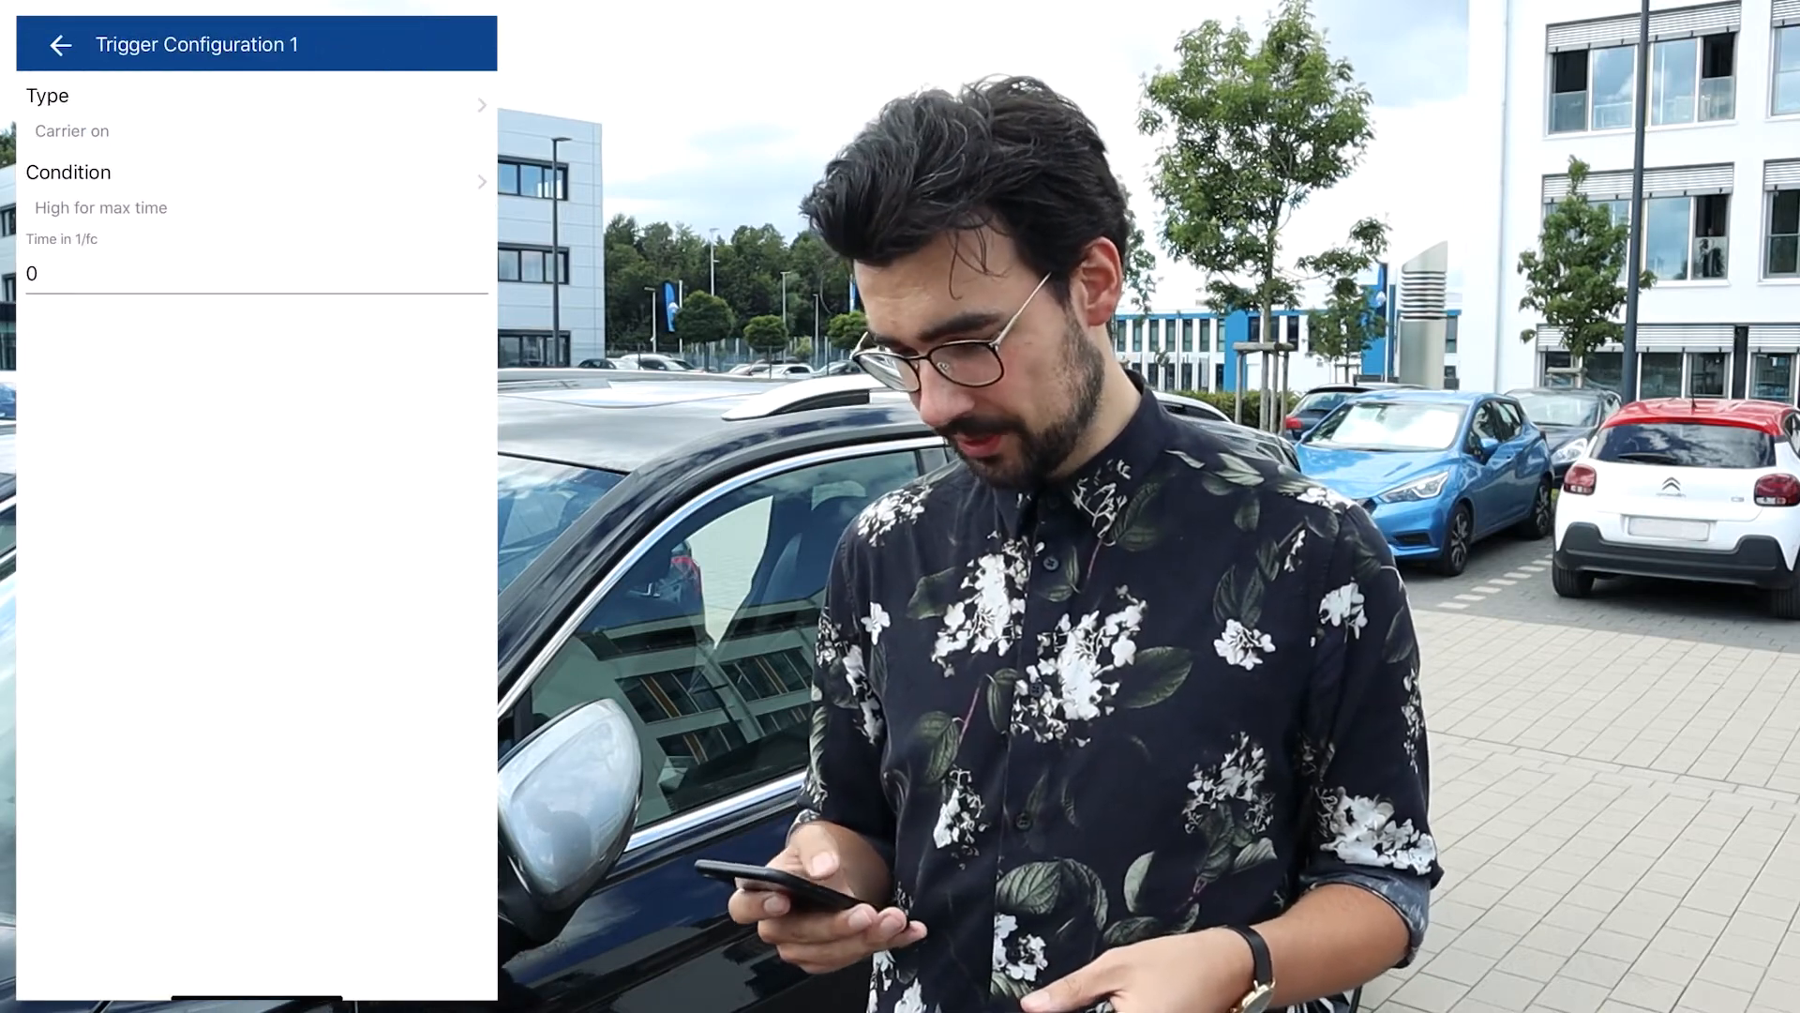
{"action": "left_click", "coordinate": [257, 112]}
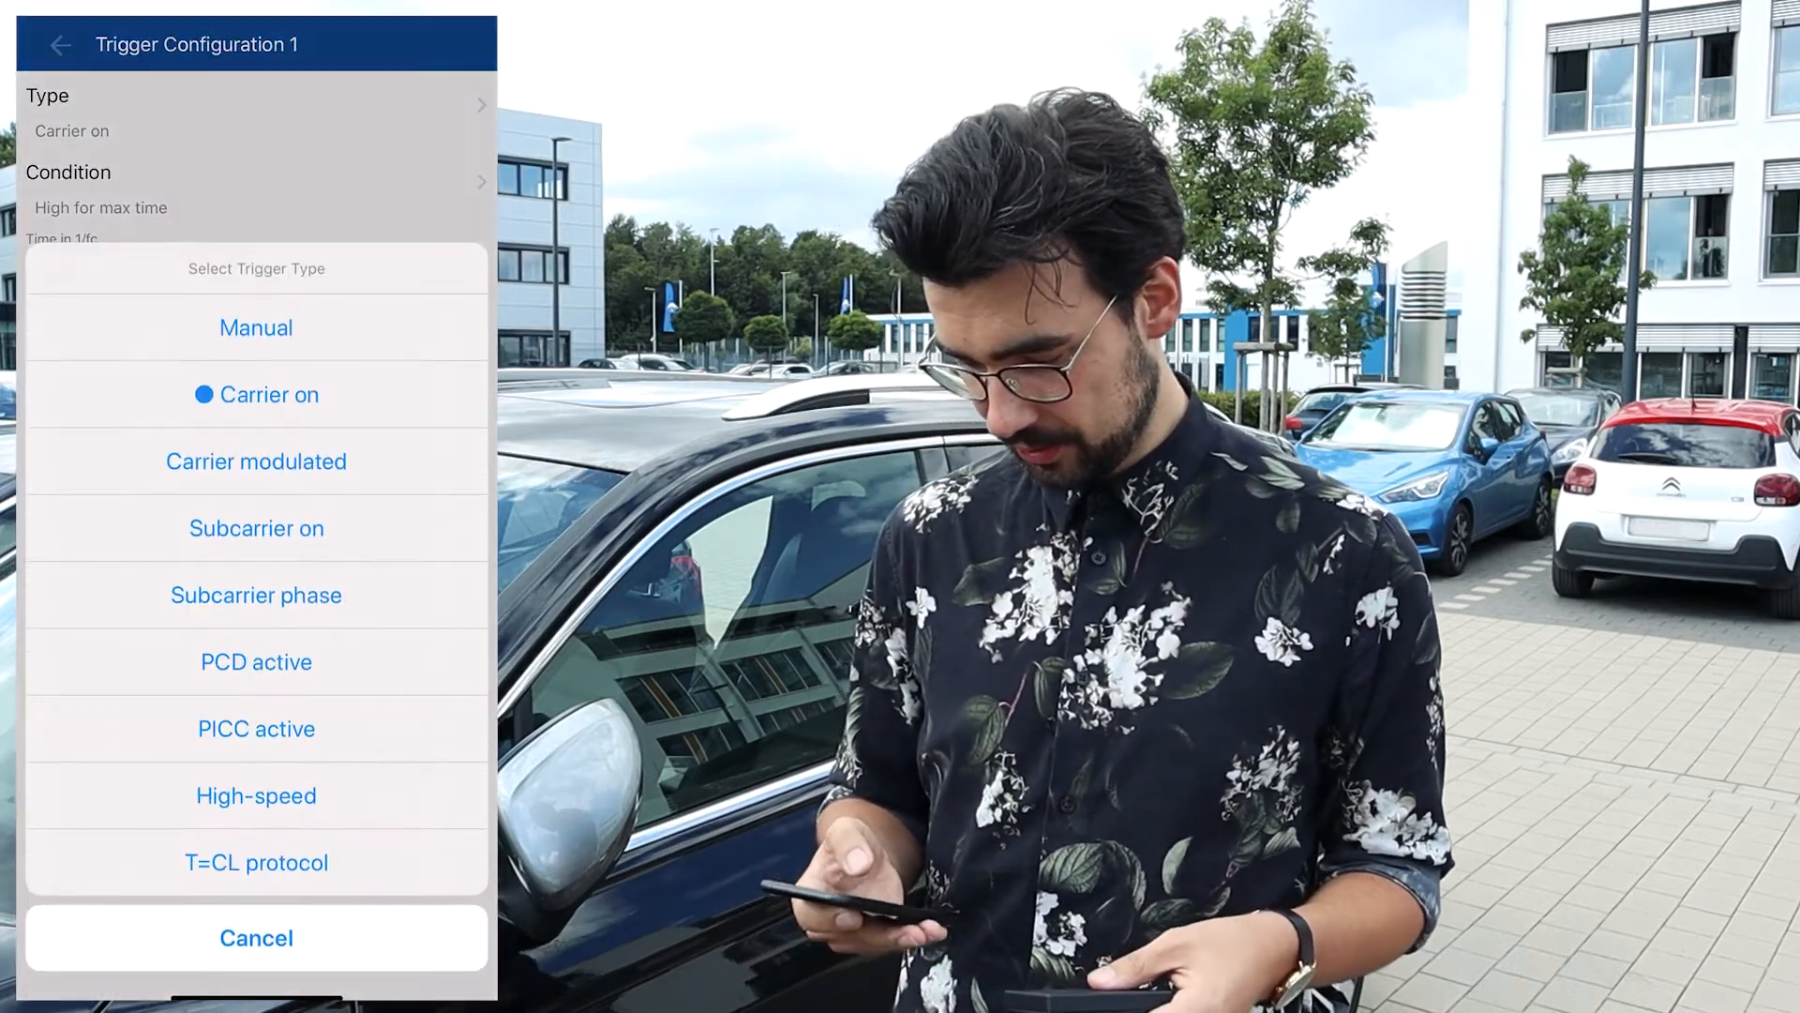
{"action": "left_click", "coordinate": [257, 528]}
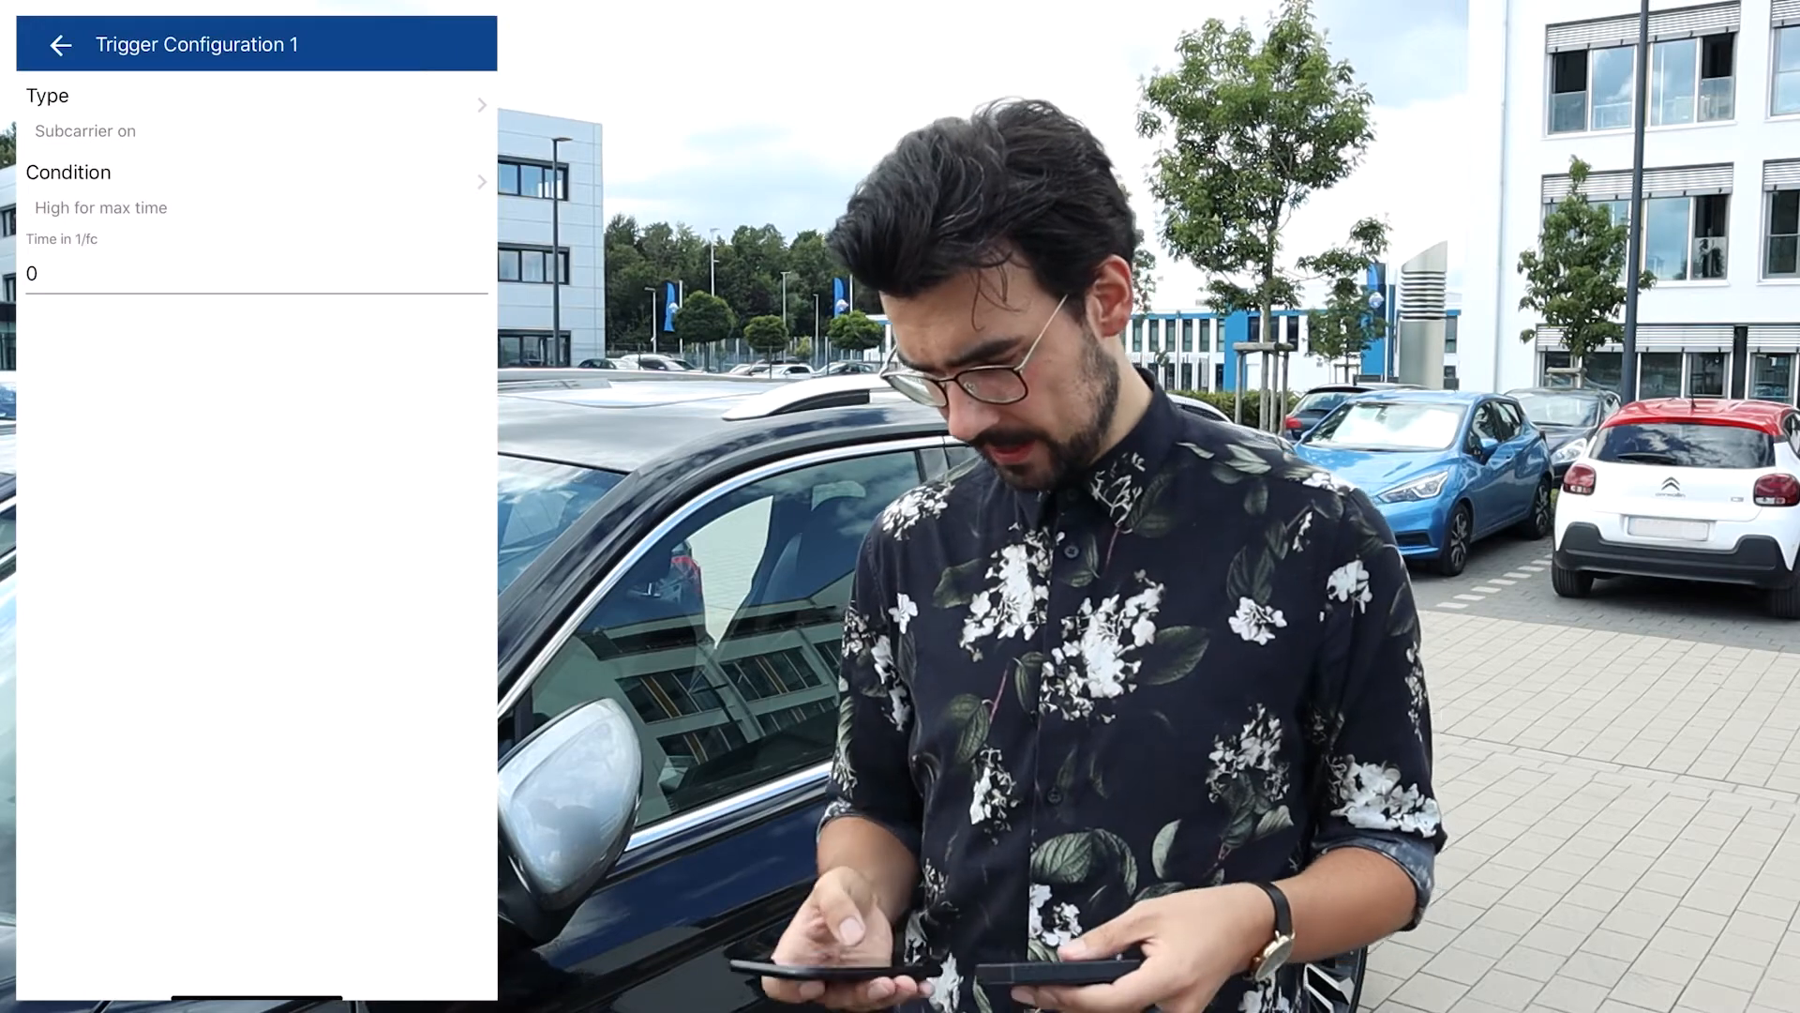
{"action": "left_click", "coordinate": [60, 45]}
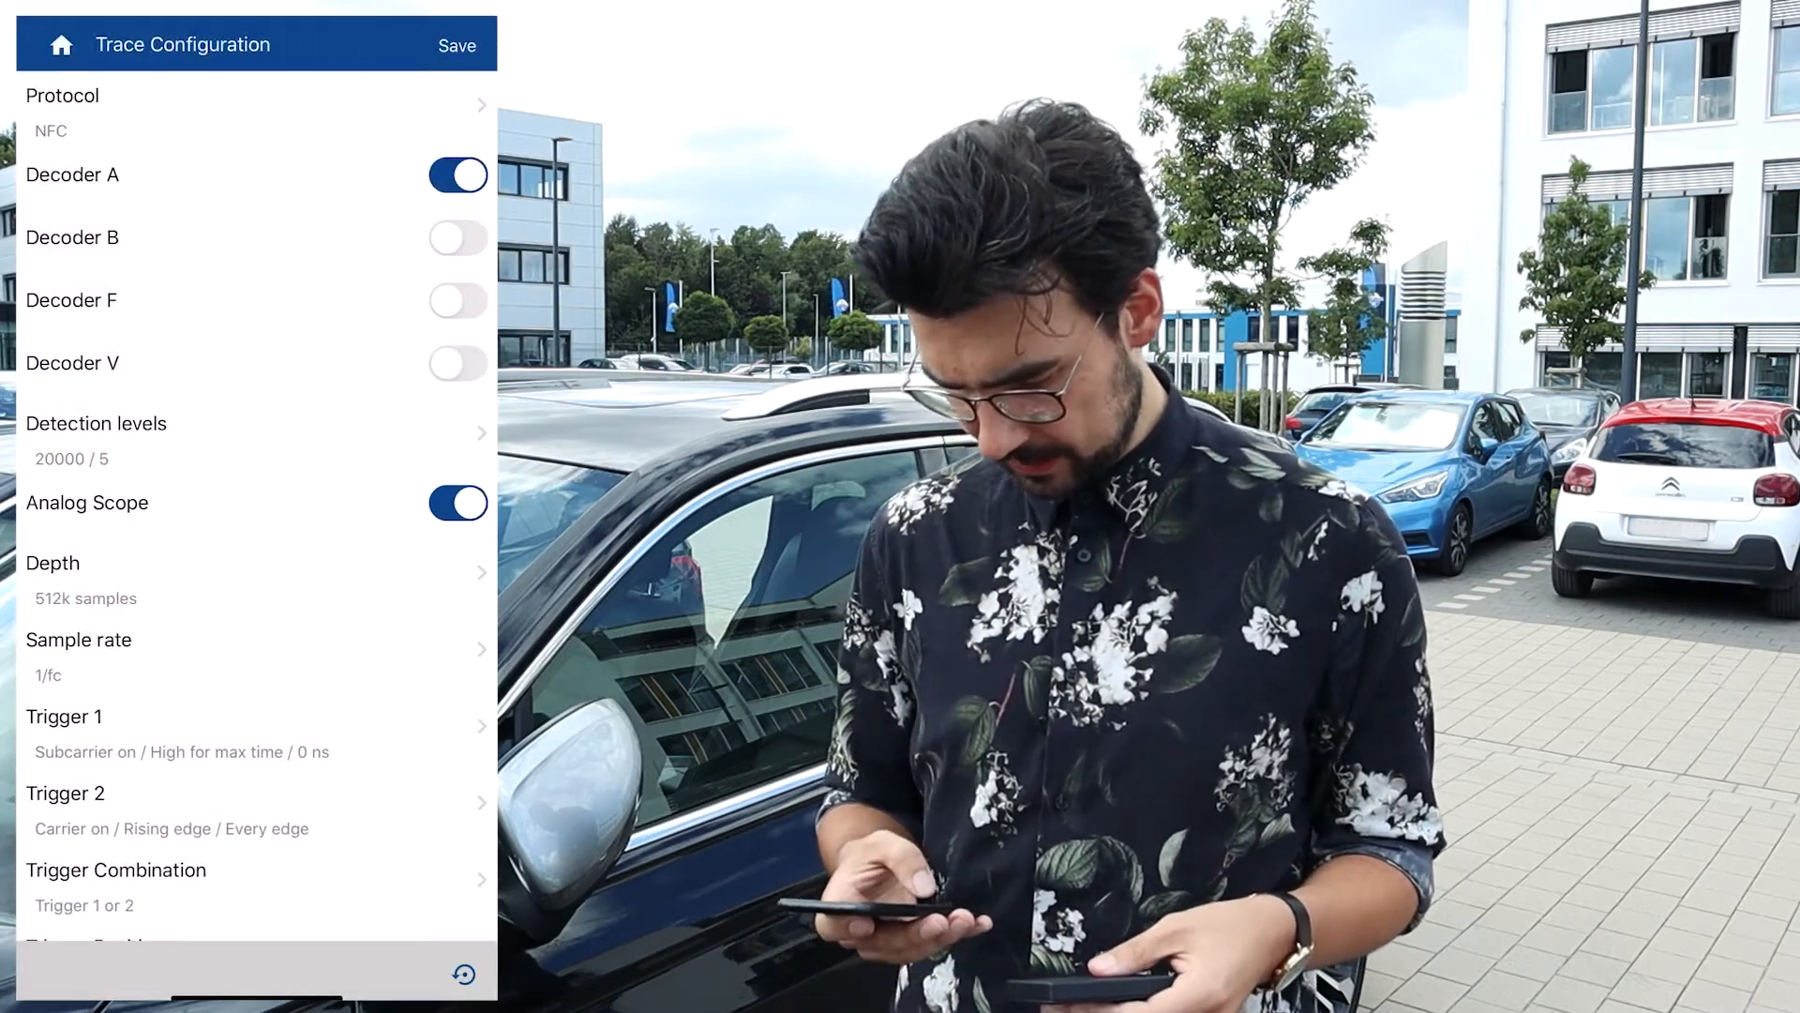
Set Trigger 2 to Subcarrier on as well and keep the trigger position at 4/8
{"action": "left_click", "coordinate": [255, 791]}
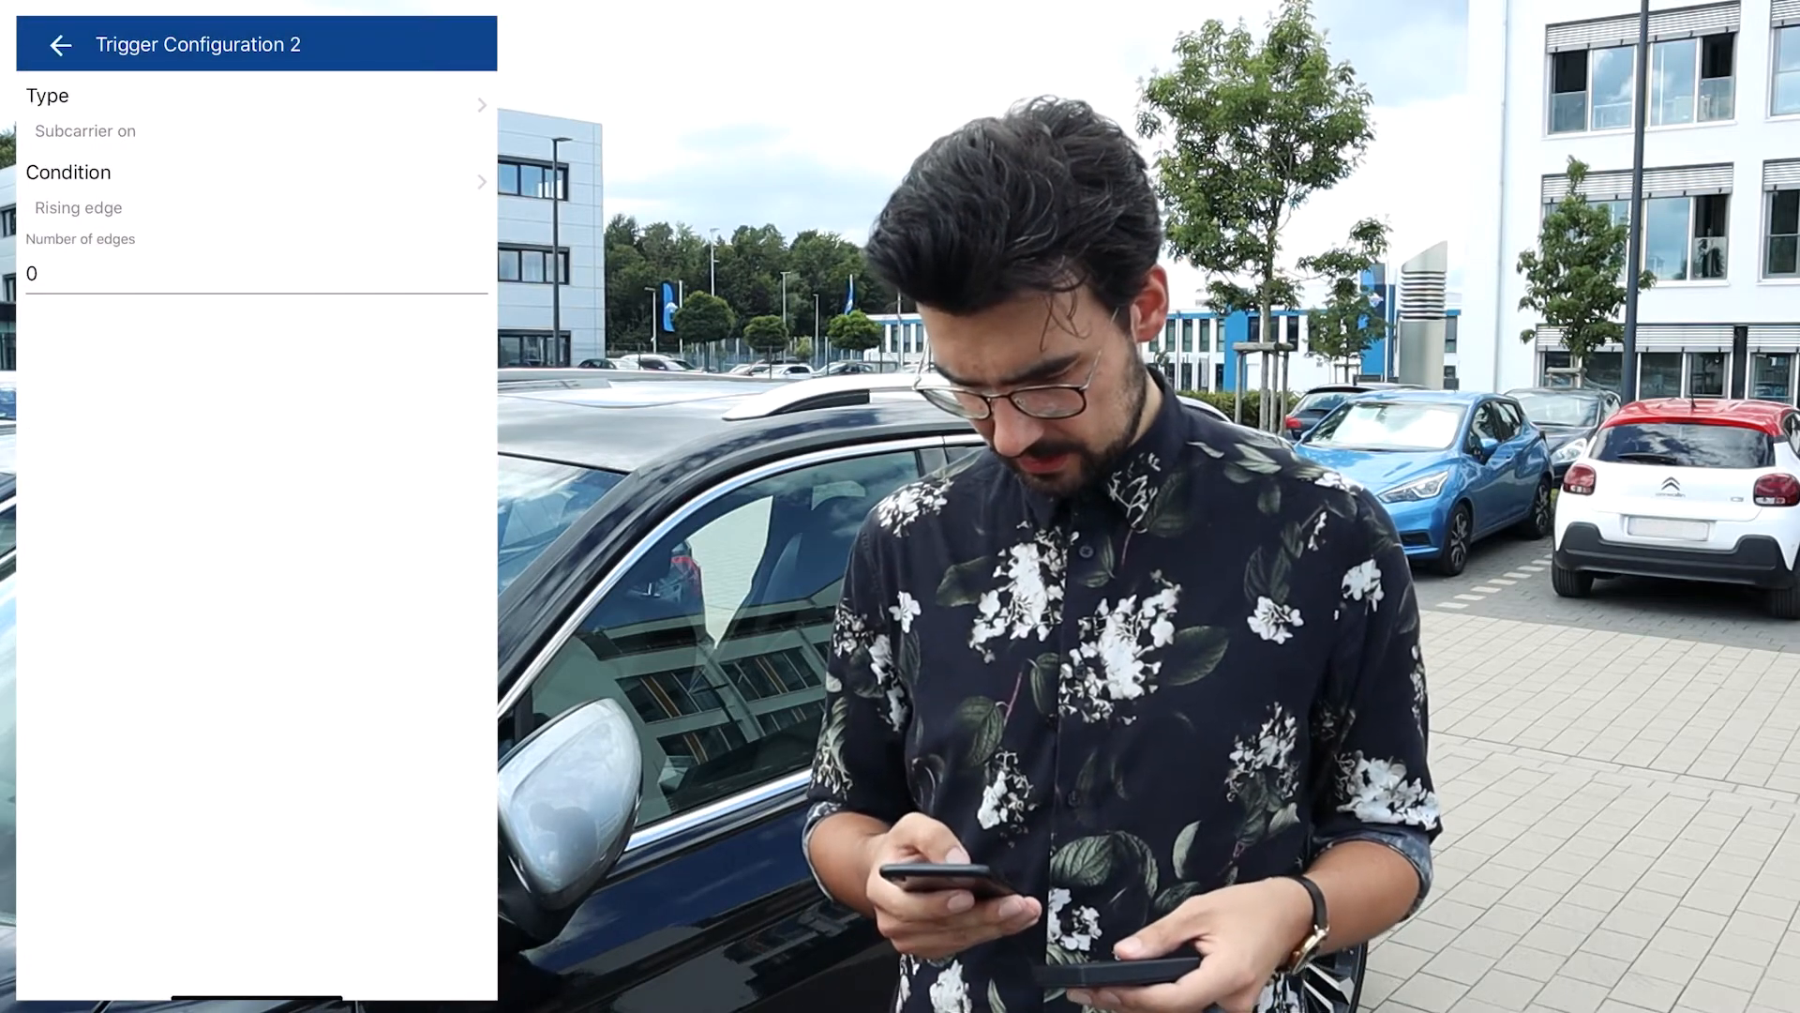
{"action": "left_click", "coordinate": [60, 45]}
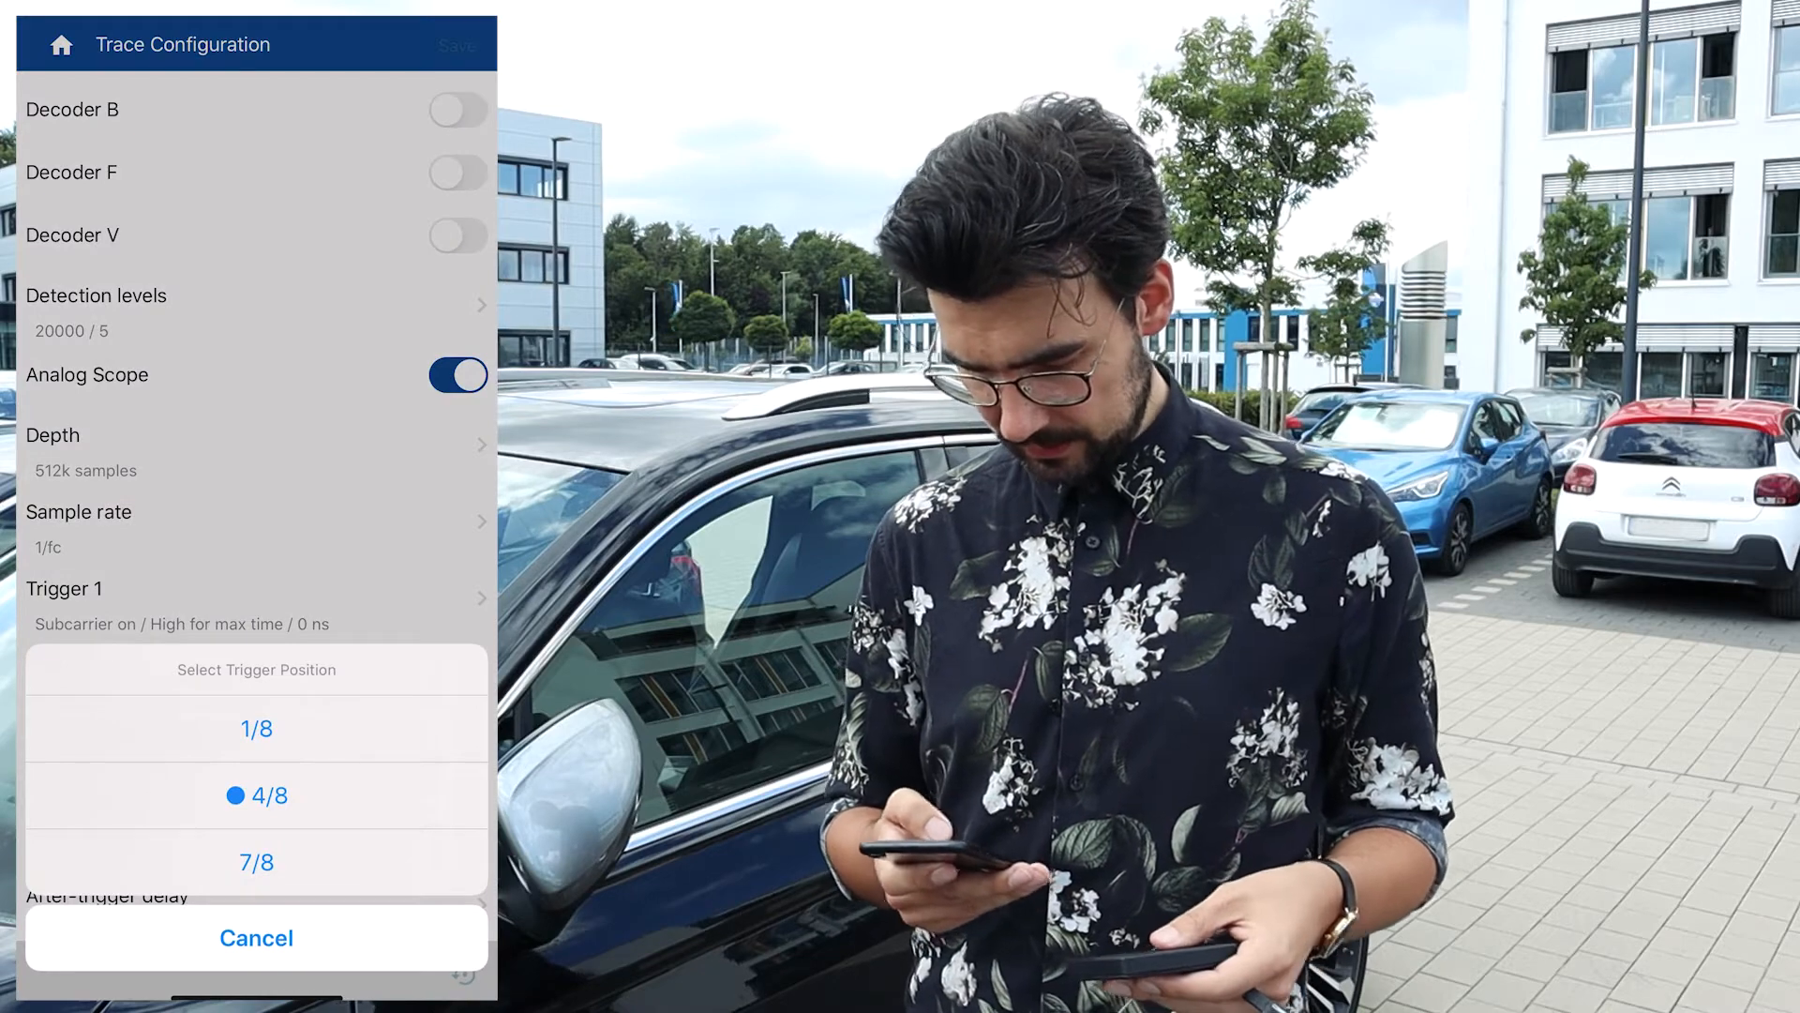
{"action": "left_click", "coordinate": [257, 938]}
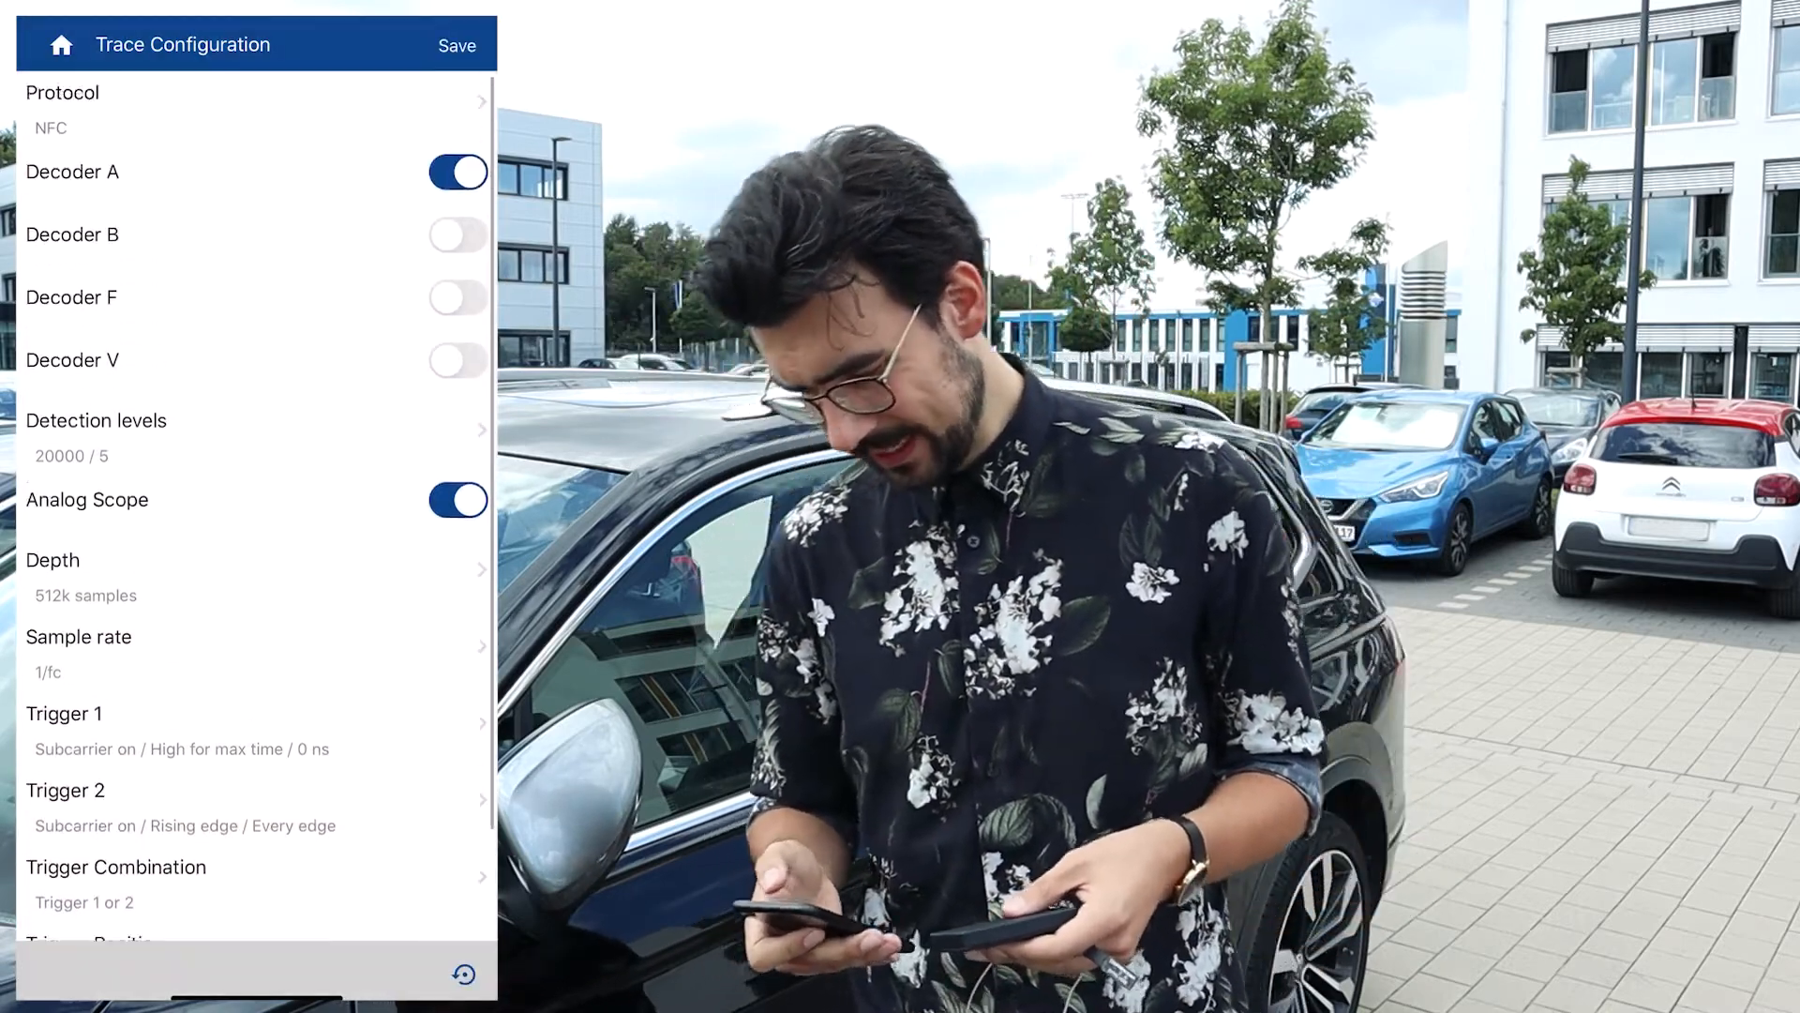
Save the trace configuration and start tracing with the device held at the car door handle
{"action": "left_click", "coordinate": [60, 45]}
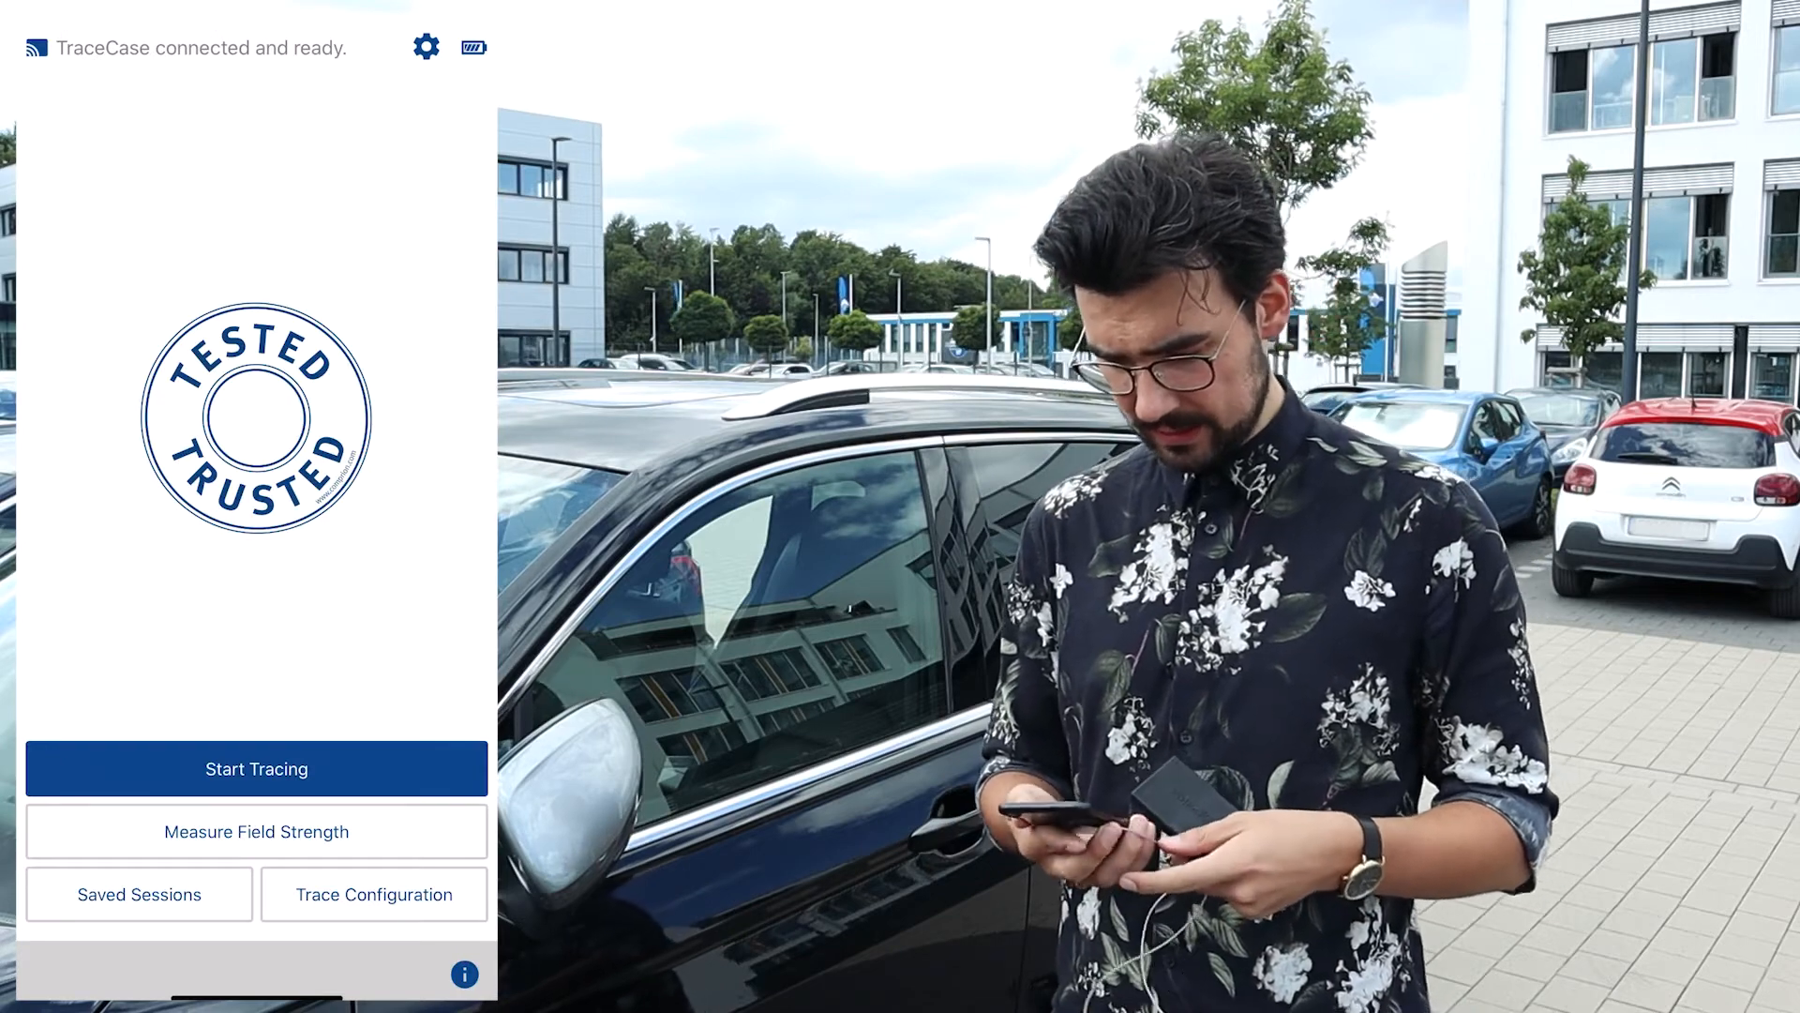
{"action": "left_click", "coordinate": [257, 769]}
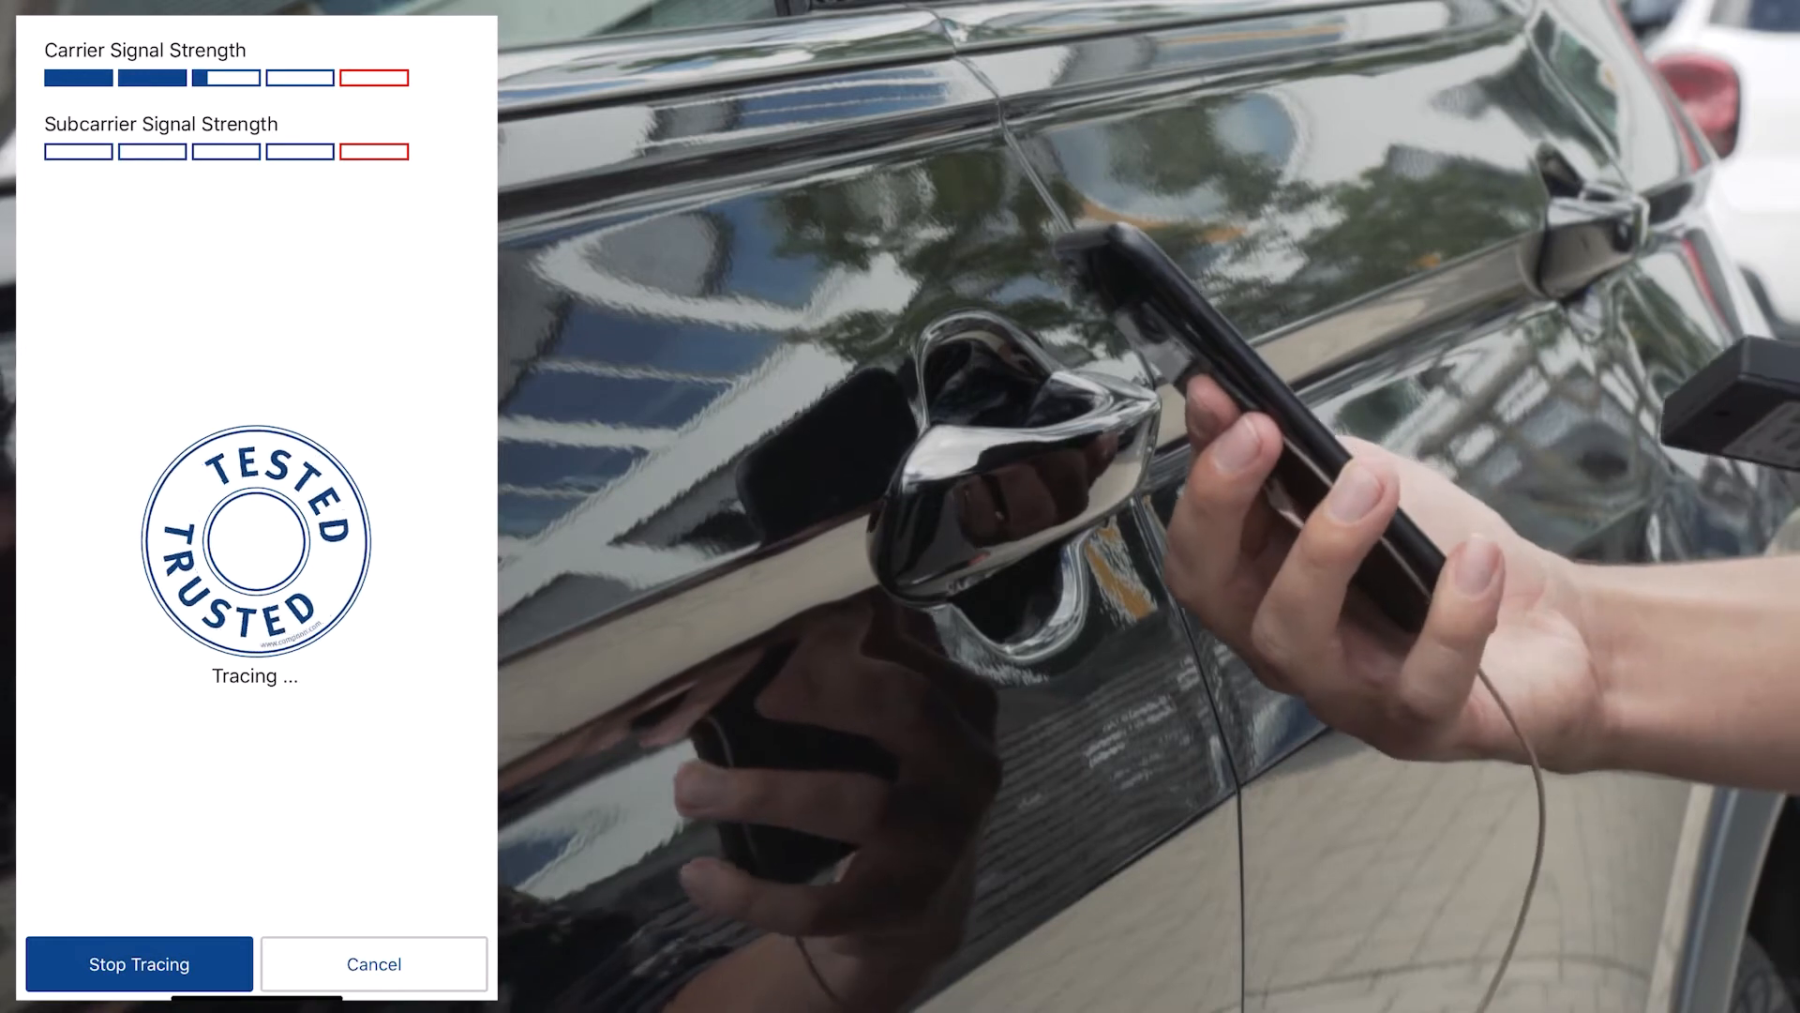
{"action": "left_click", "coordinate": [137, 964]}
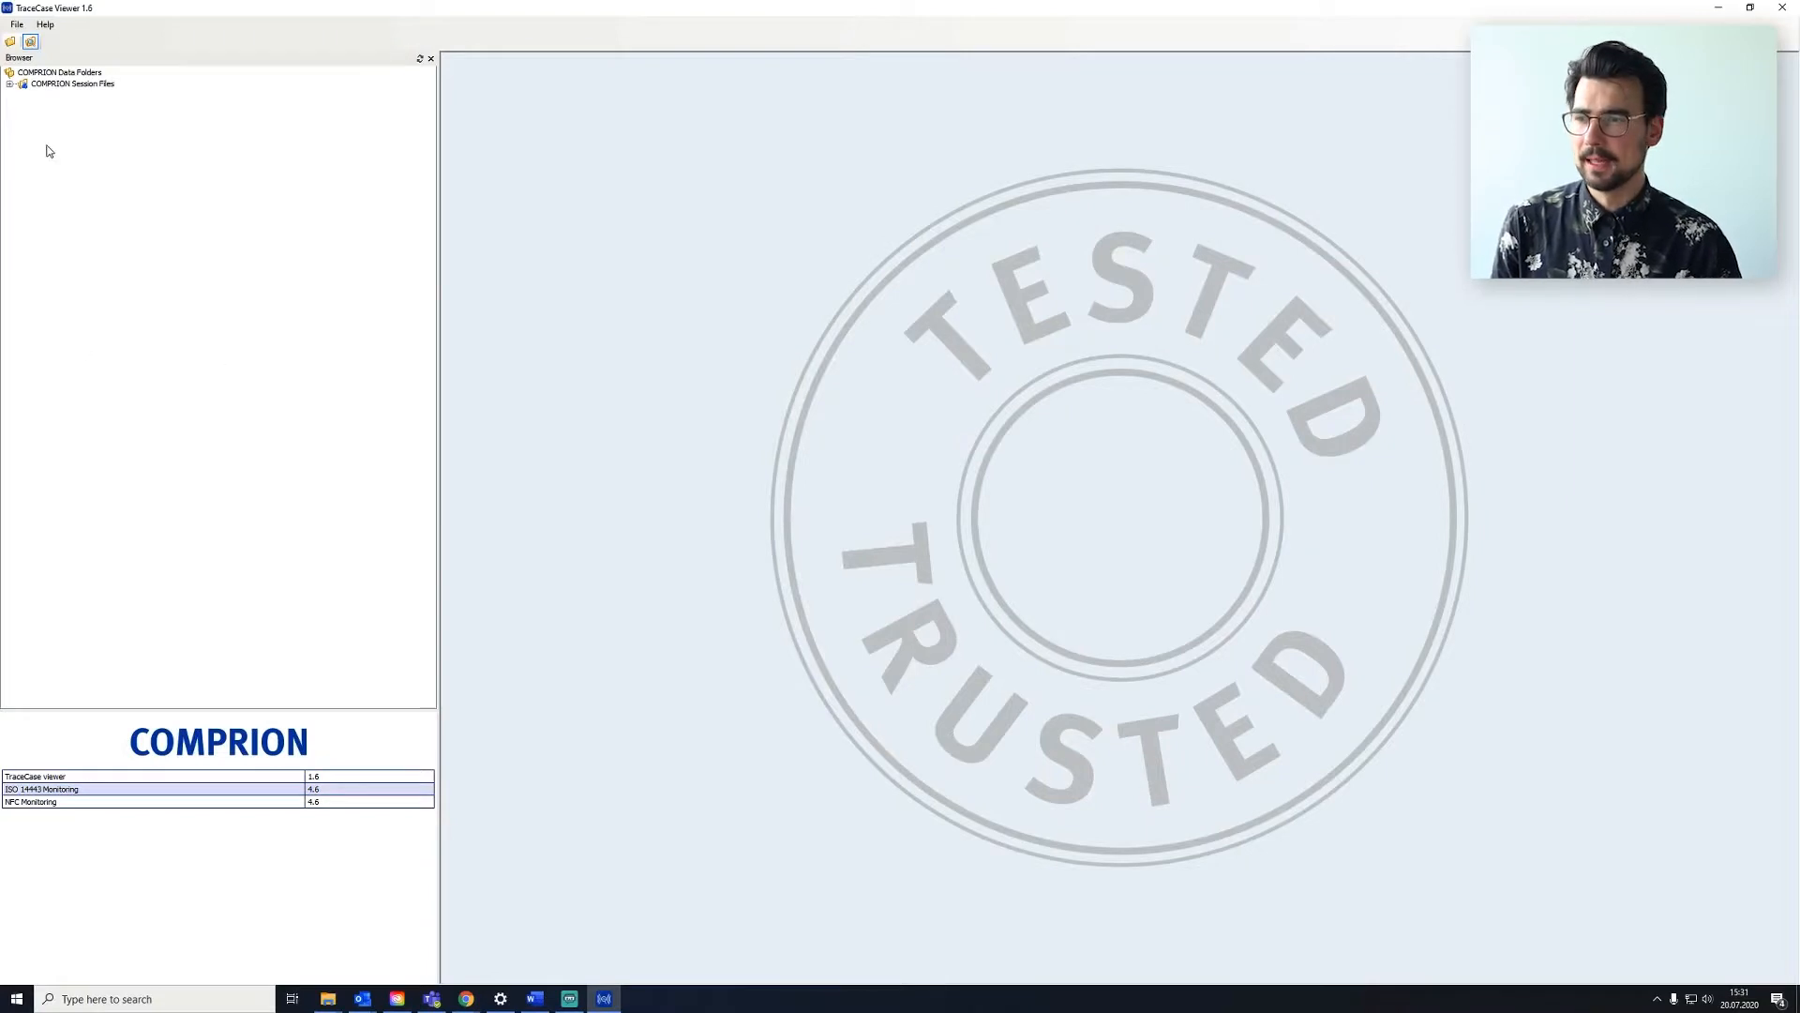
{"action": "mouse_move", "coordinate": [896, 521]}
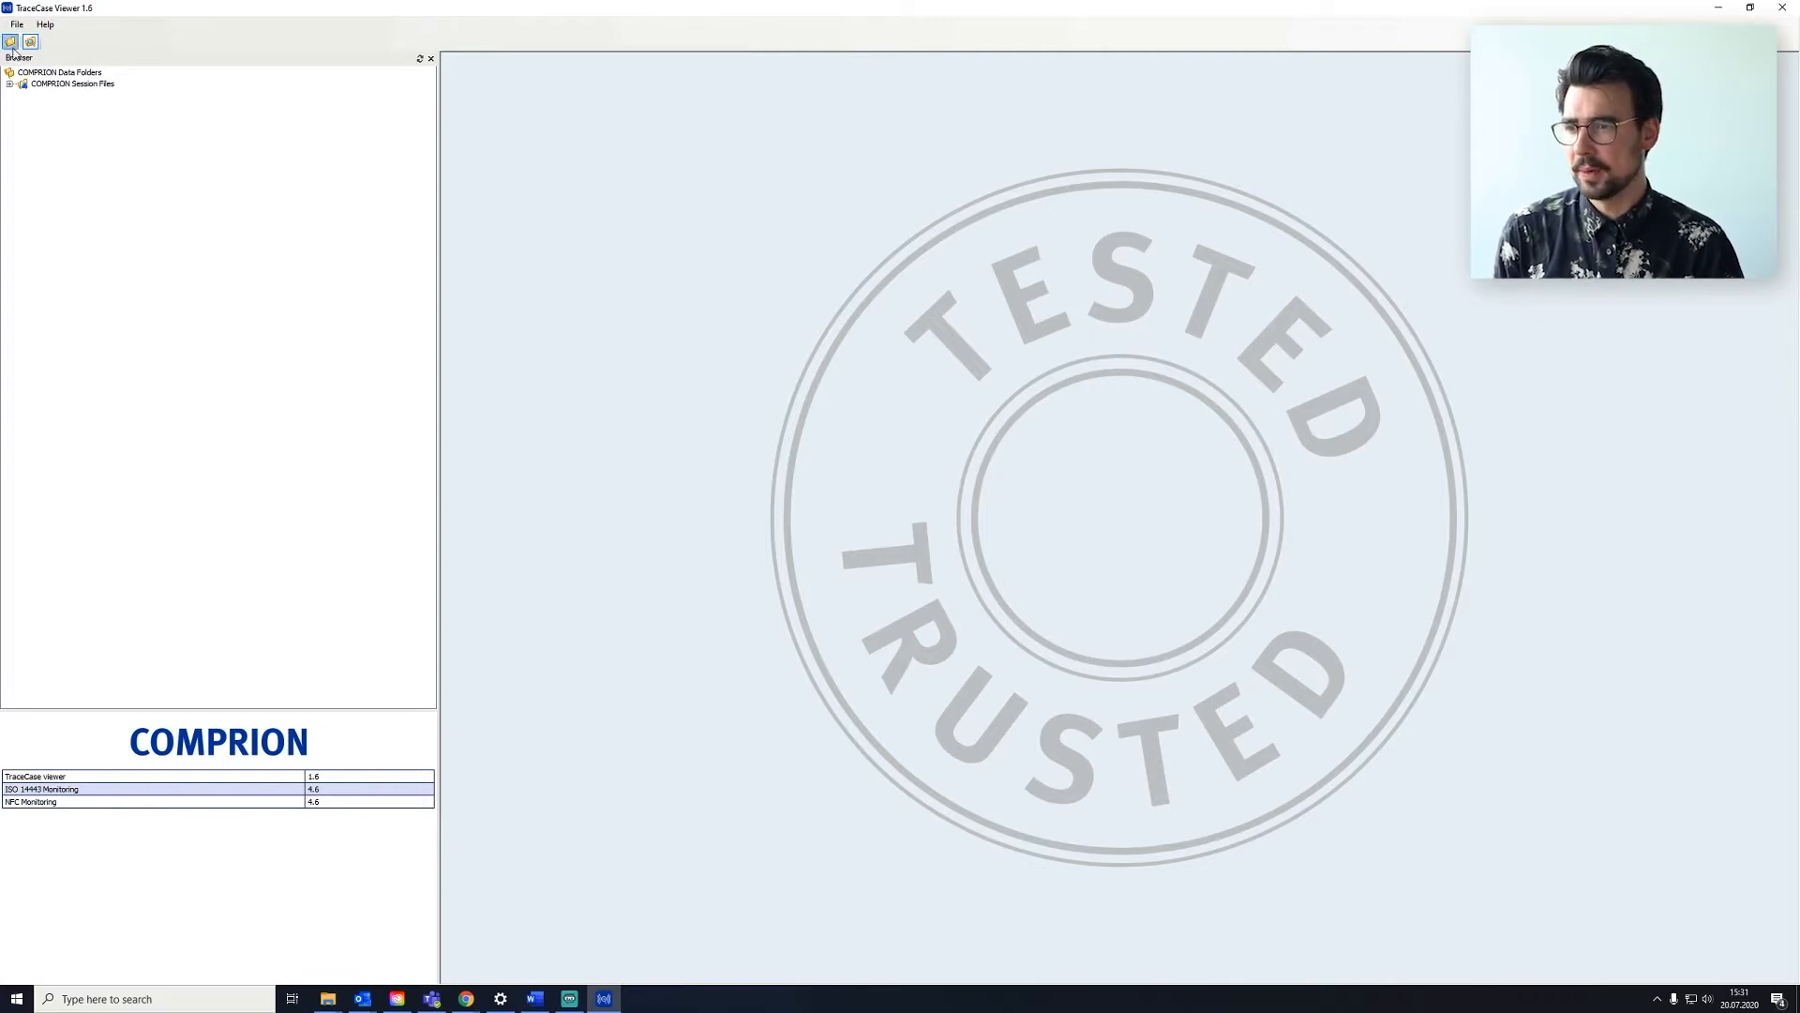
Load the first saved TRS session file, the failed NFC-A trace, into the viewer
{"action": "left_click", "coordinate": [30, 43]}
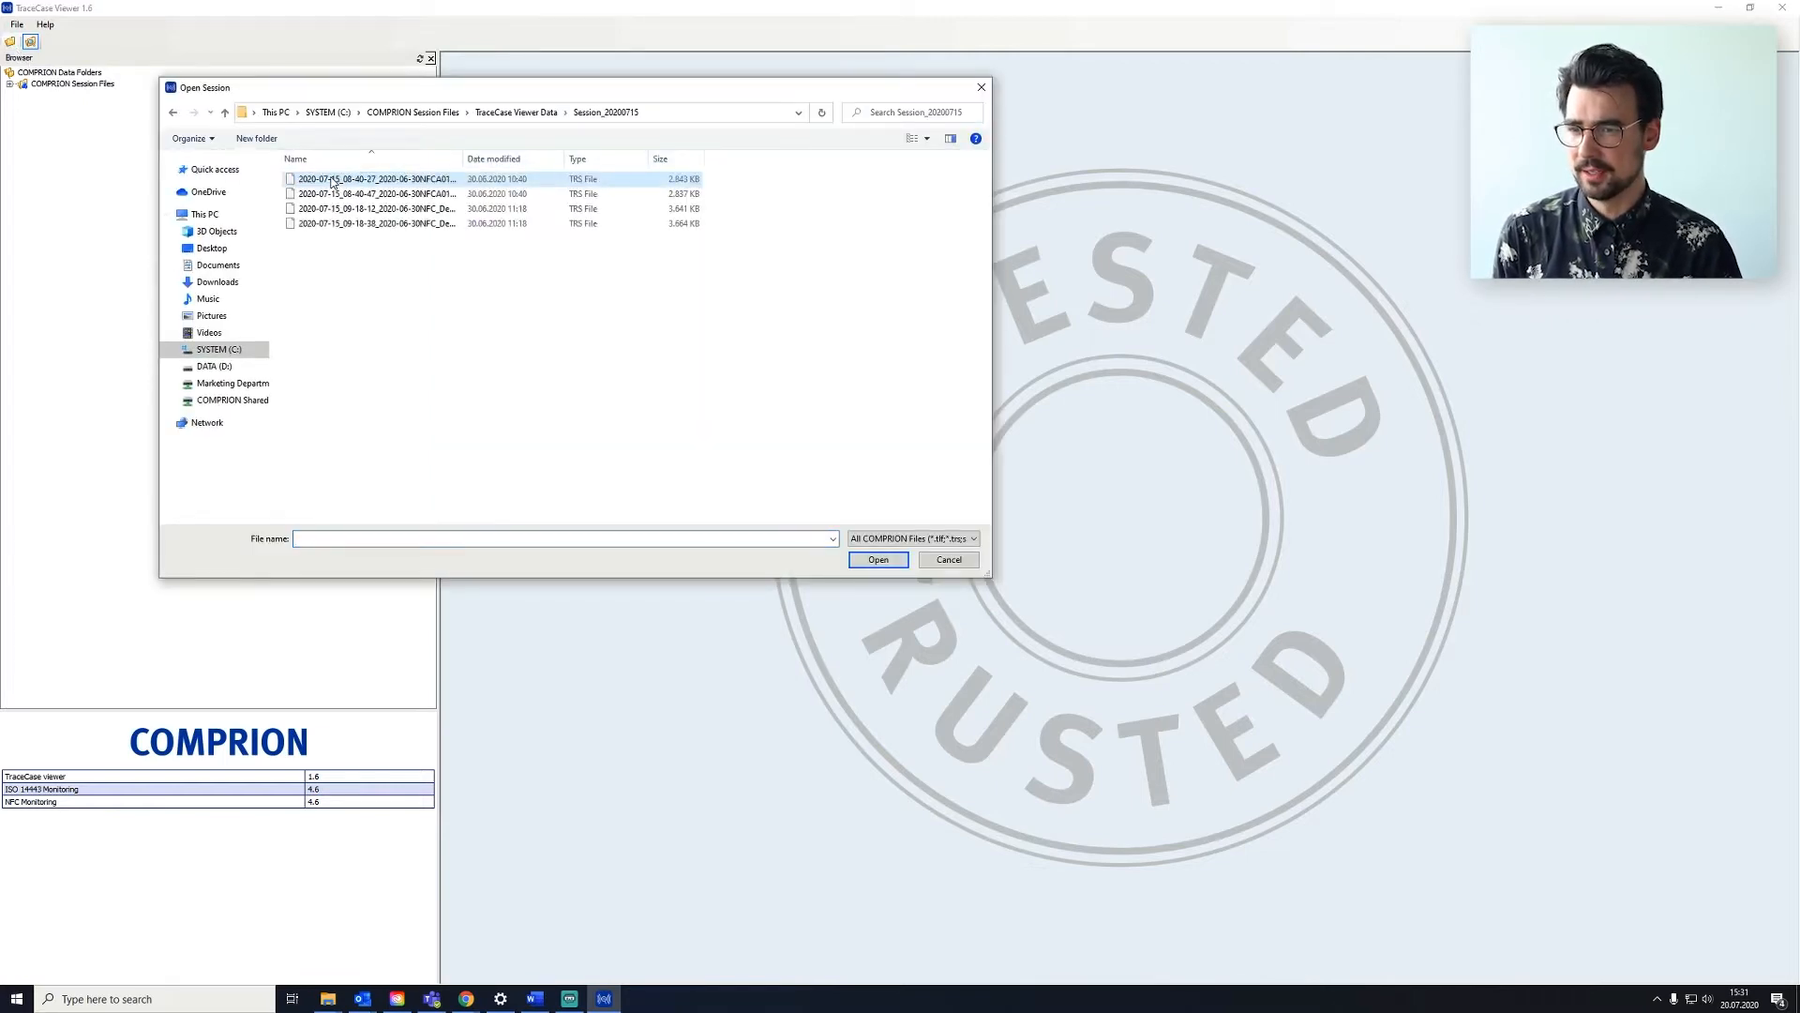
{"action": "left_click", "coordinate": [878, 559]}
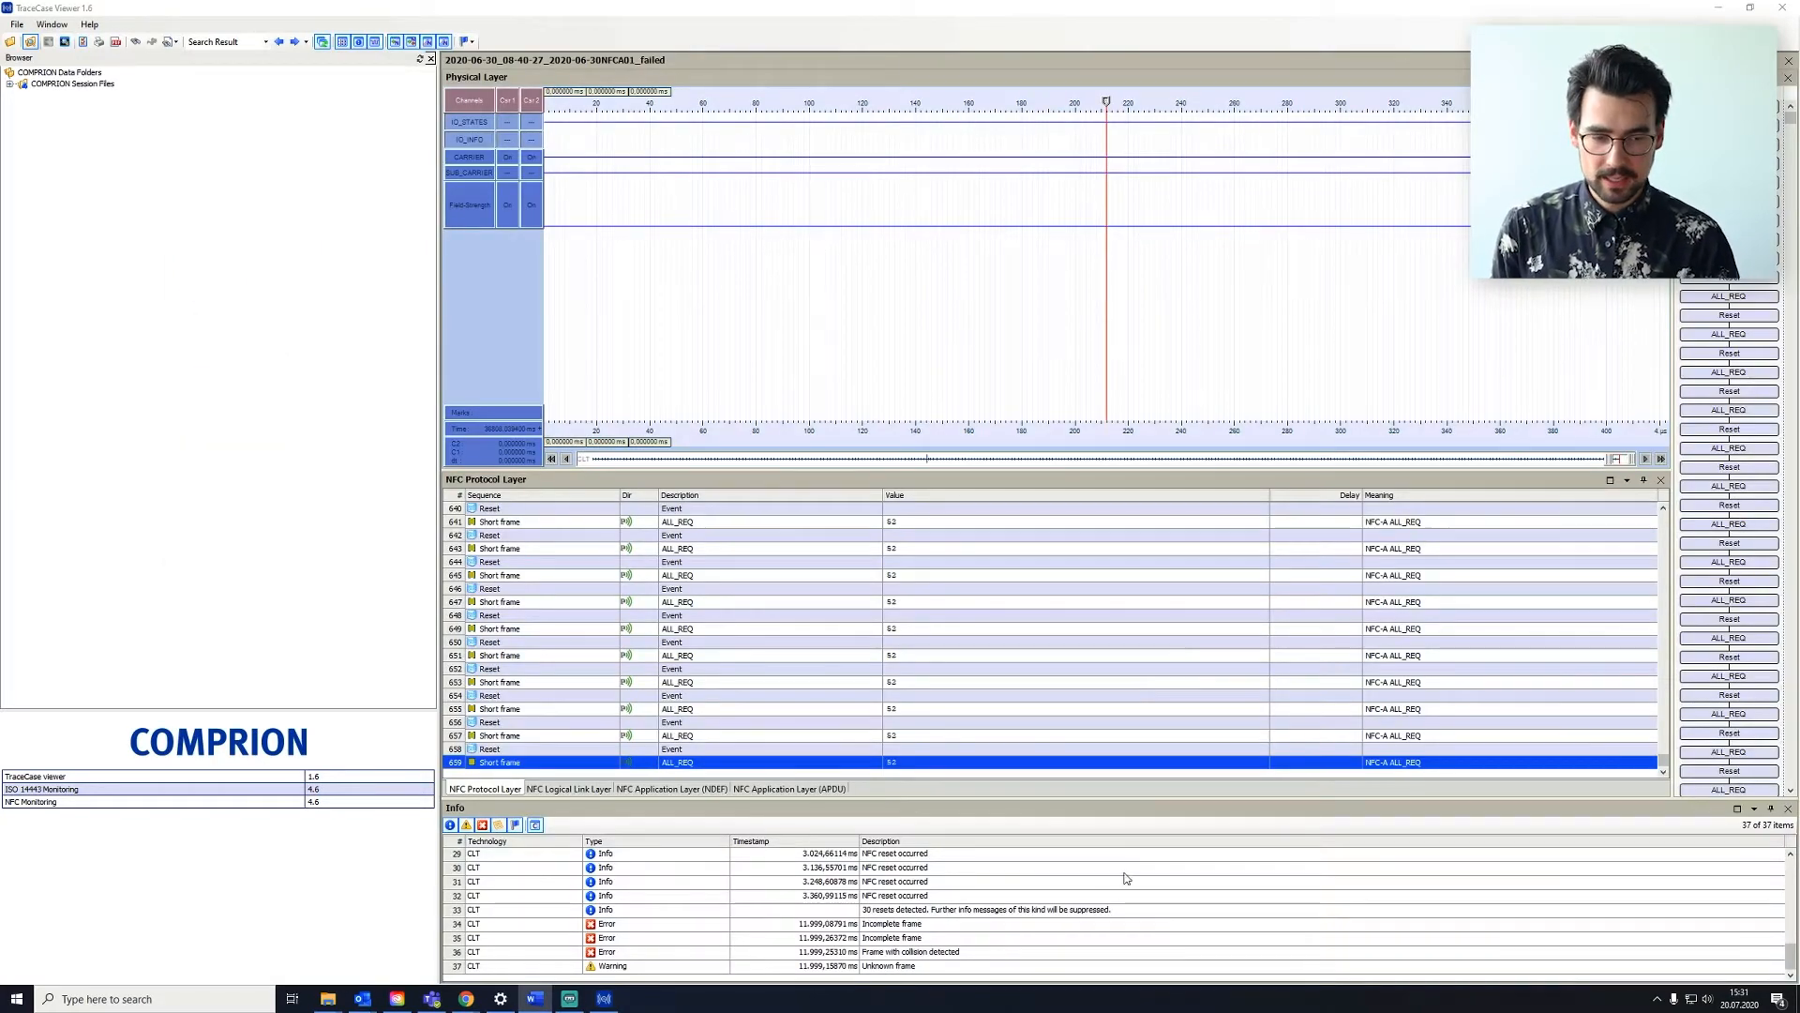
{"action": "scroll", "scroll_direction": "up", "scroll_amount": 3}
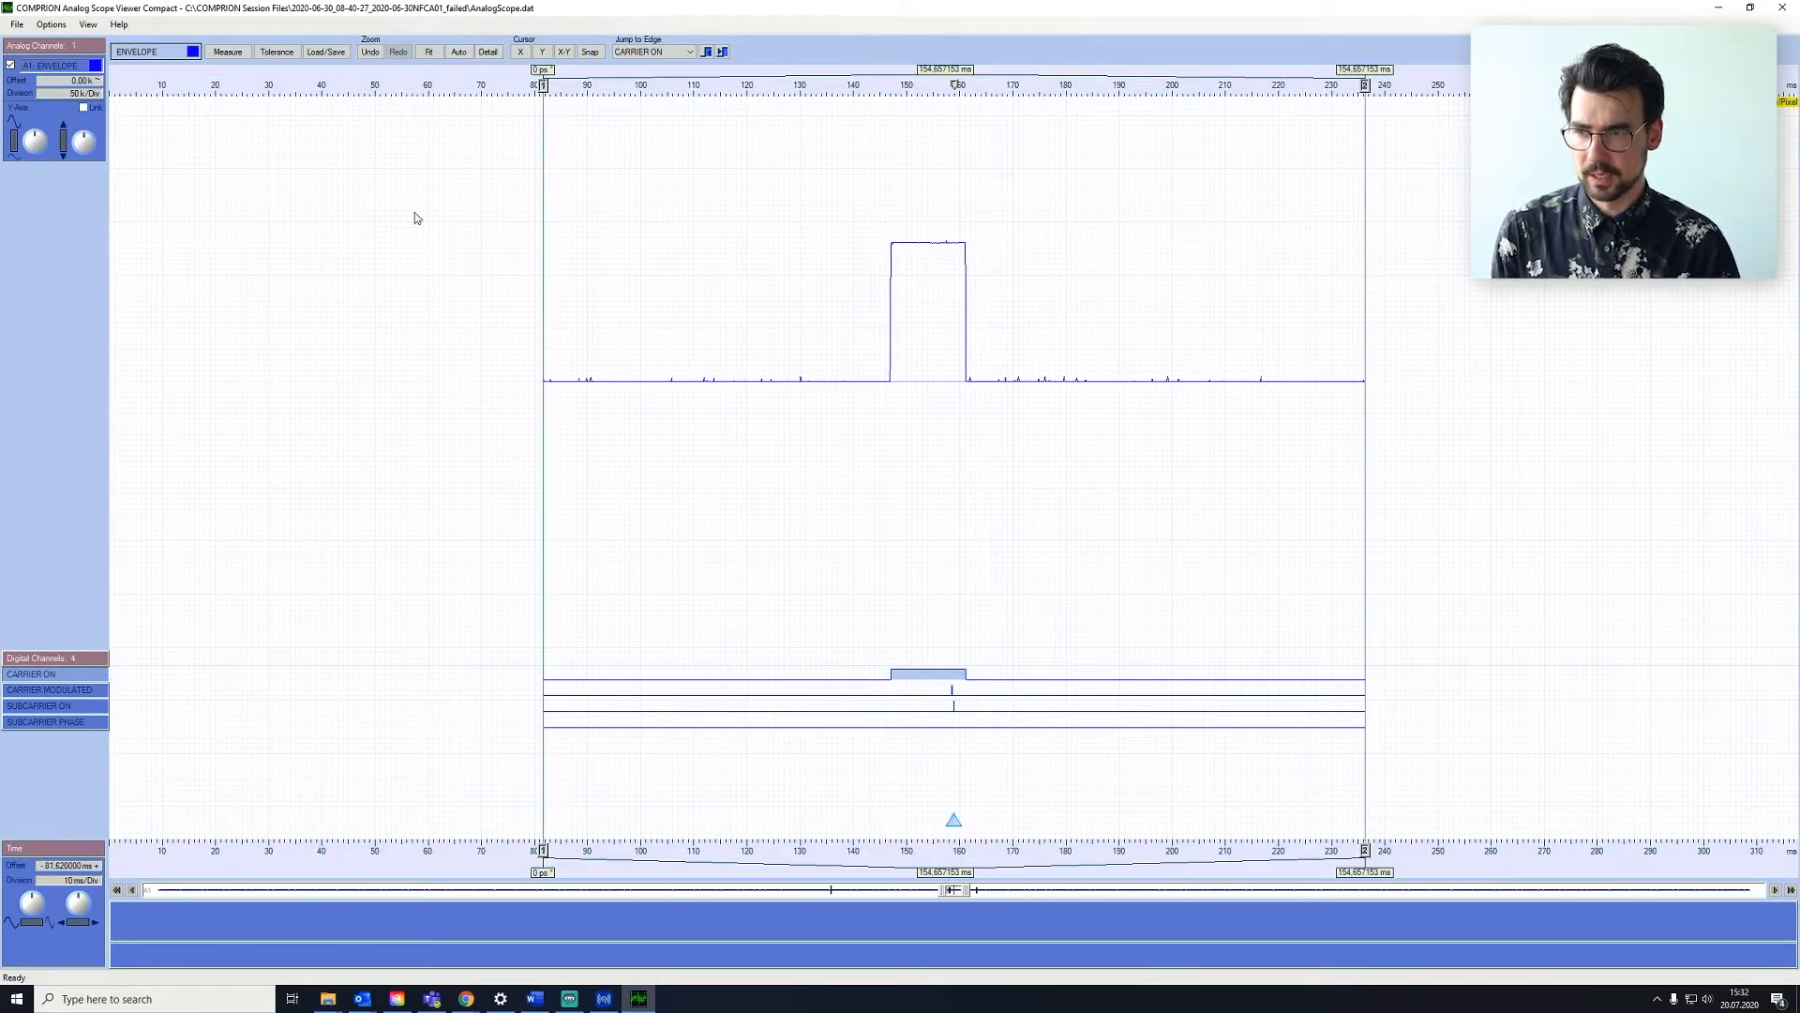
{"action": "mouse_move", "coordinate": [587, 775]}
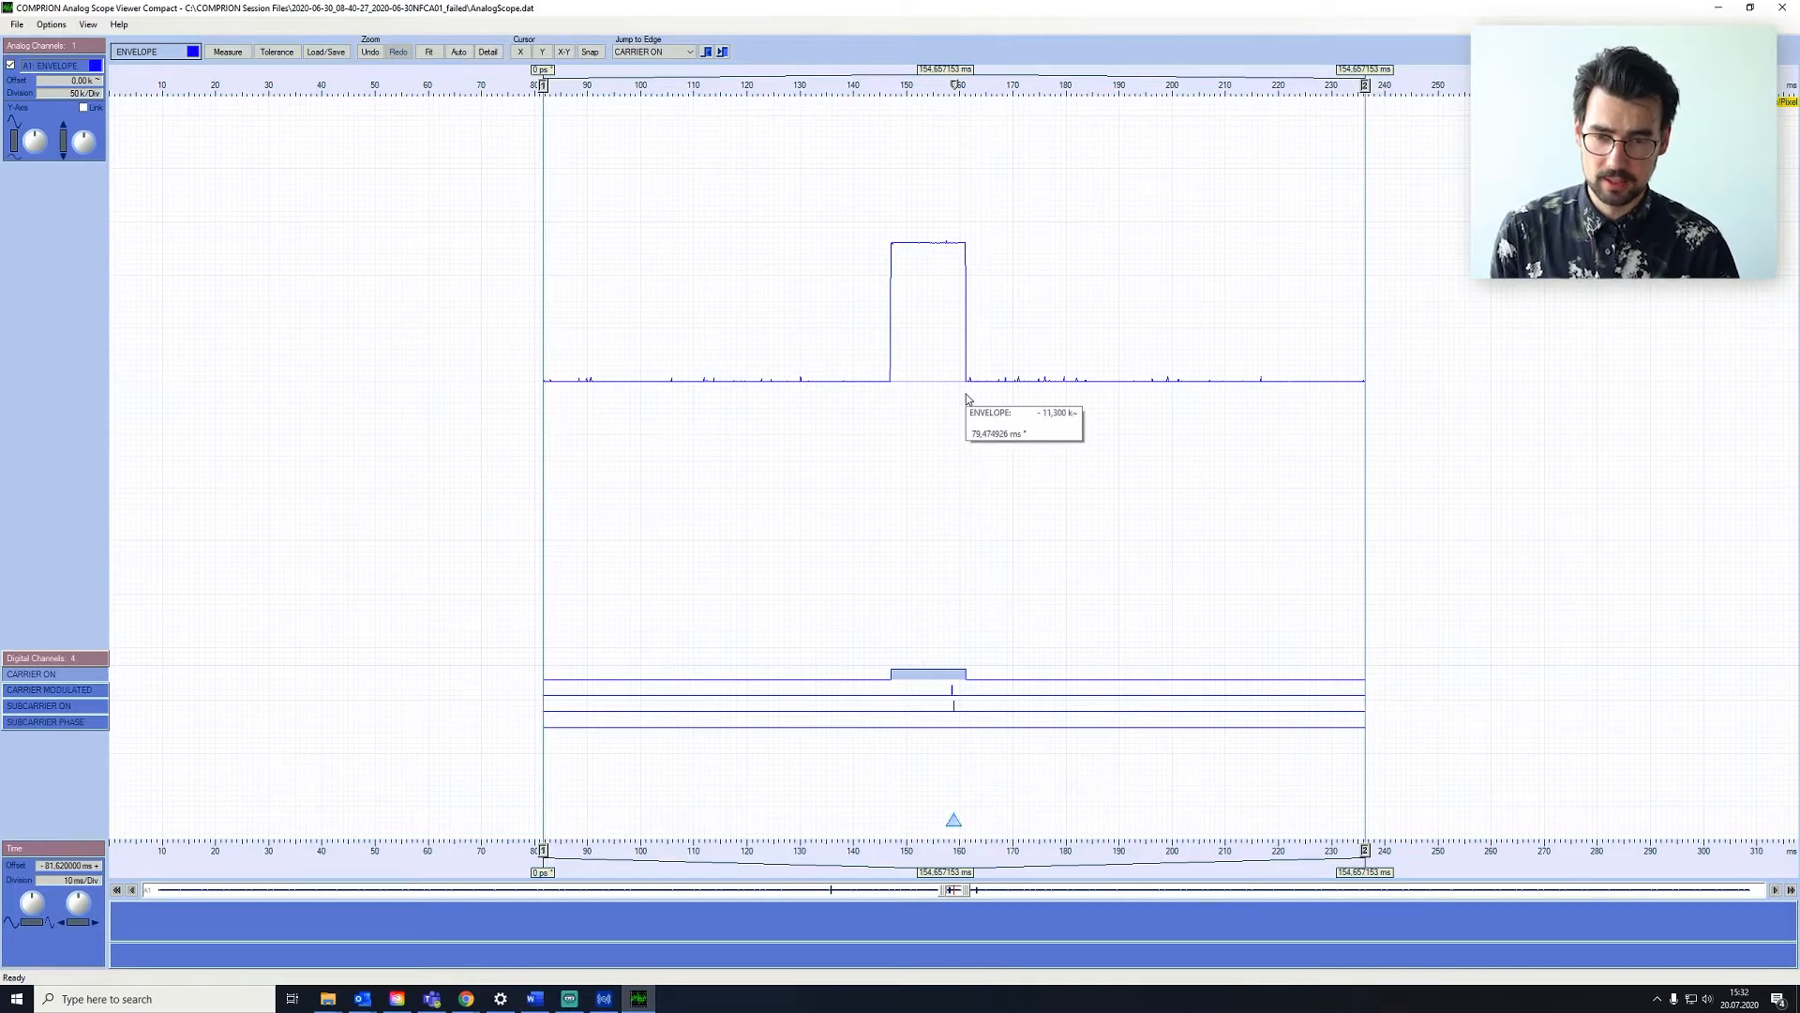
{"action": "mouse_move", "coordinate": [862, 498]}
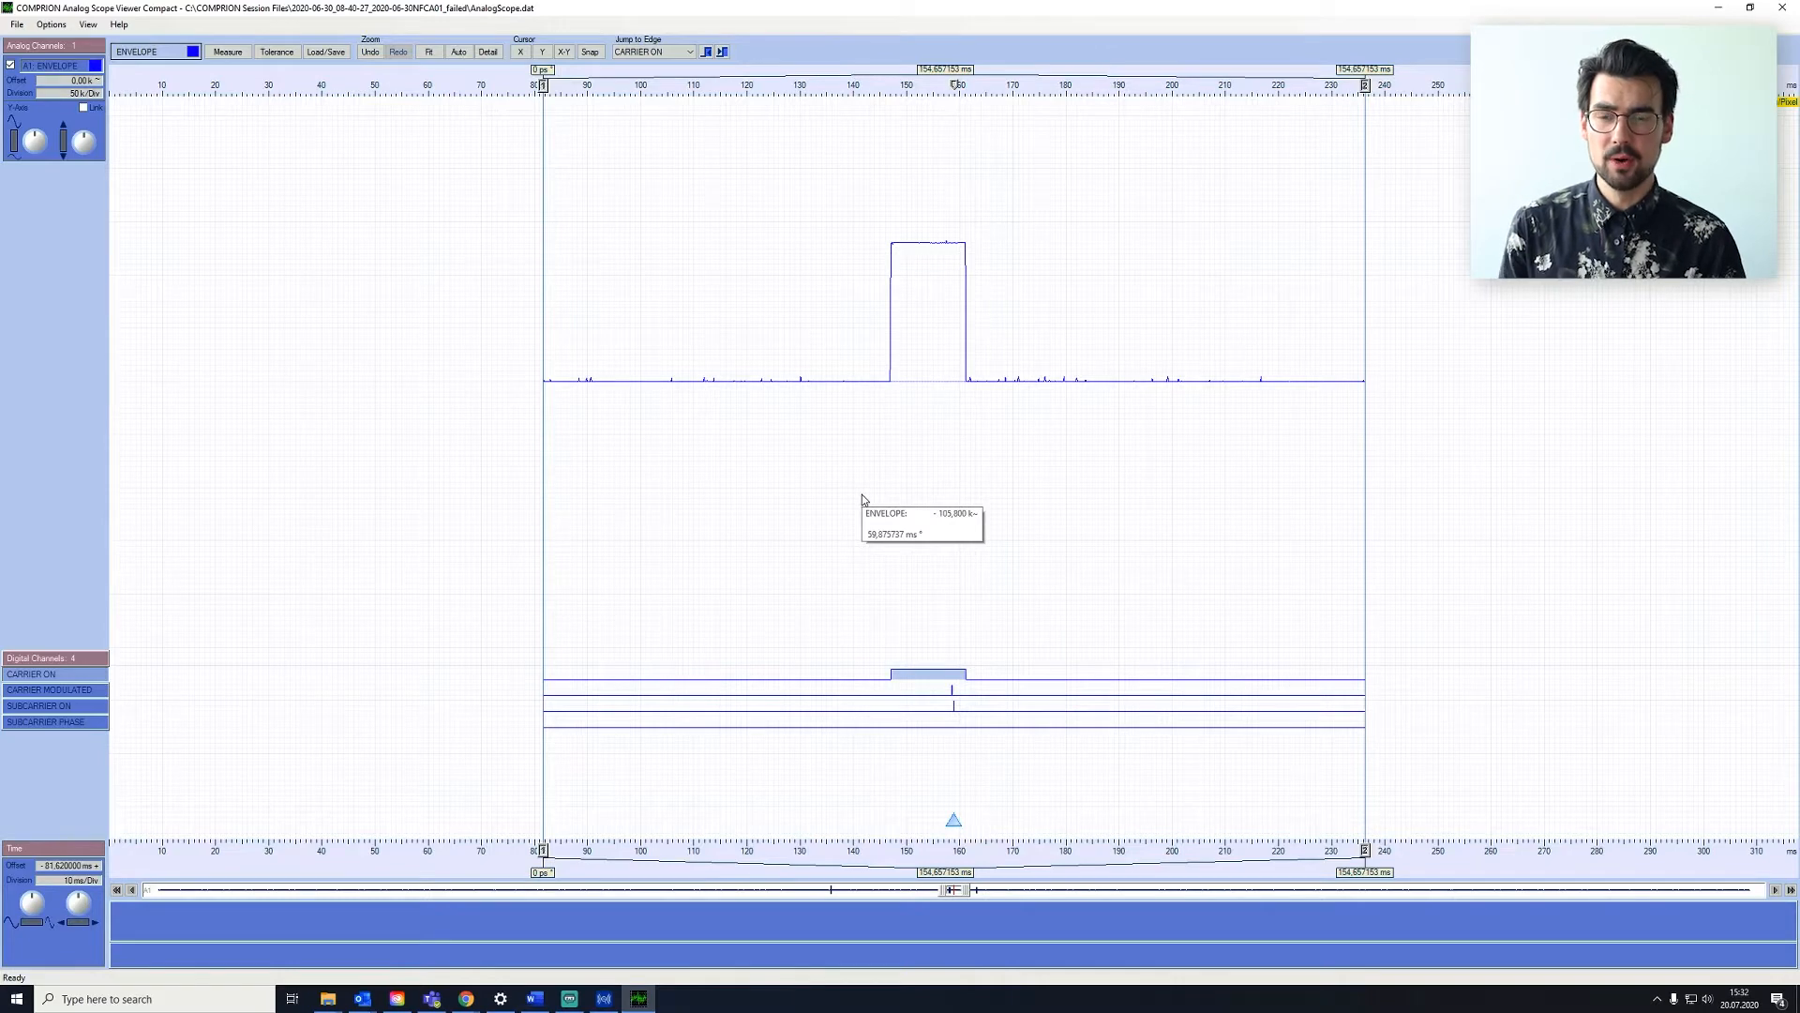
{"action": "mouse_move", "coordinate": [896, 484]}
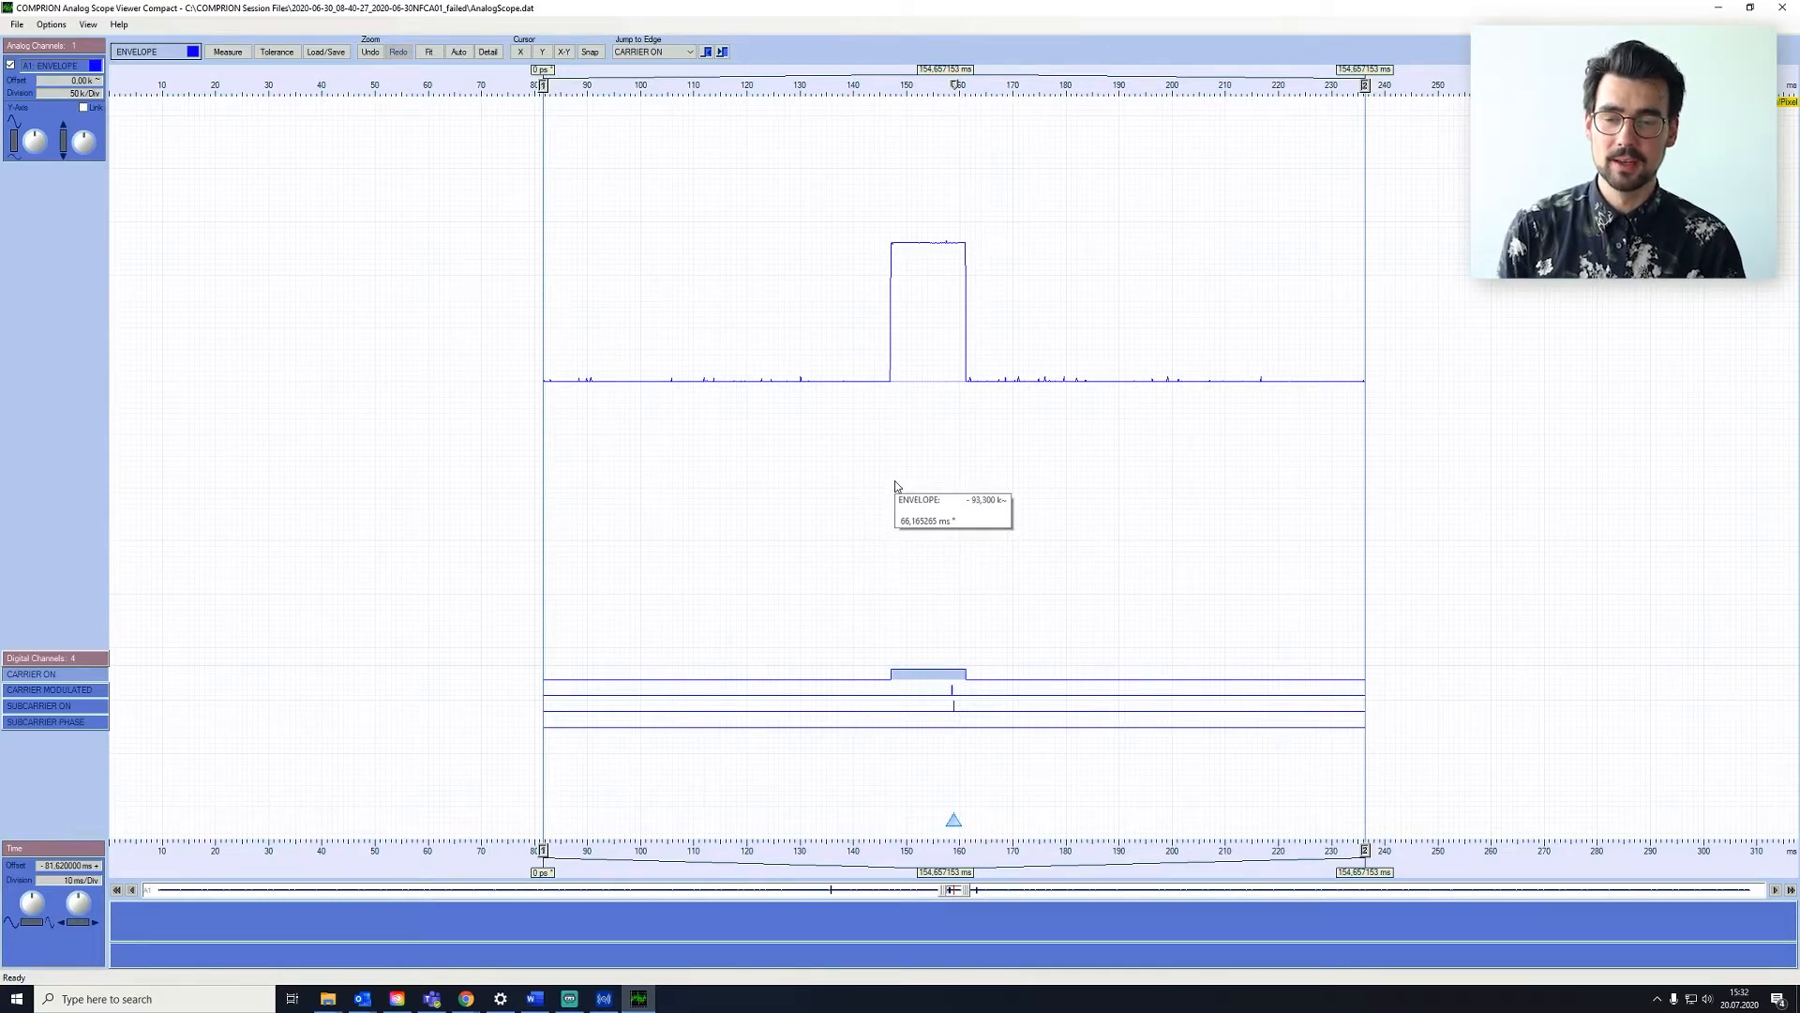
{"action": "mouse_move", "coordinate": [851, 328]}
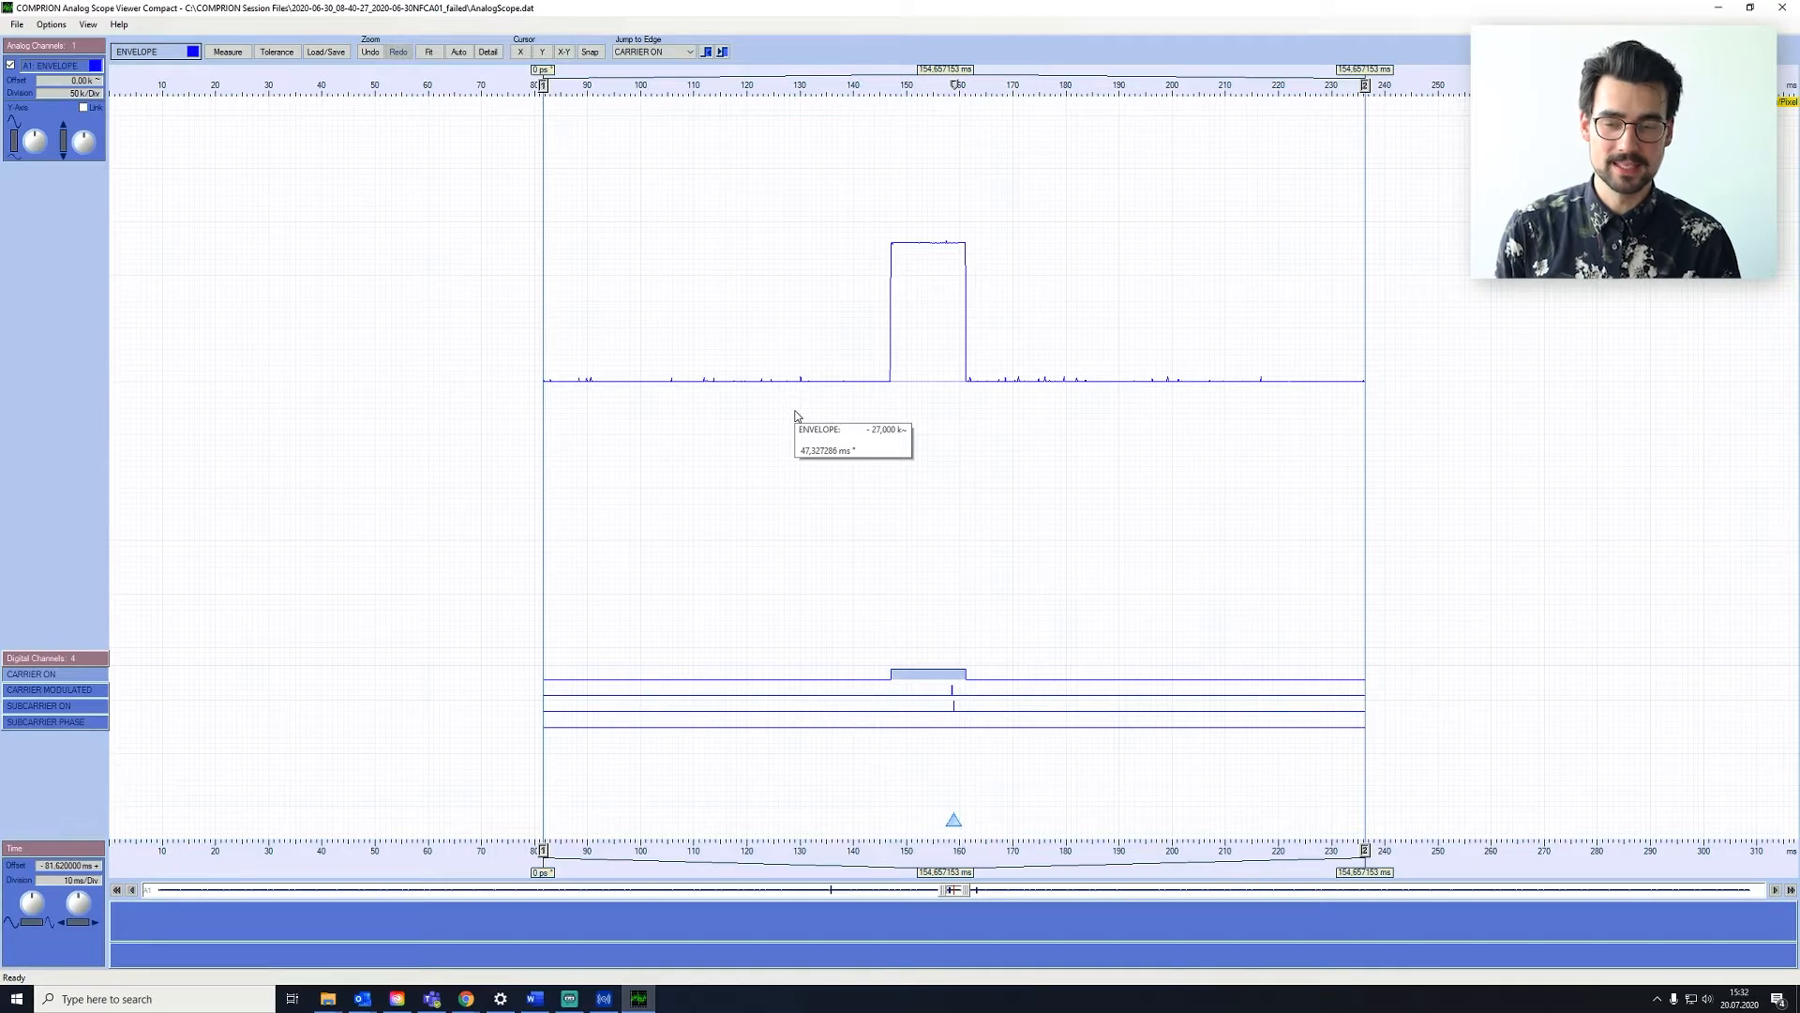
{"action": "mouse_move", "coordinate": [1017, 477]}
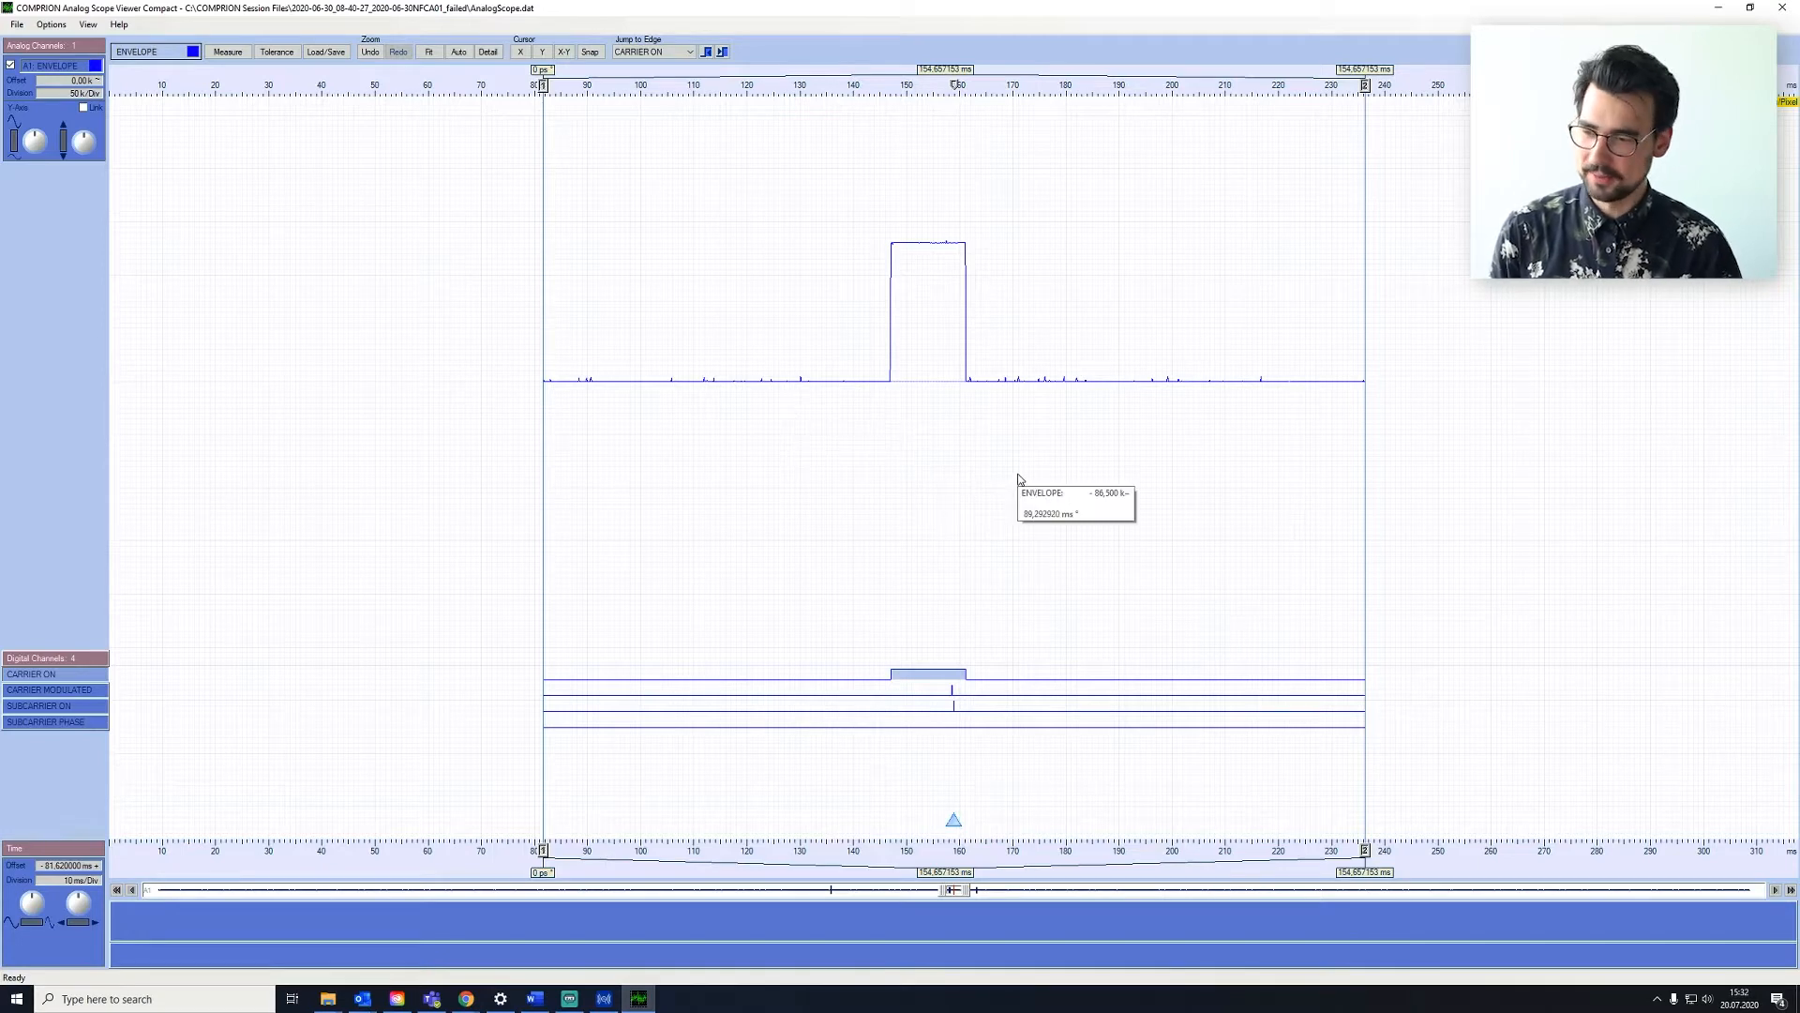
{"action": "mouse_move", "coordinate": [934, 675]}
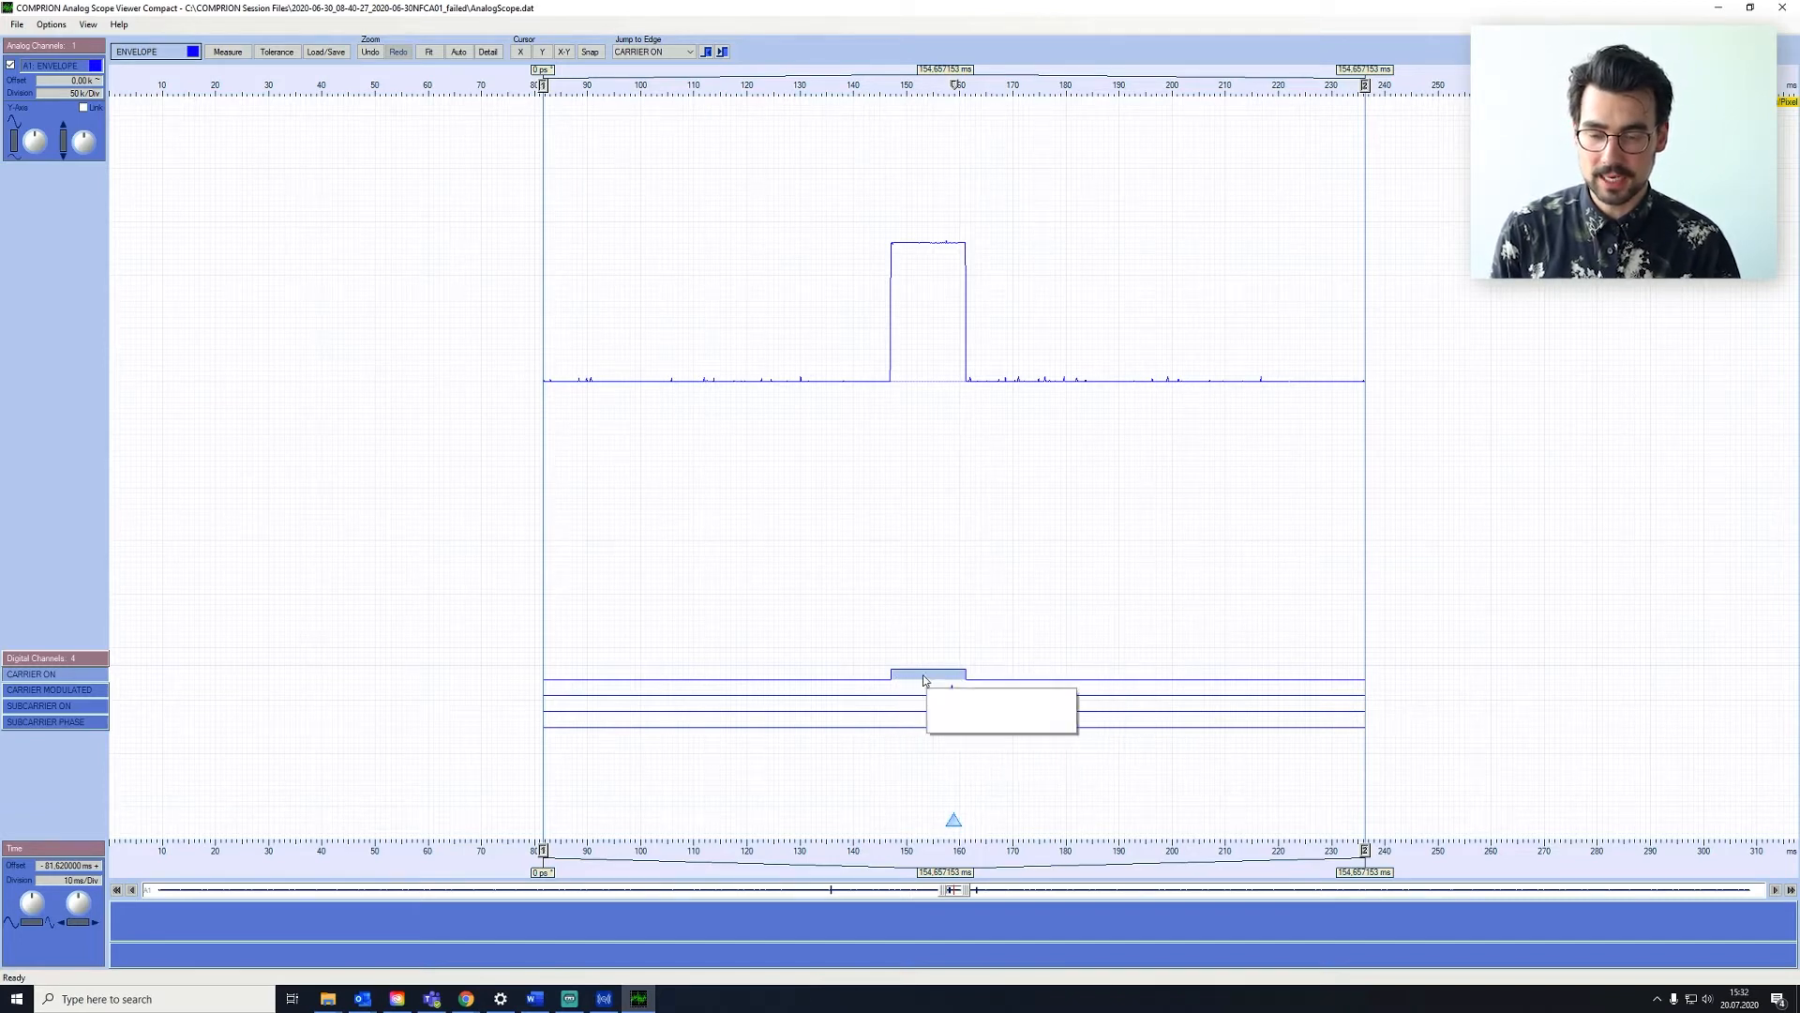
{"action": "mouse_move", "coordinate": [958, 679]}
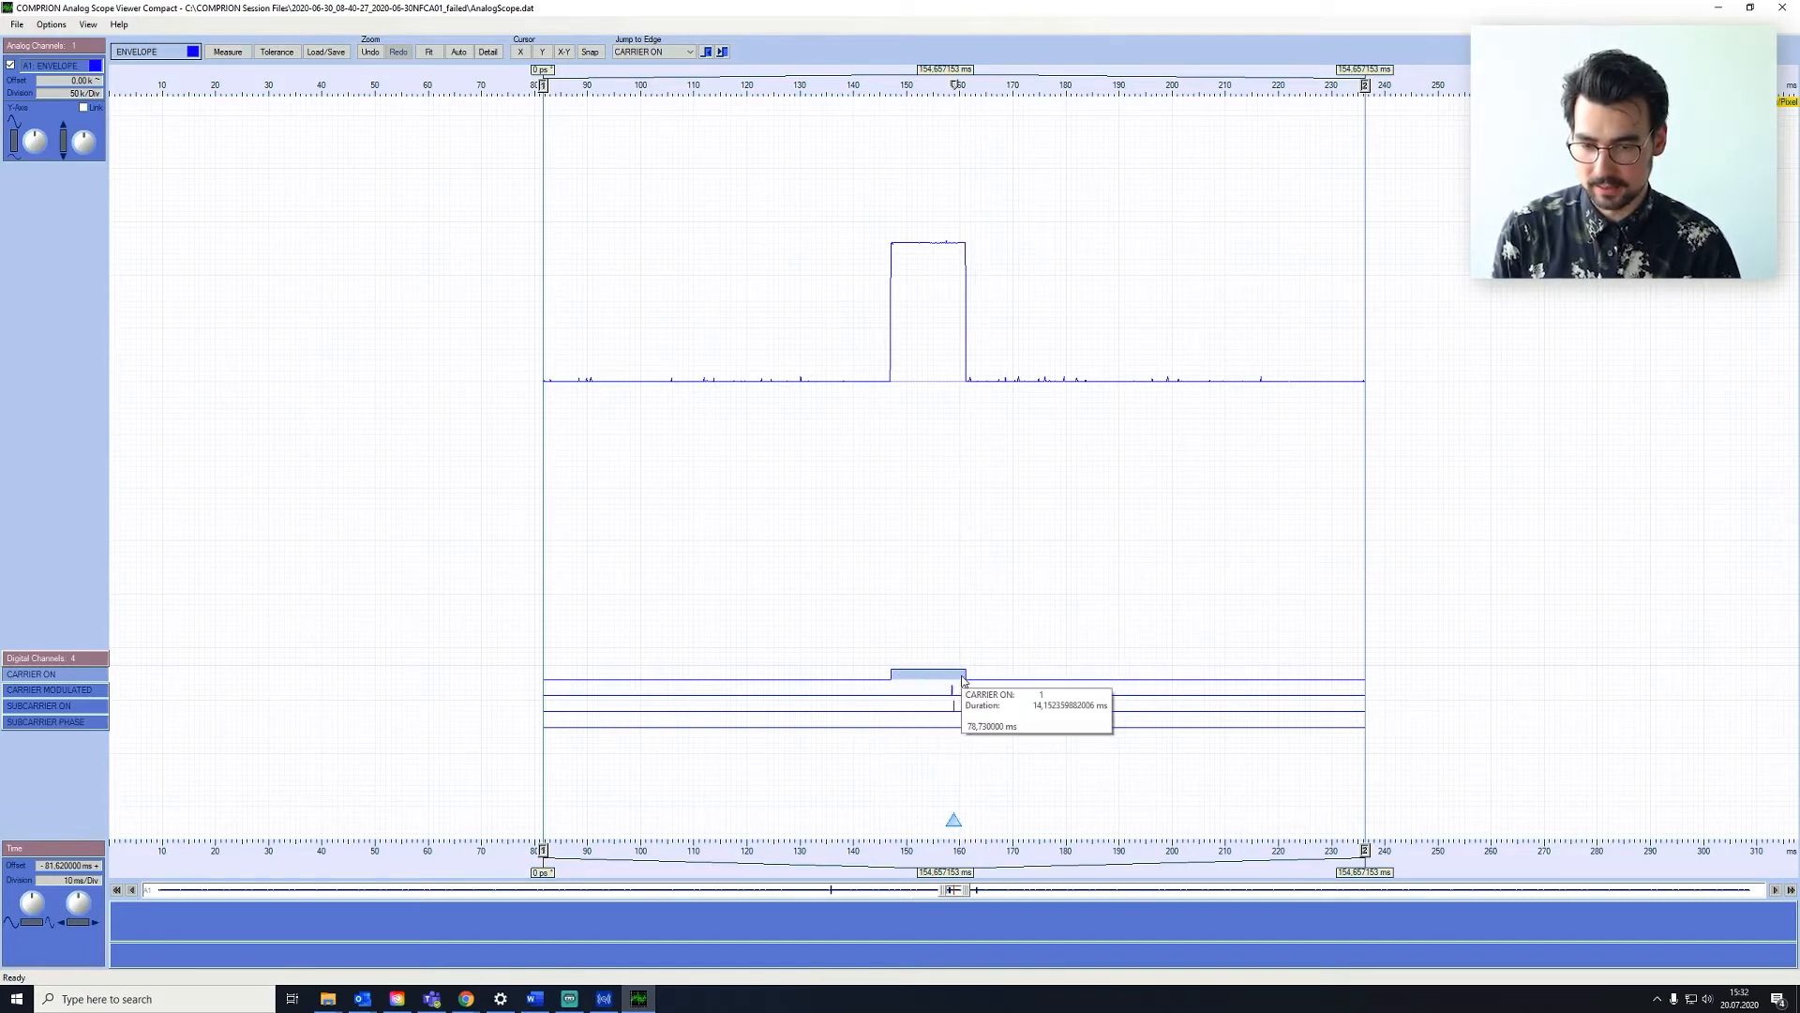
{"action": "mouse_move", "coordinate": [947, 699]}
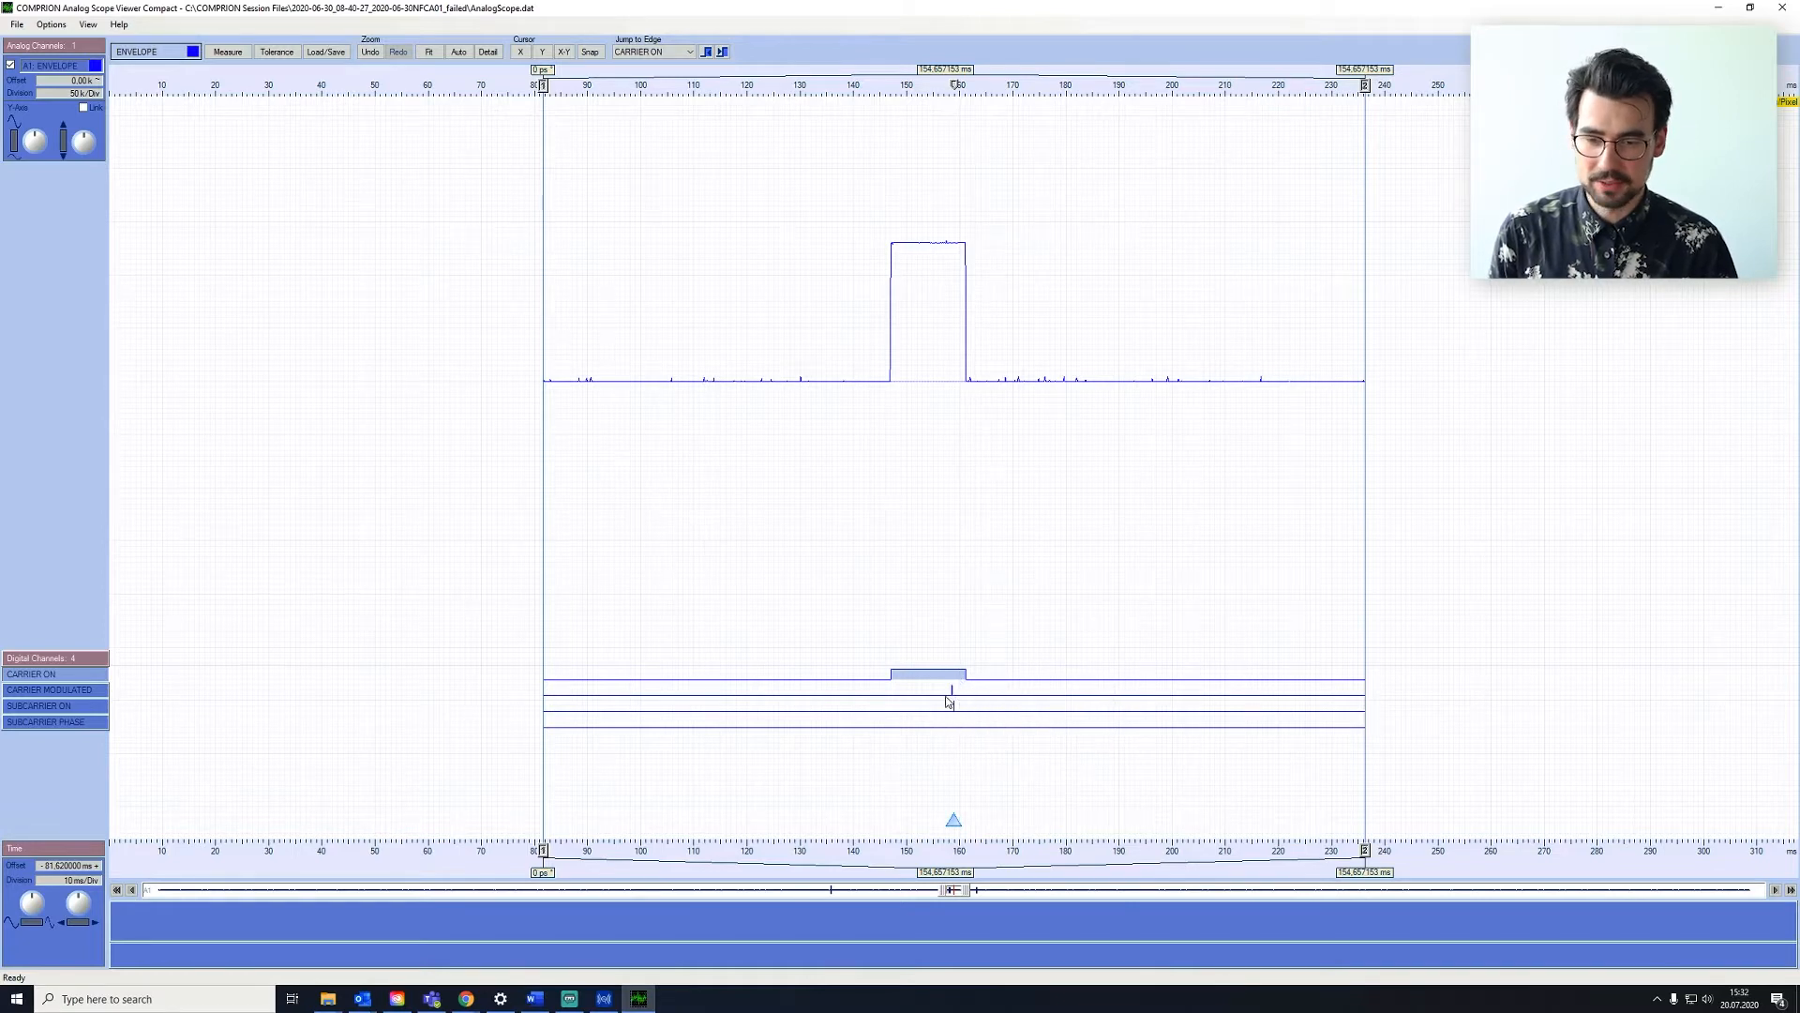
{"action": "mouse_move", "coordinate": [949, 698]}
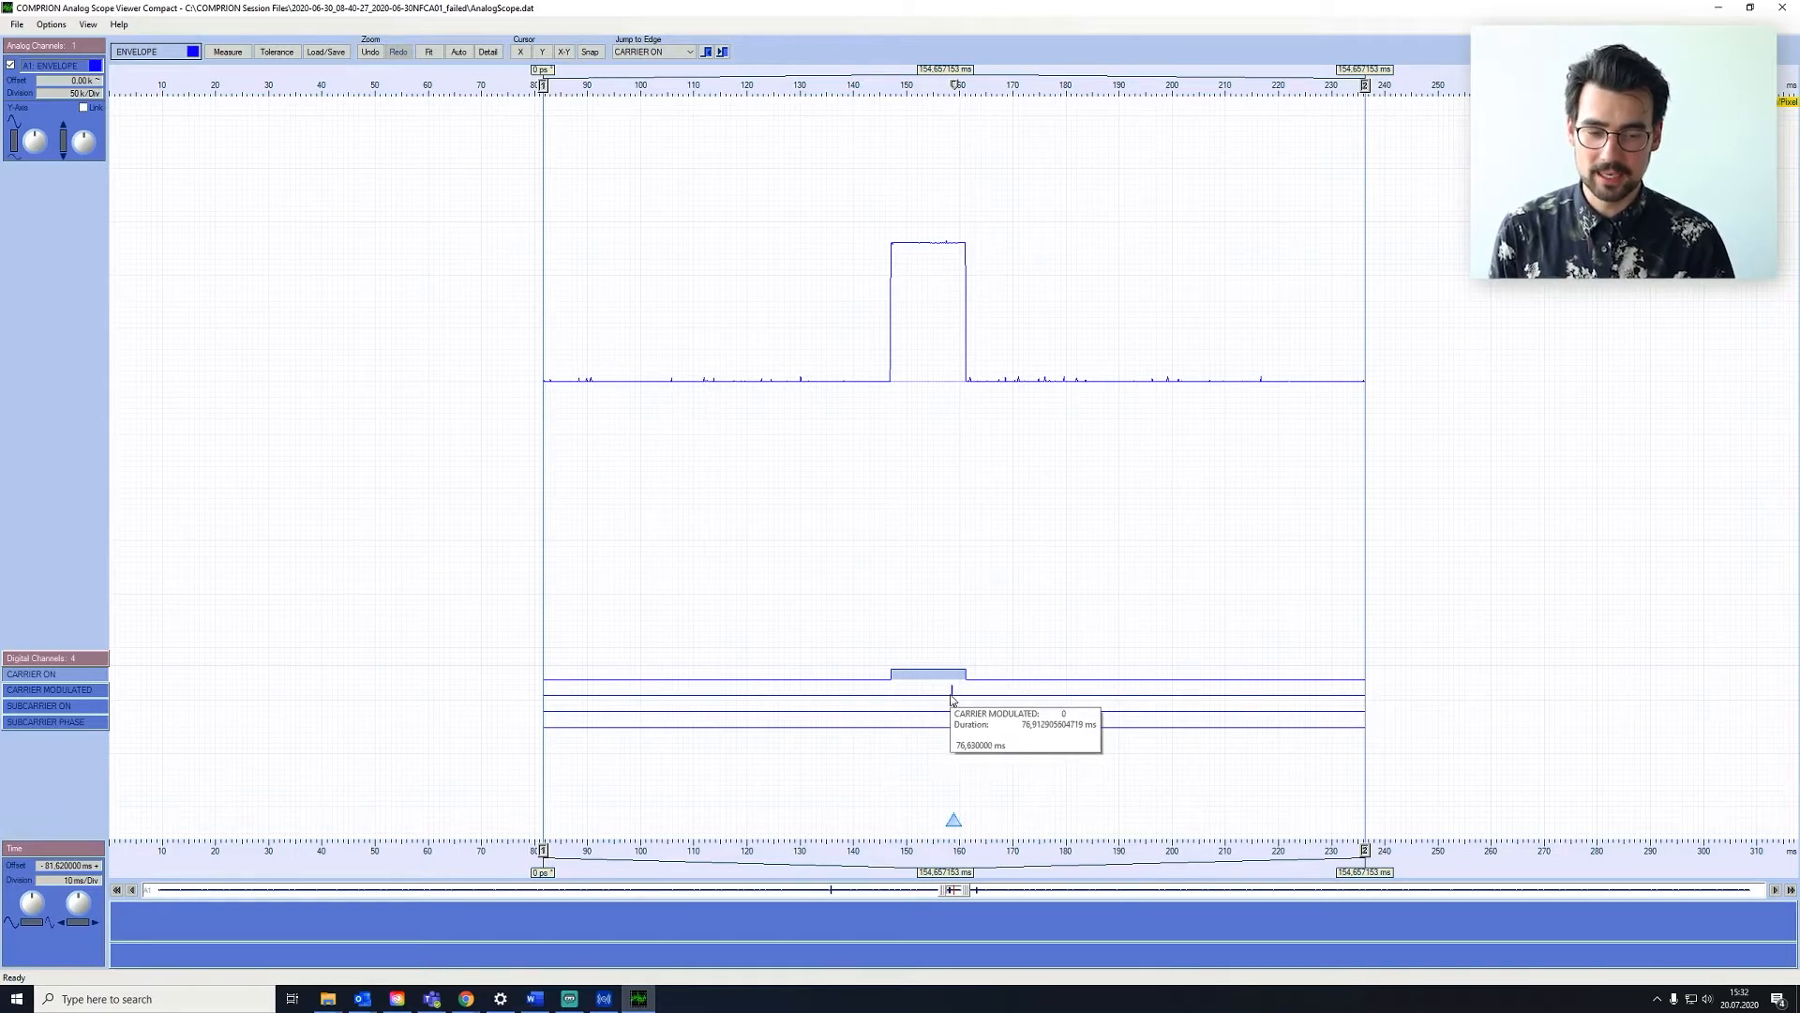
{"action": "mouse_move", "coordinate": [882, 697]}
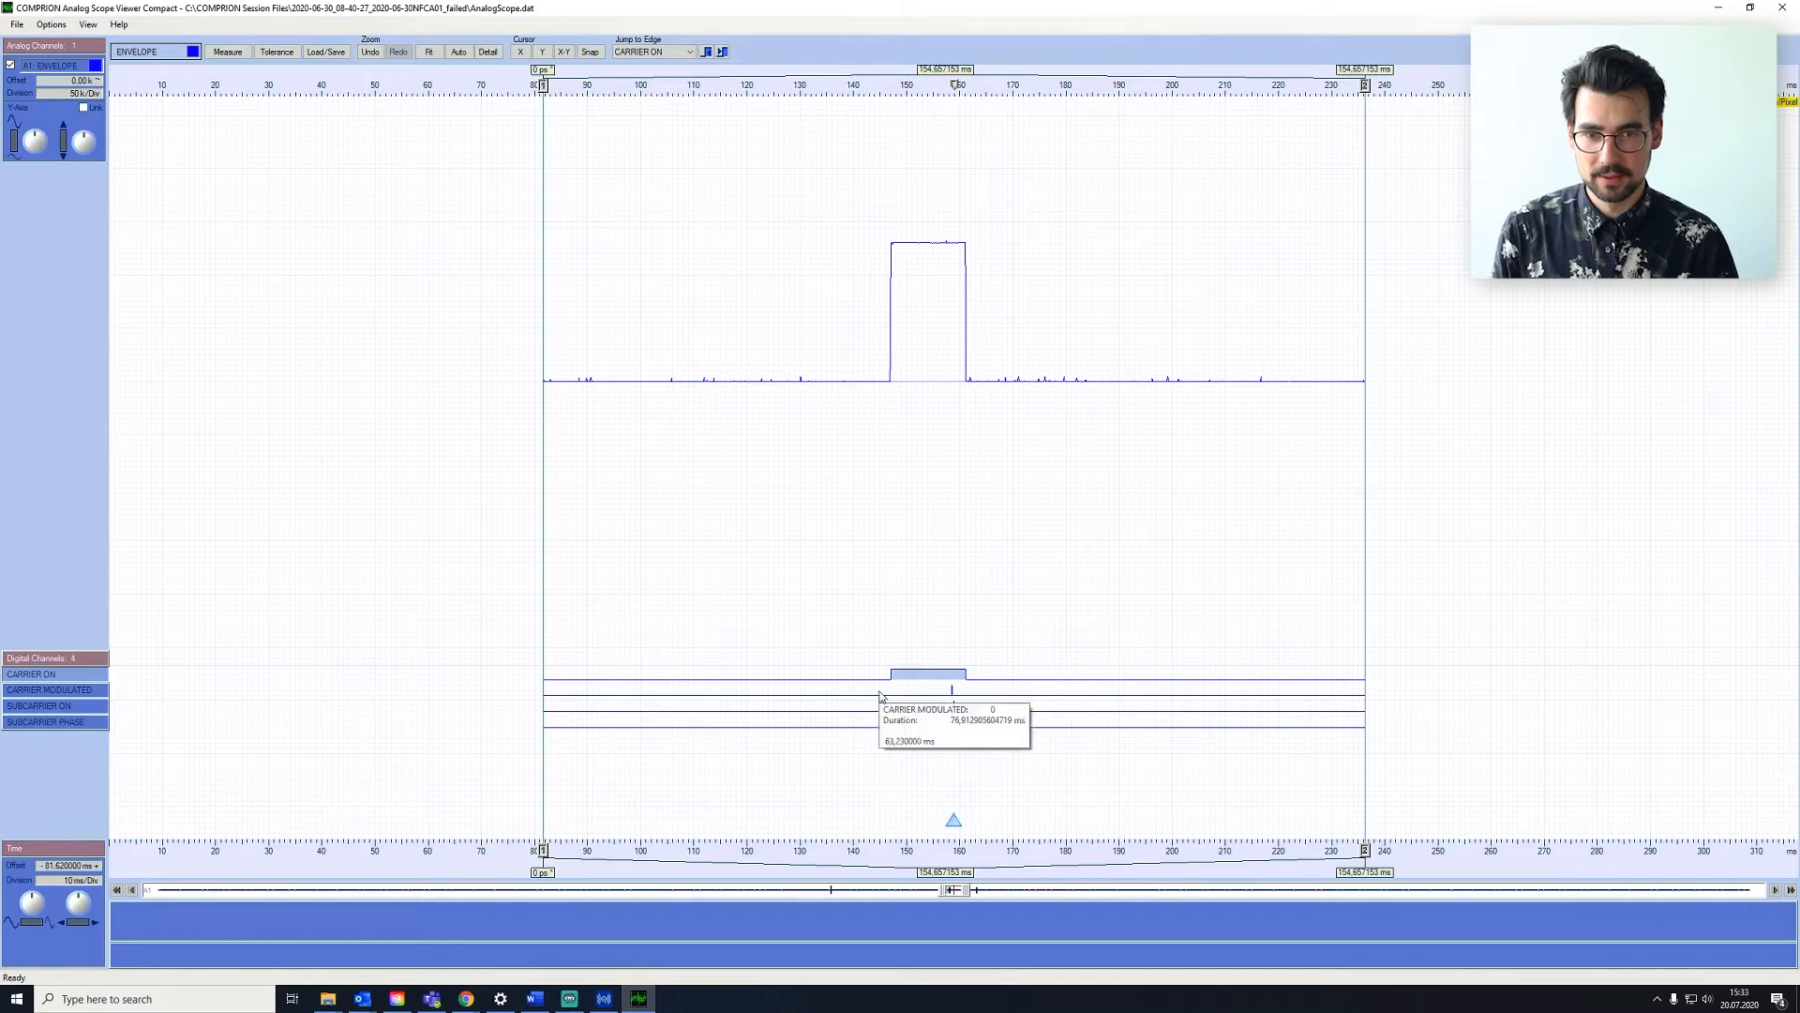
{"action": "mouse_move", "coordinate": [932, 670]}
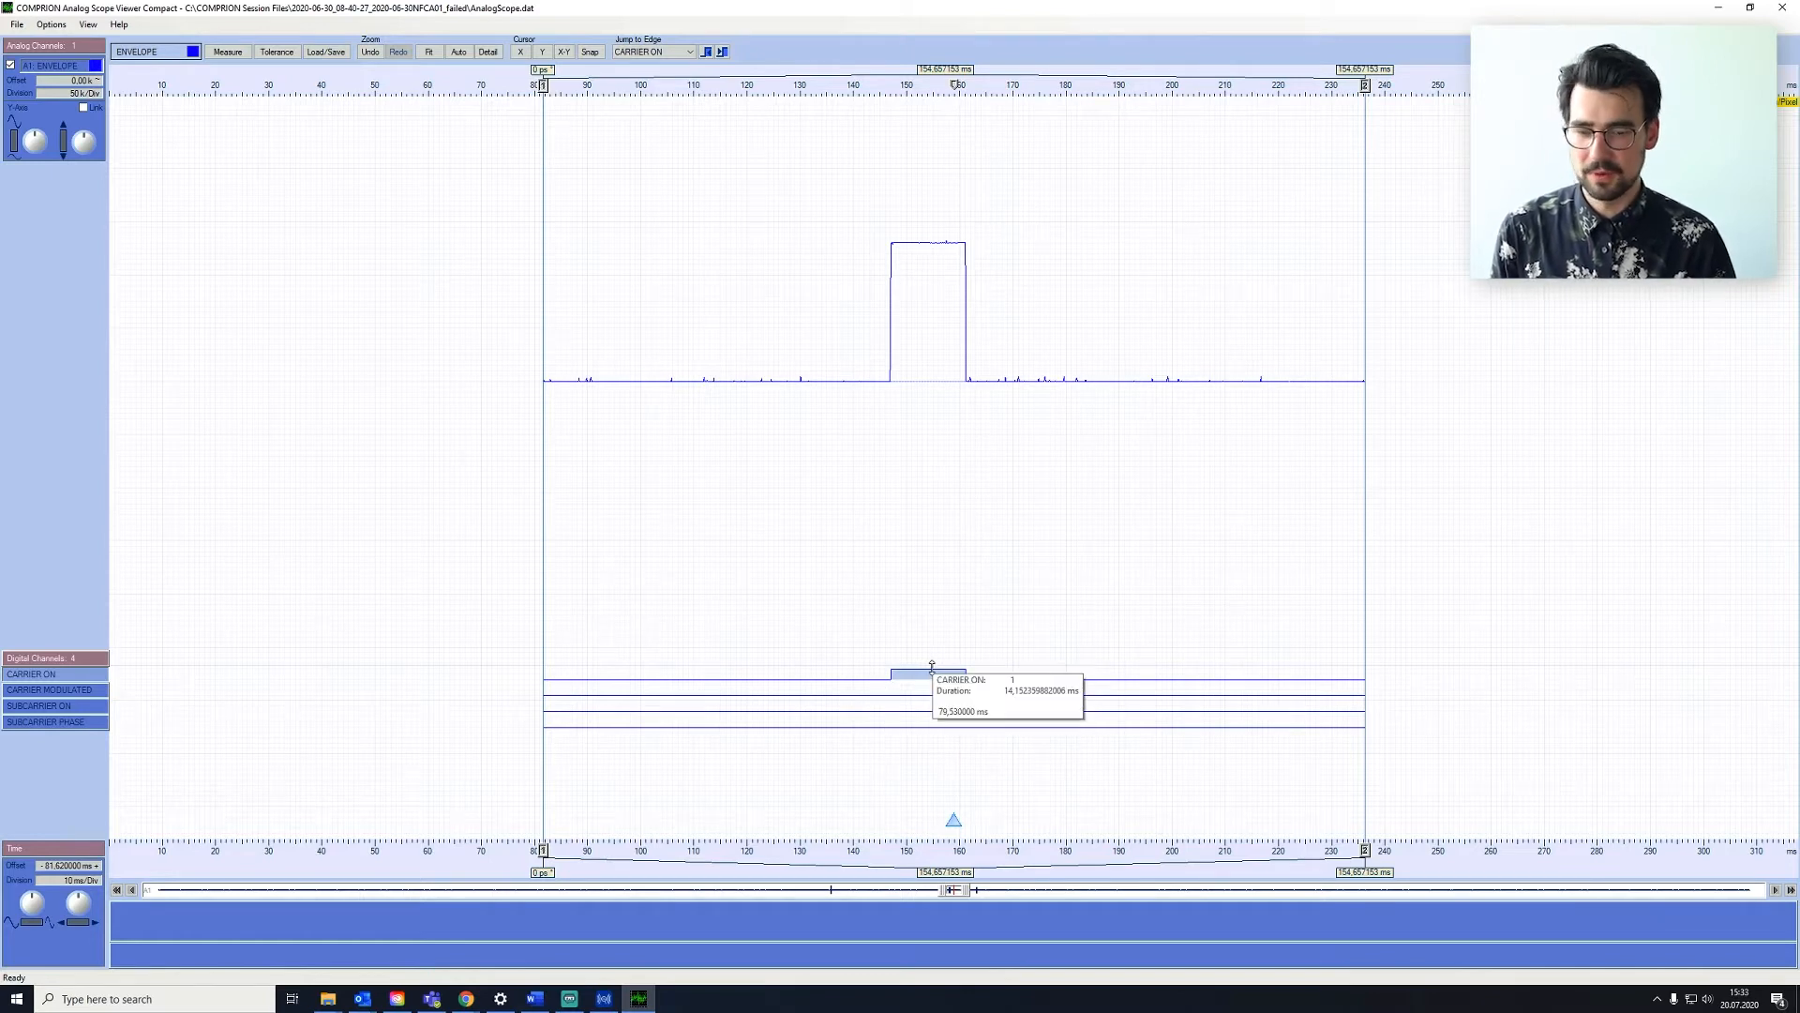
{"action": "mouse_move", "coordinate": [953, 712]}
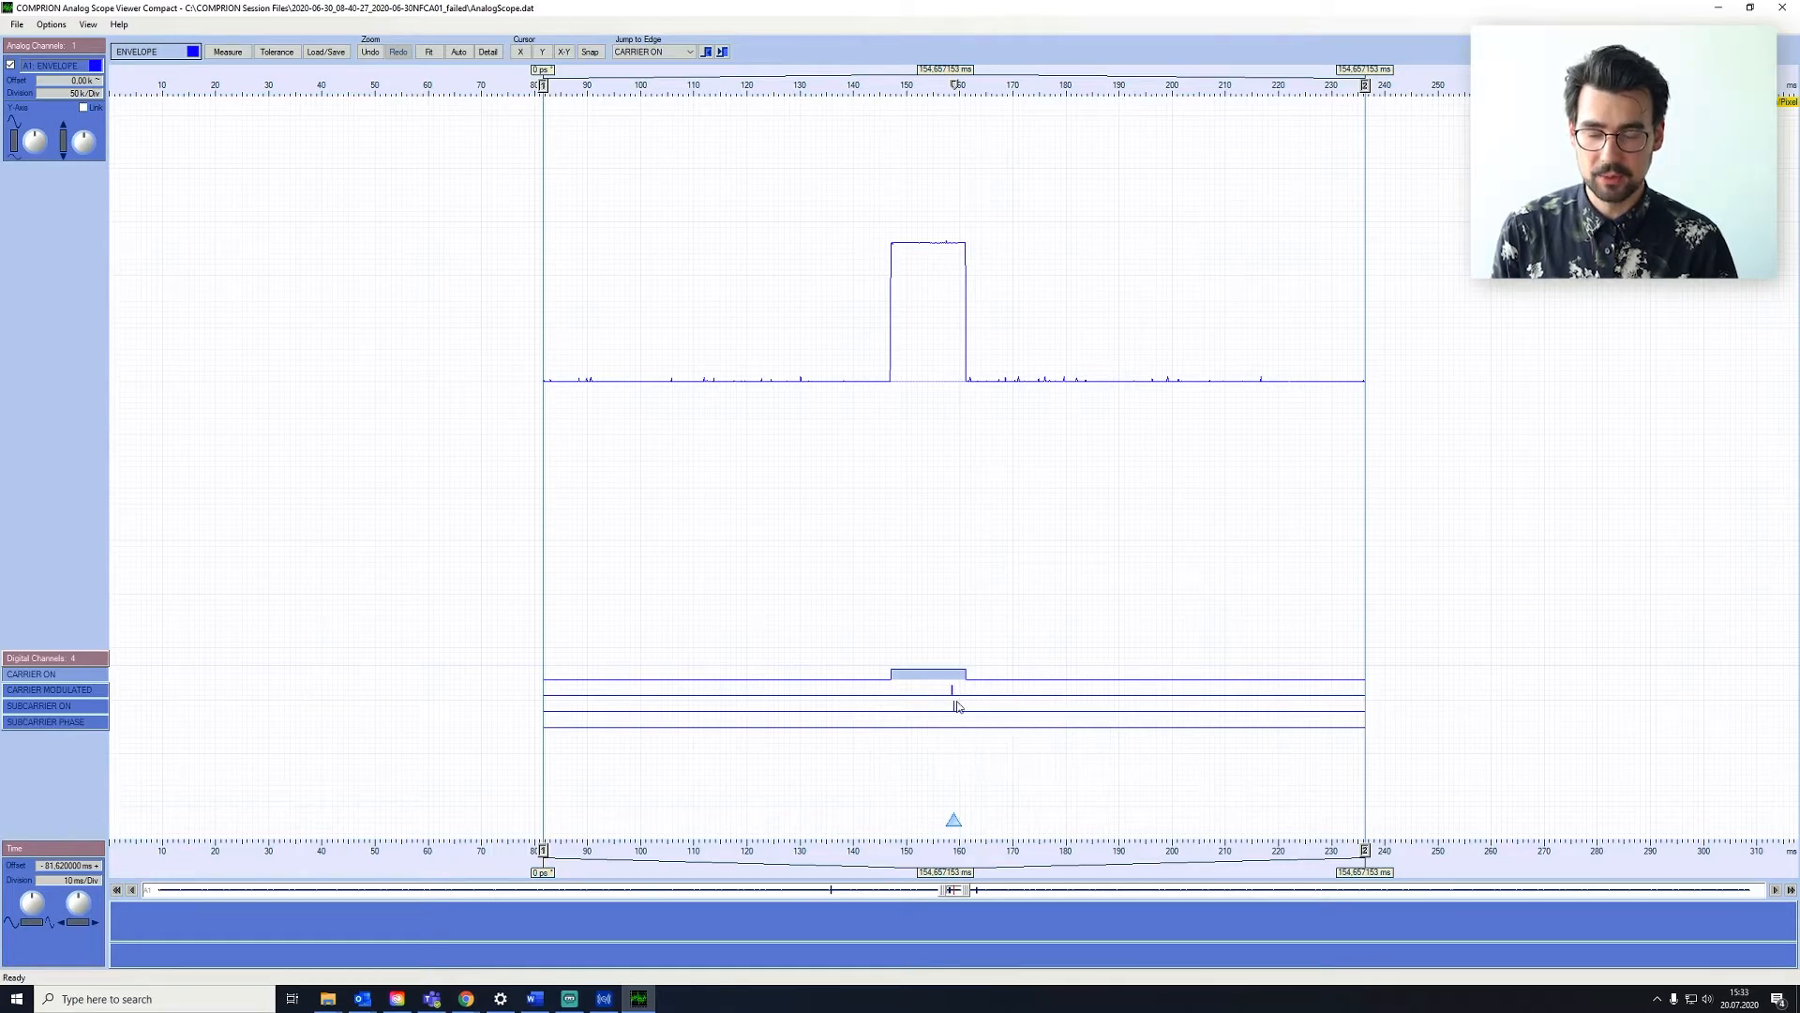
{"action": "mouse_move", "coordinate": [951, 705]}
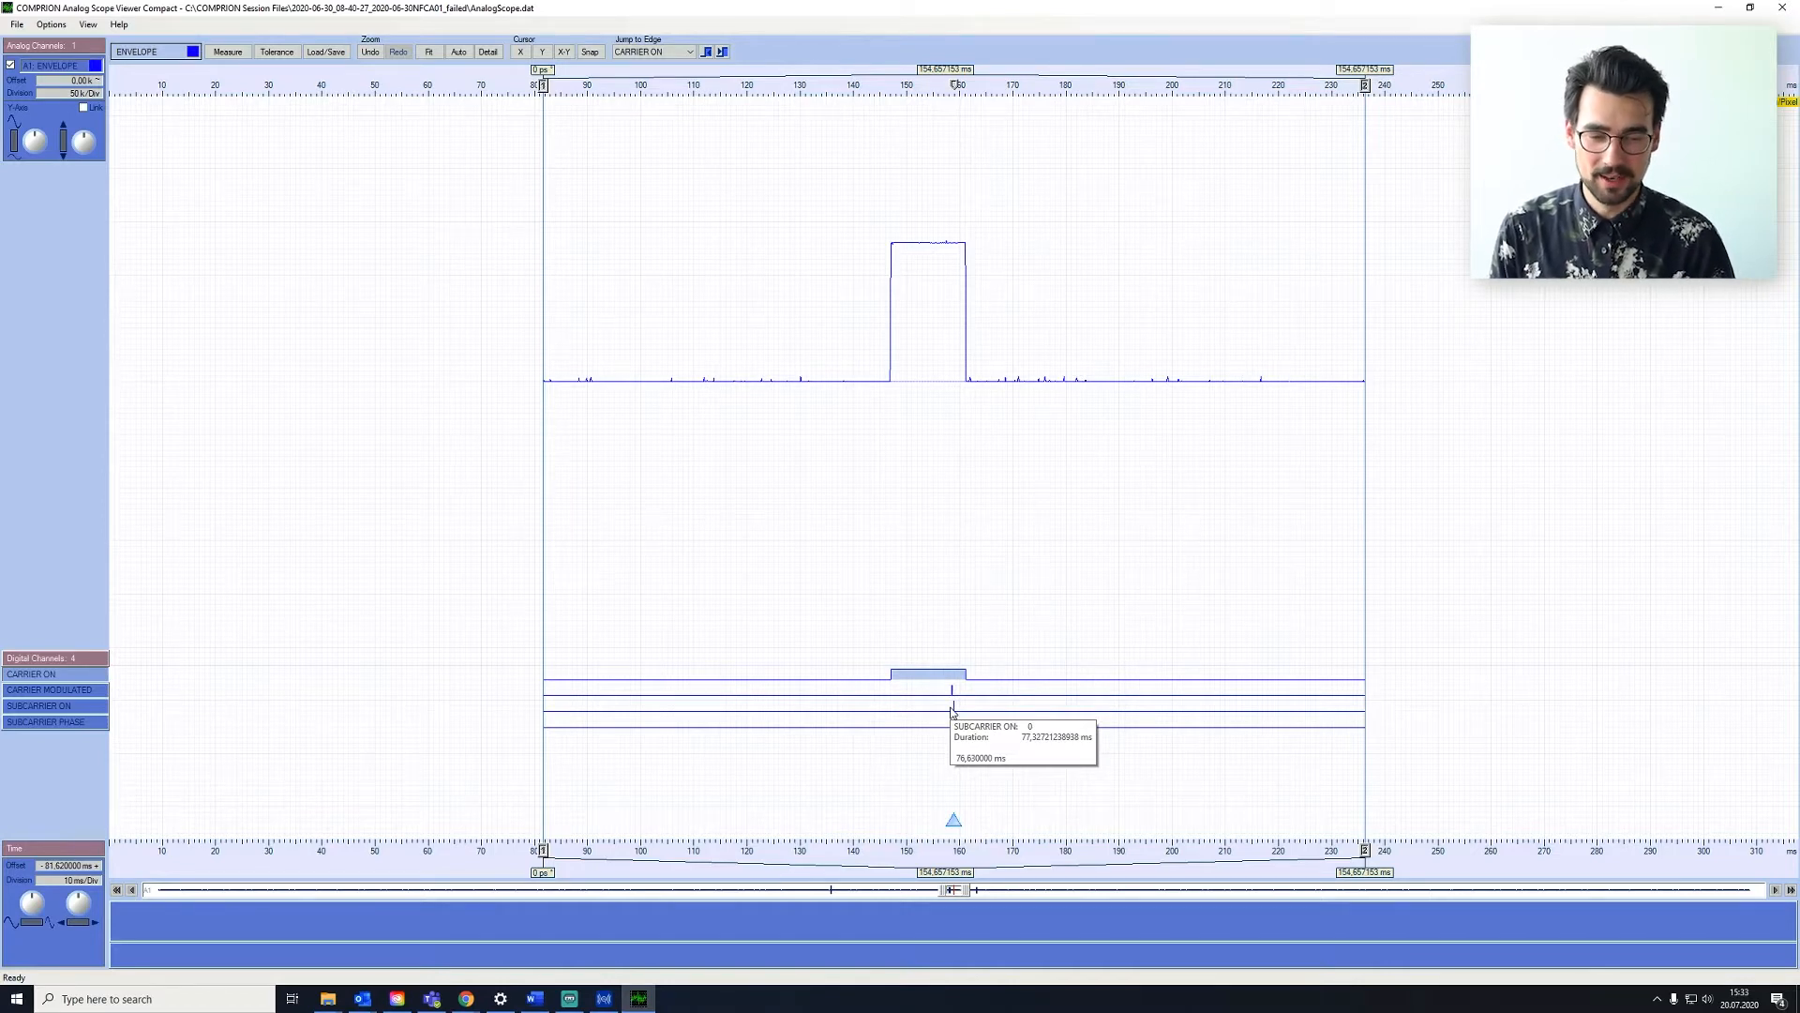
{"action": "mouse_move", "coordinate": [893, 660]}
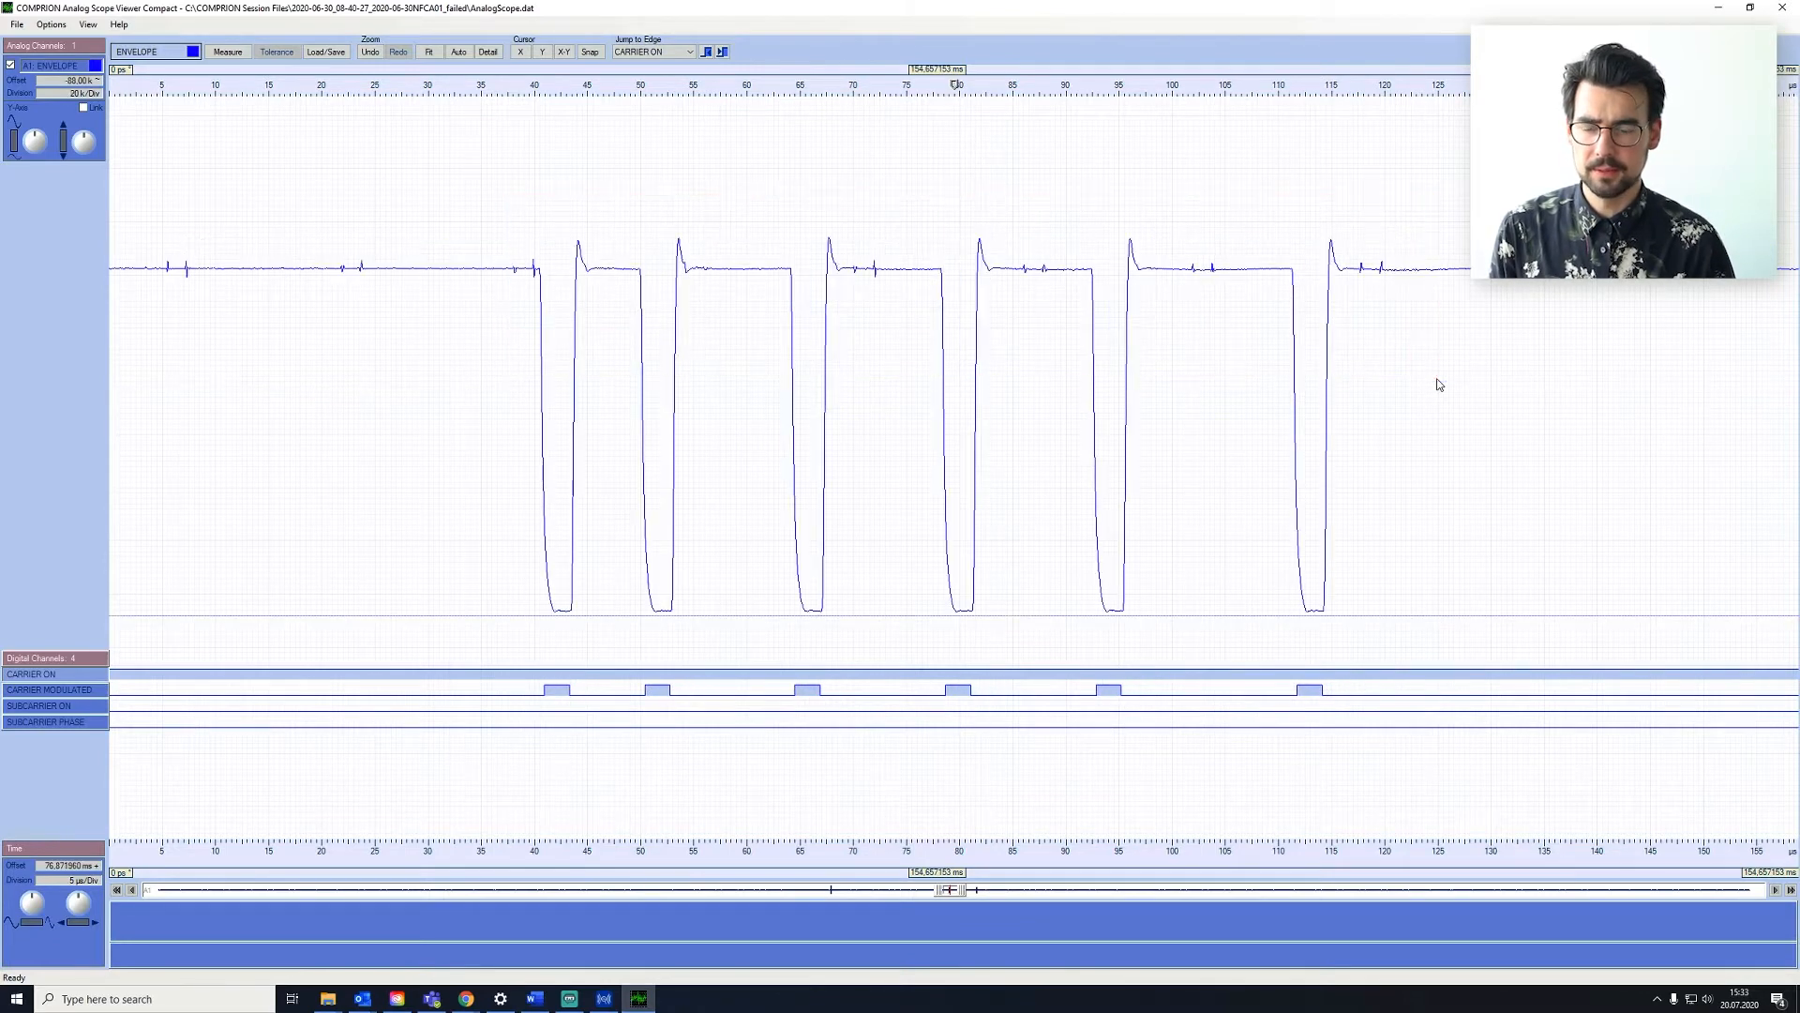
{"action": "mouse_move", "coordinate": [1328, 565]}
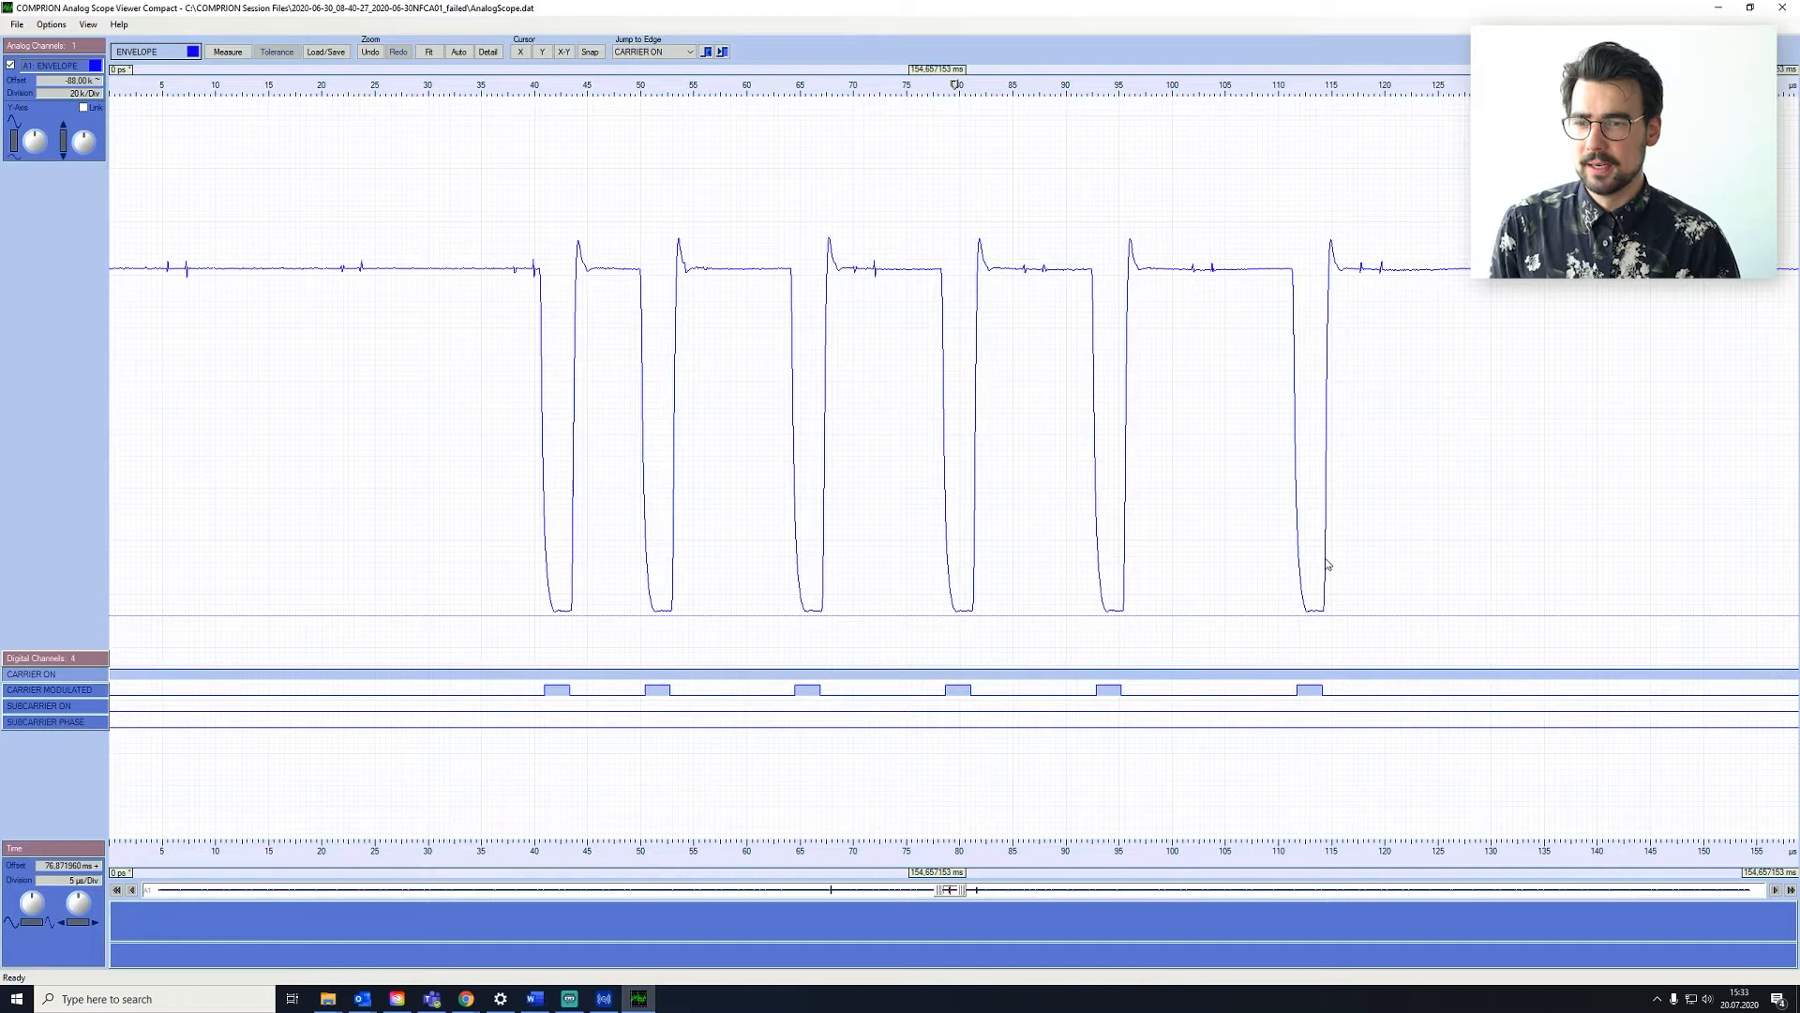
{"action": "mouse_move", "coordinate": [1319, 551]}
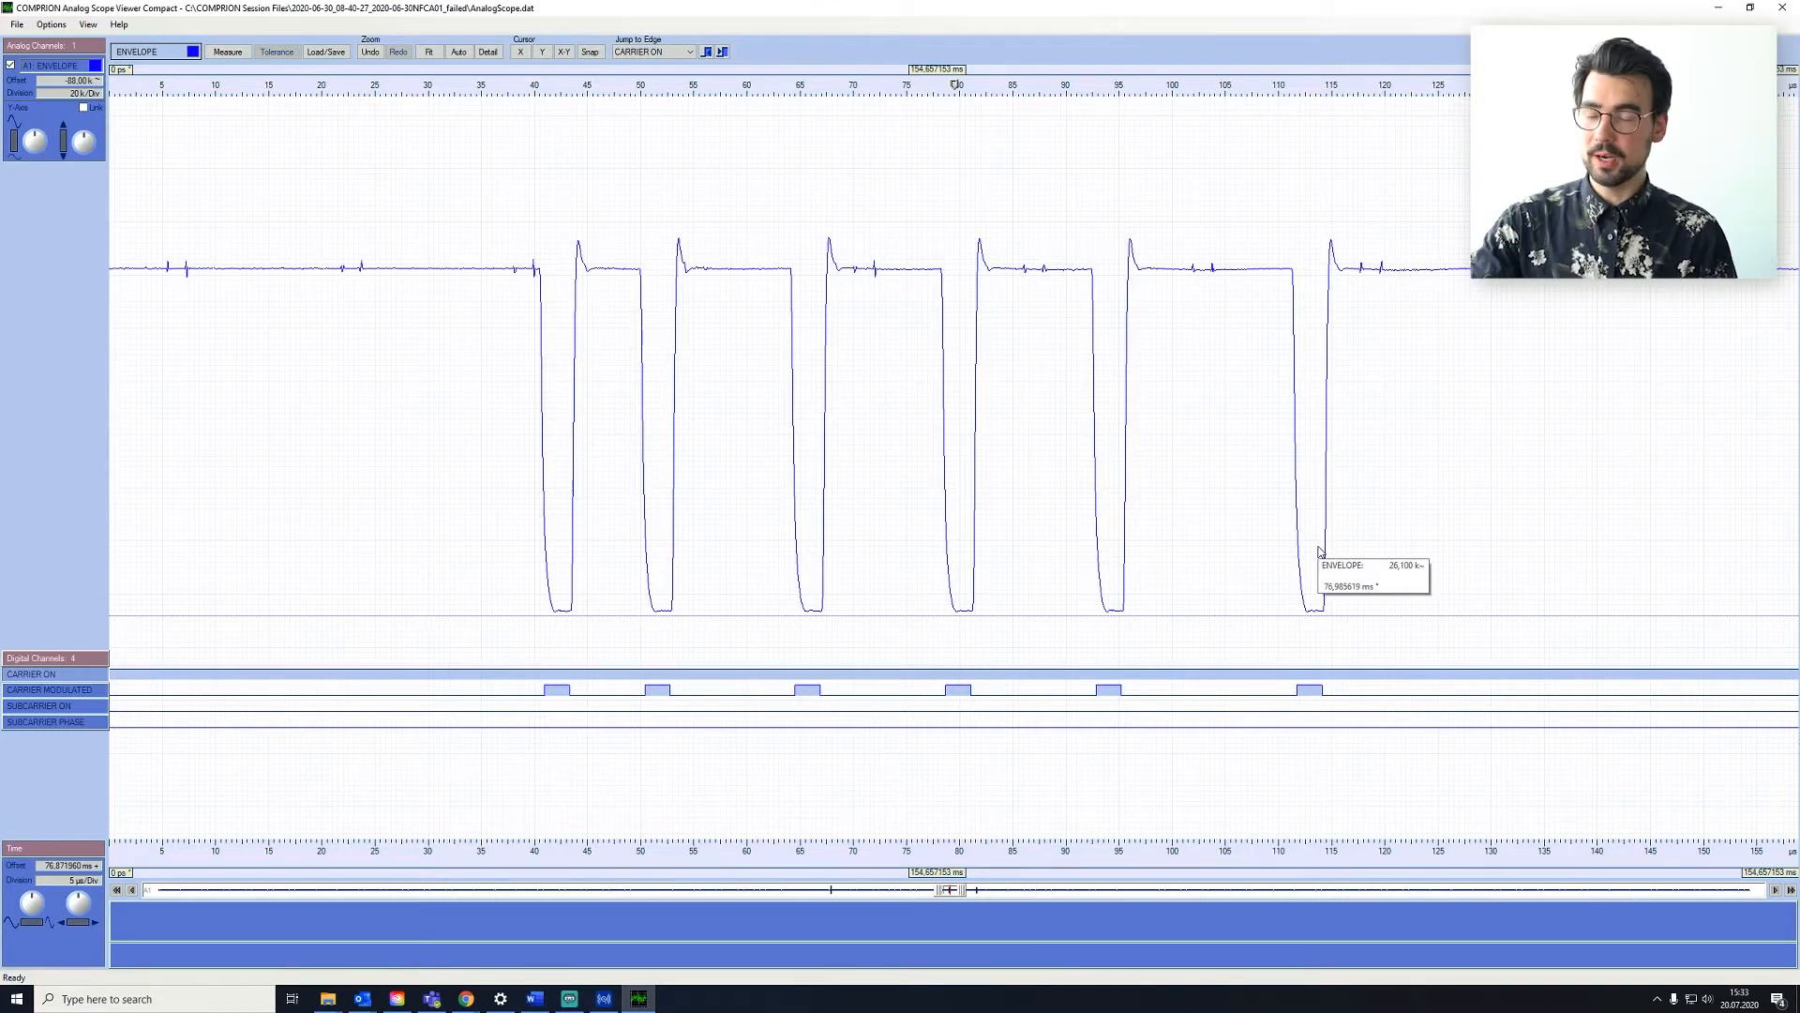
{"action": "mouse_move", "coordinate": [1238, 774]}
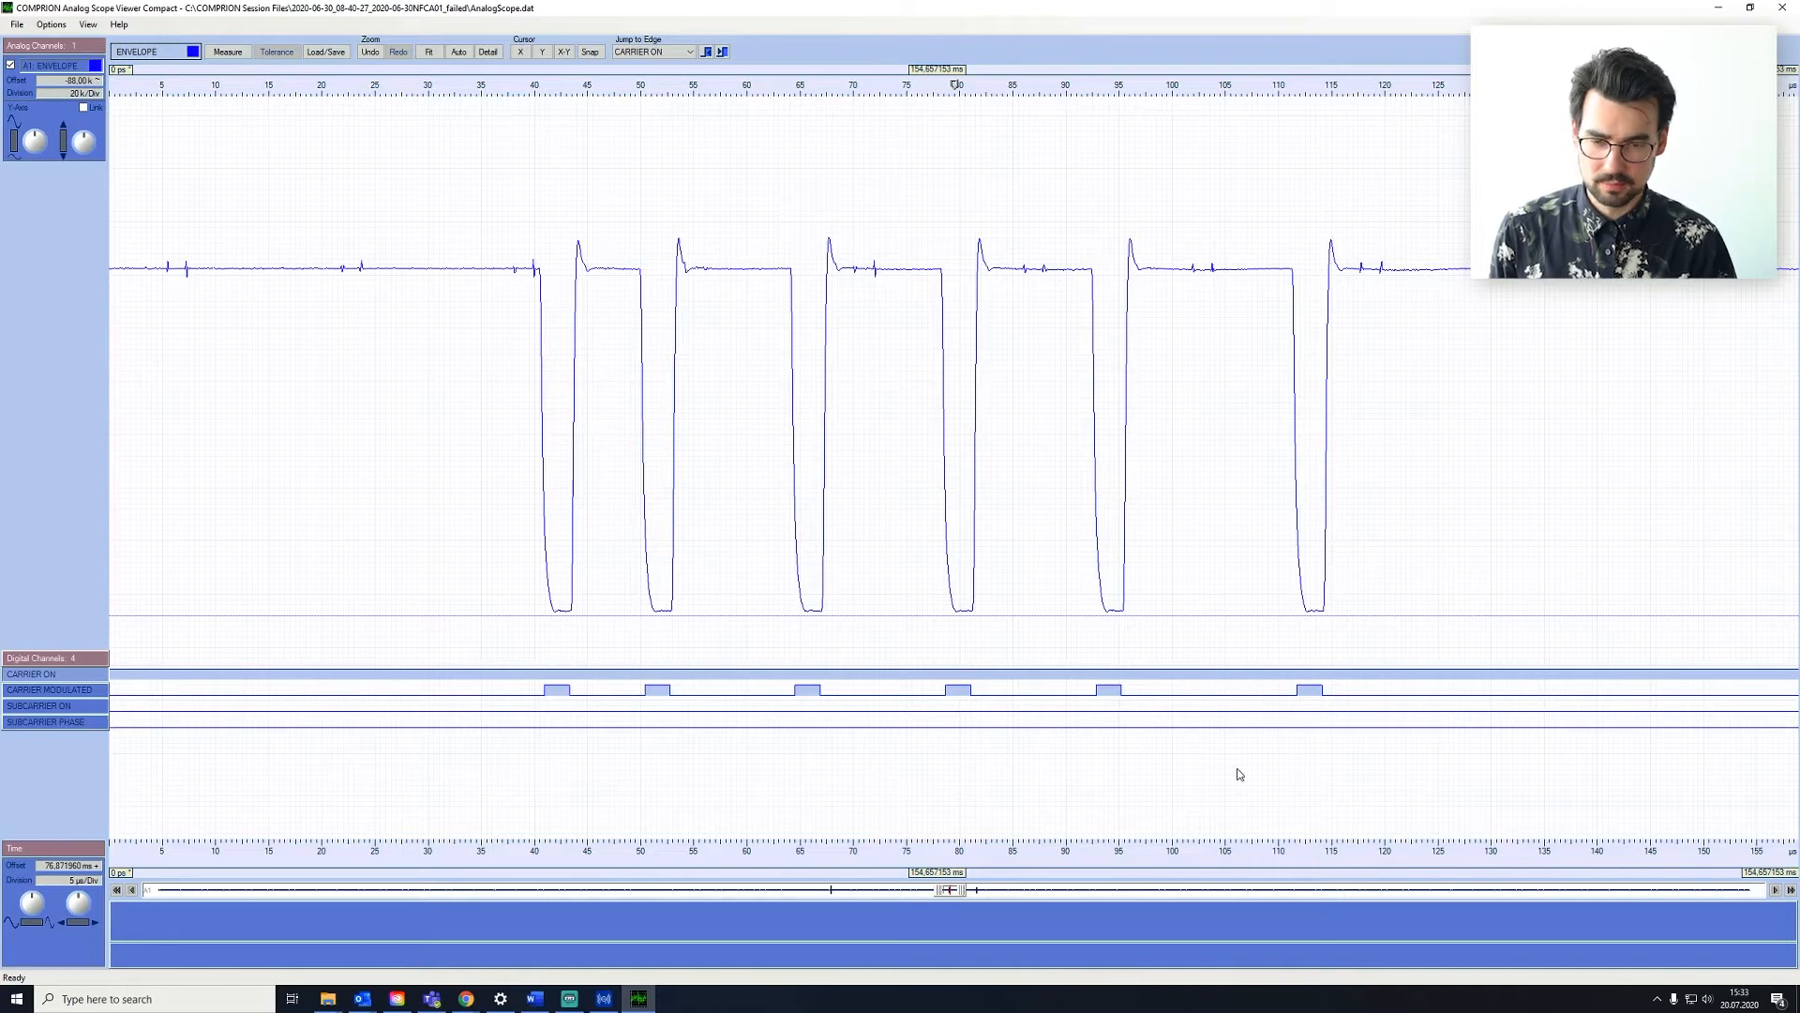
{"action": "mouse_move", "coordinate": [644, 265]}
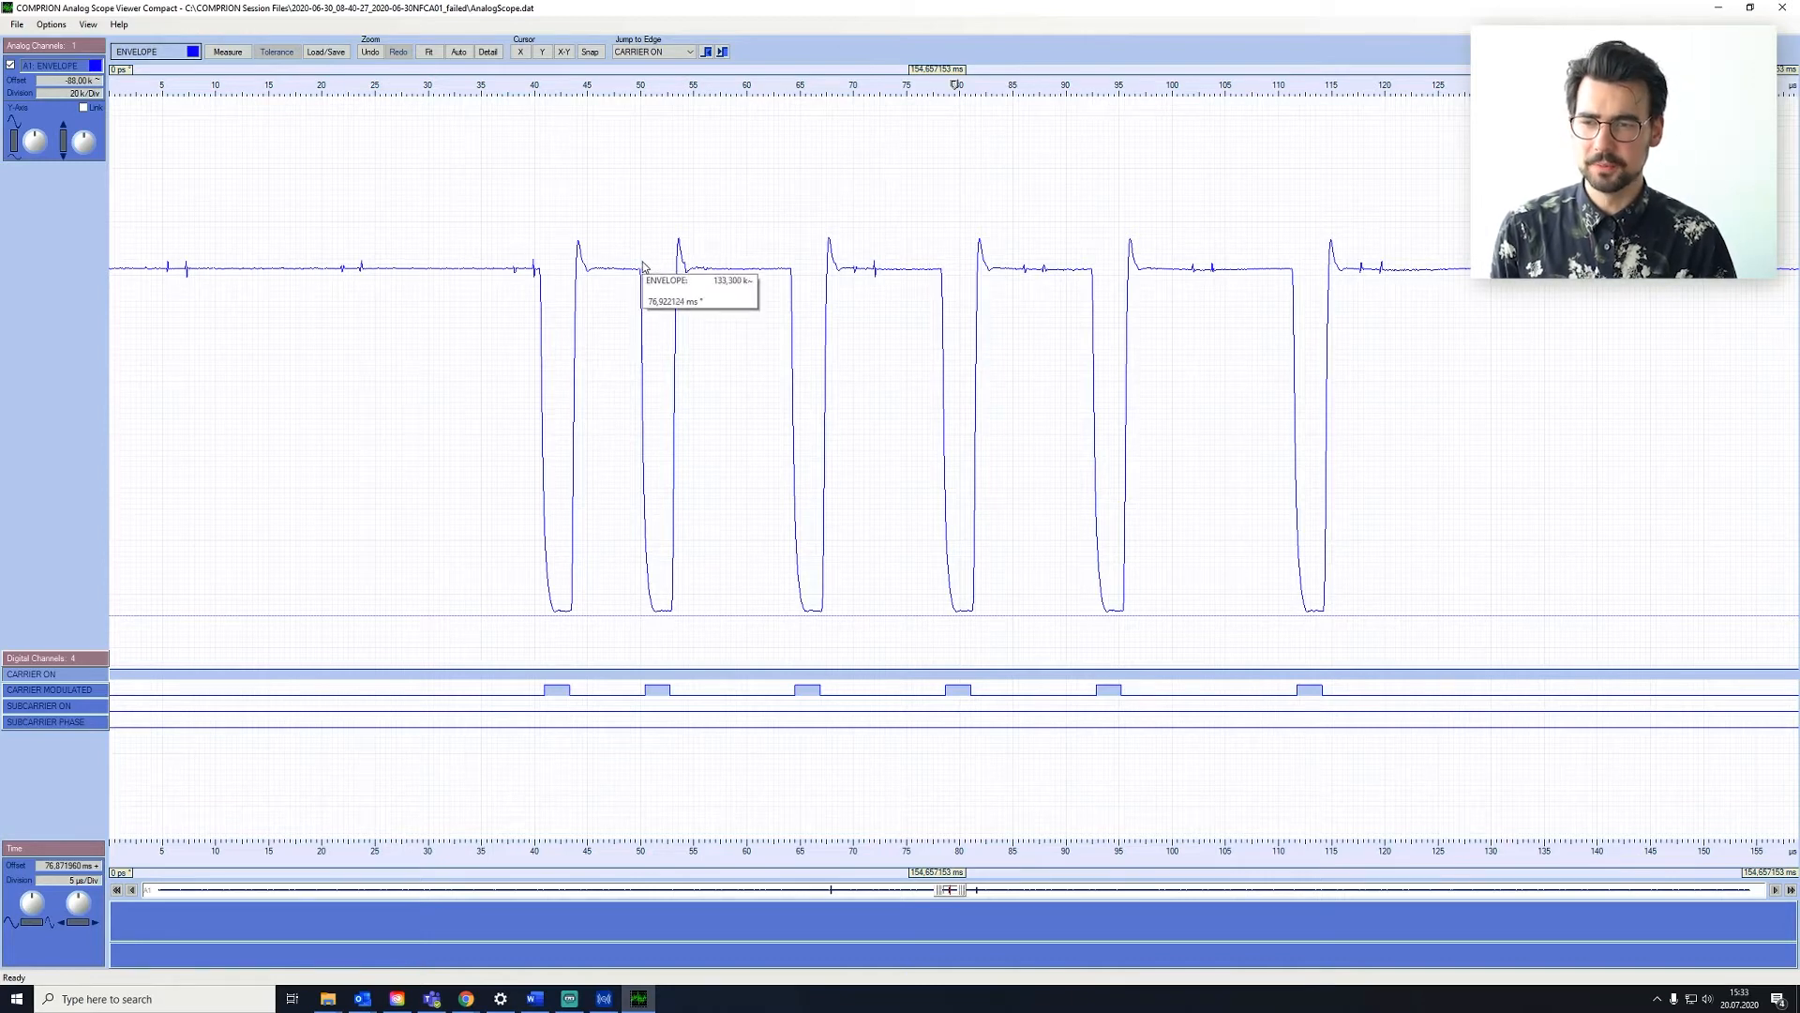
{"action": "mouse_move", "coordinate": [491, 101]}
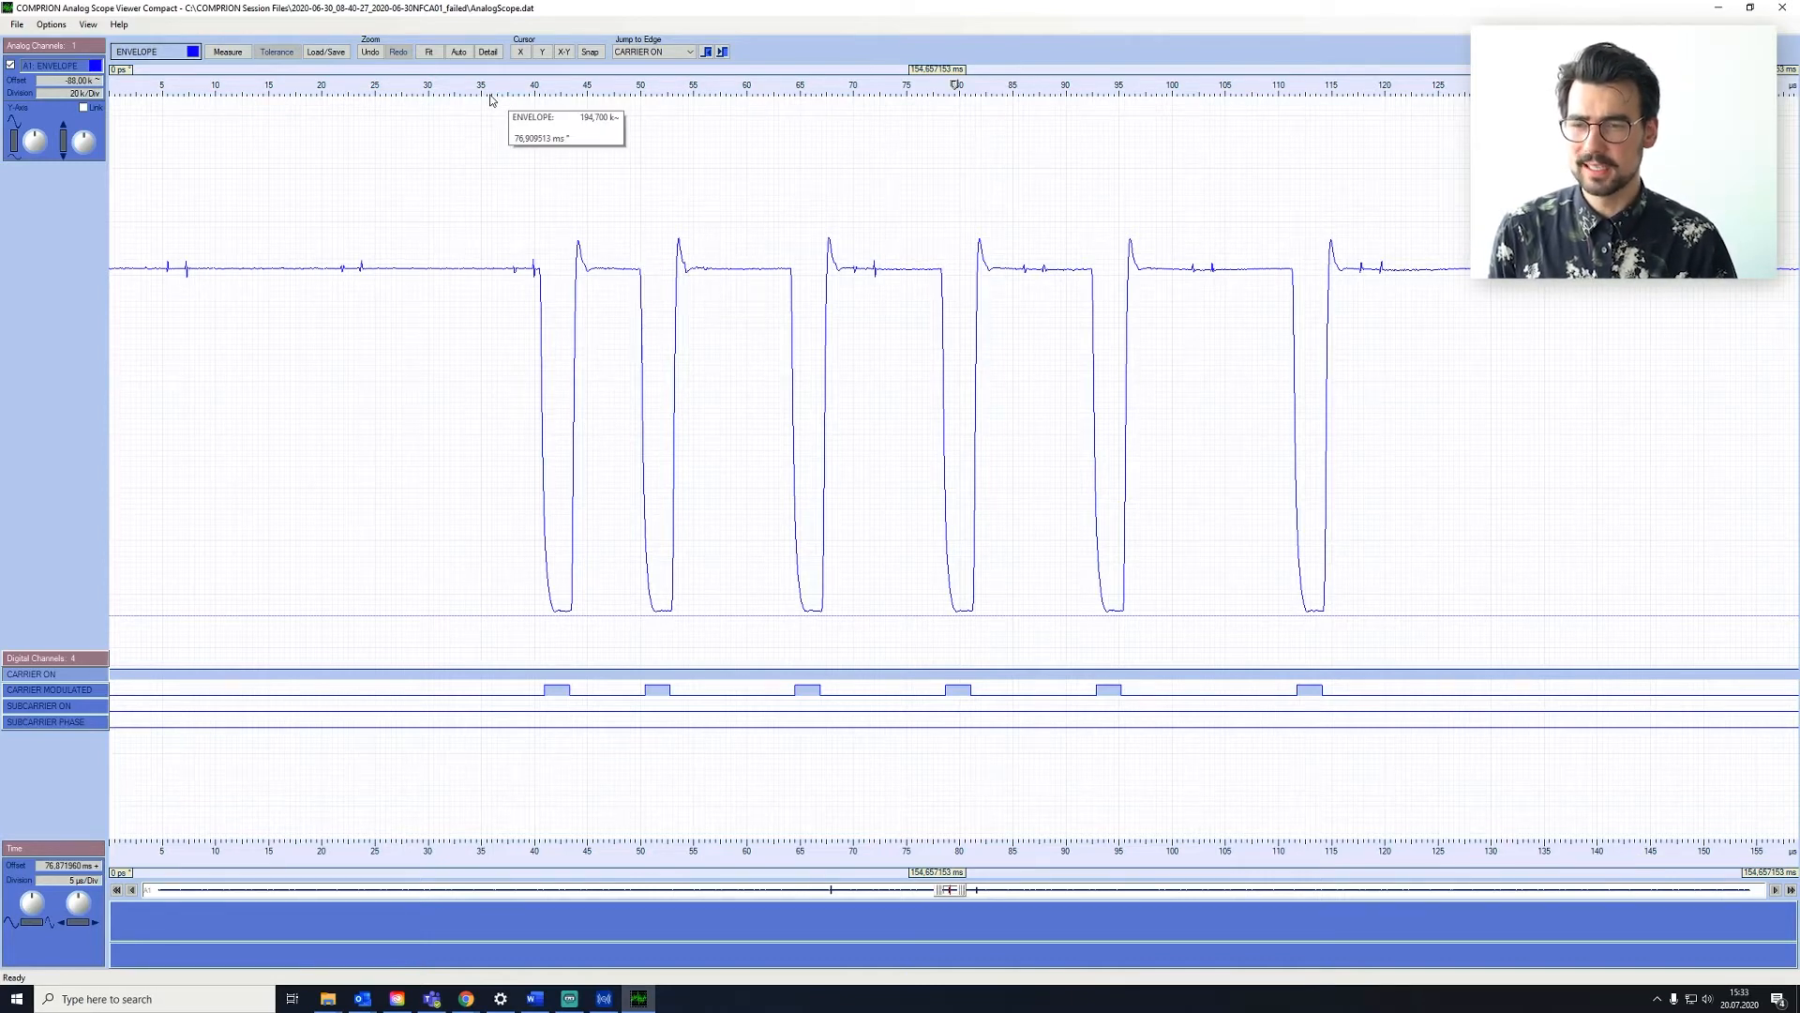
Place margin cursor 1 before the first pause and margin cursor 2 after the sixth pause
{"action": "left_click", "coordinate": [488, 84]}
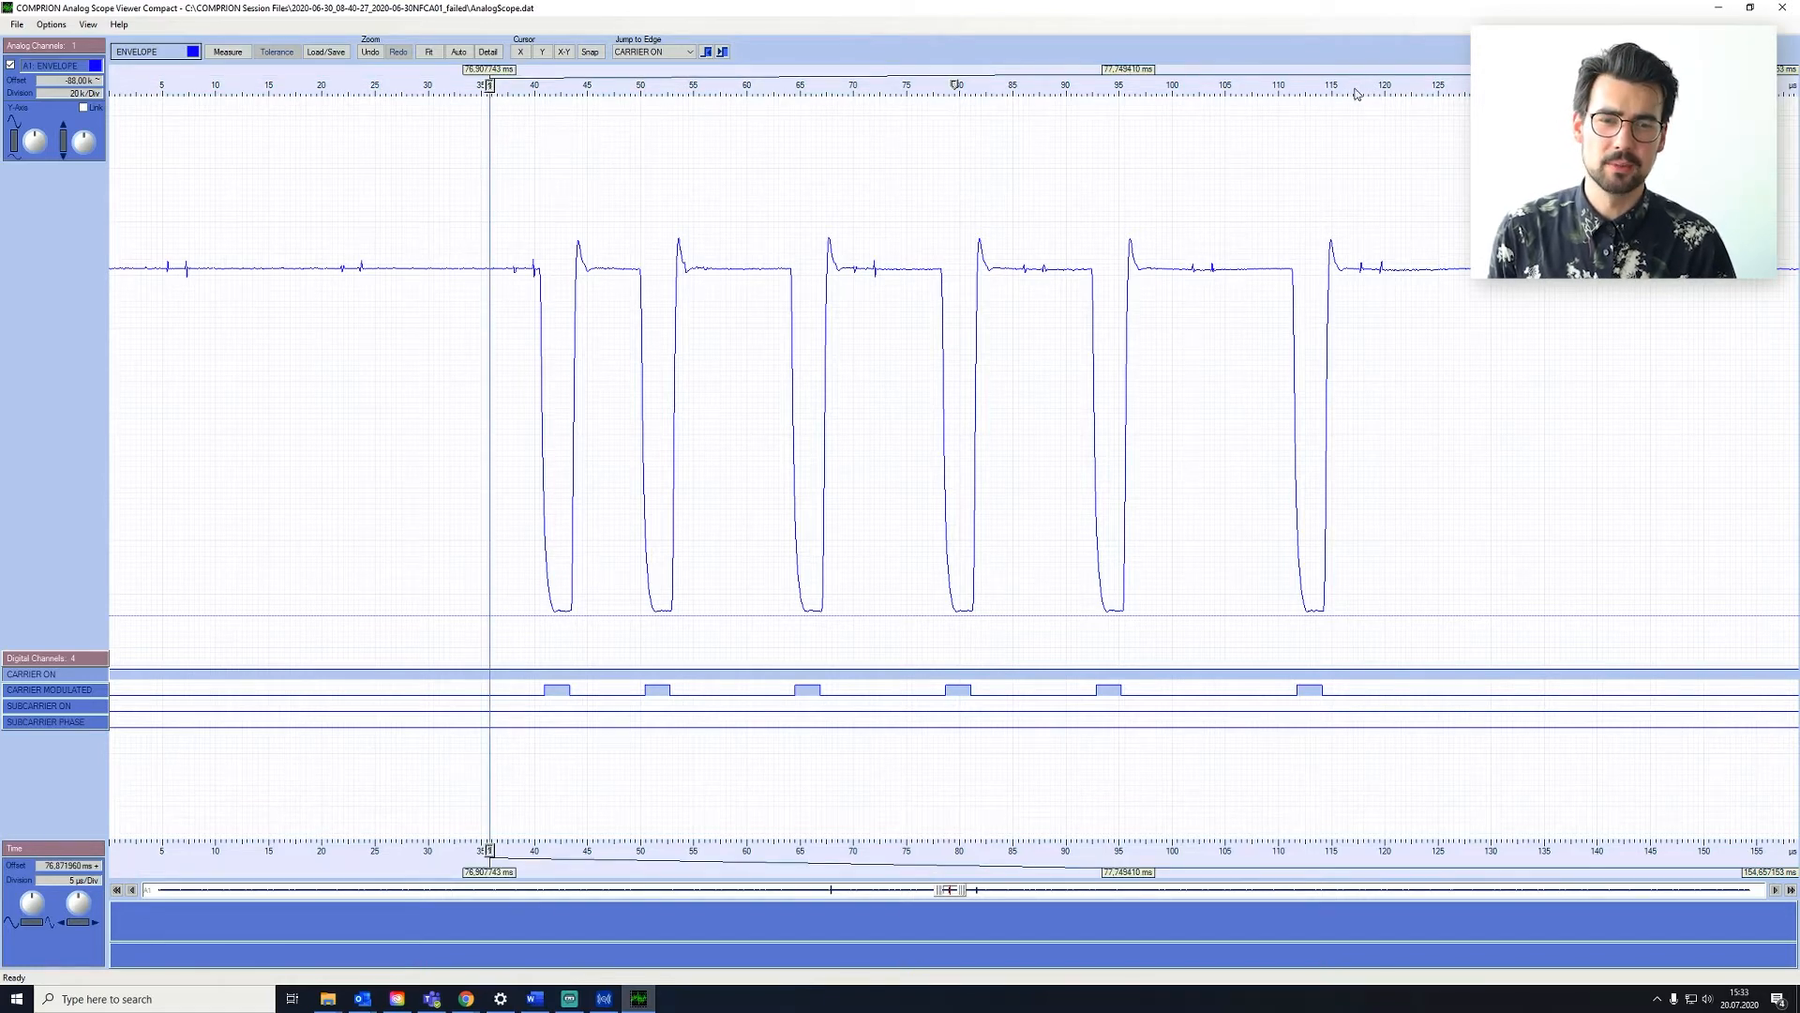
{"action": "left_click", "coordinate": [1386, 86]}
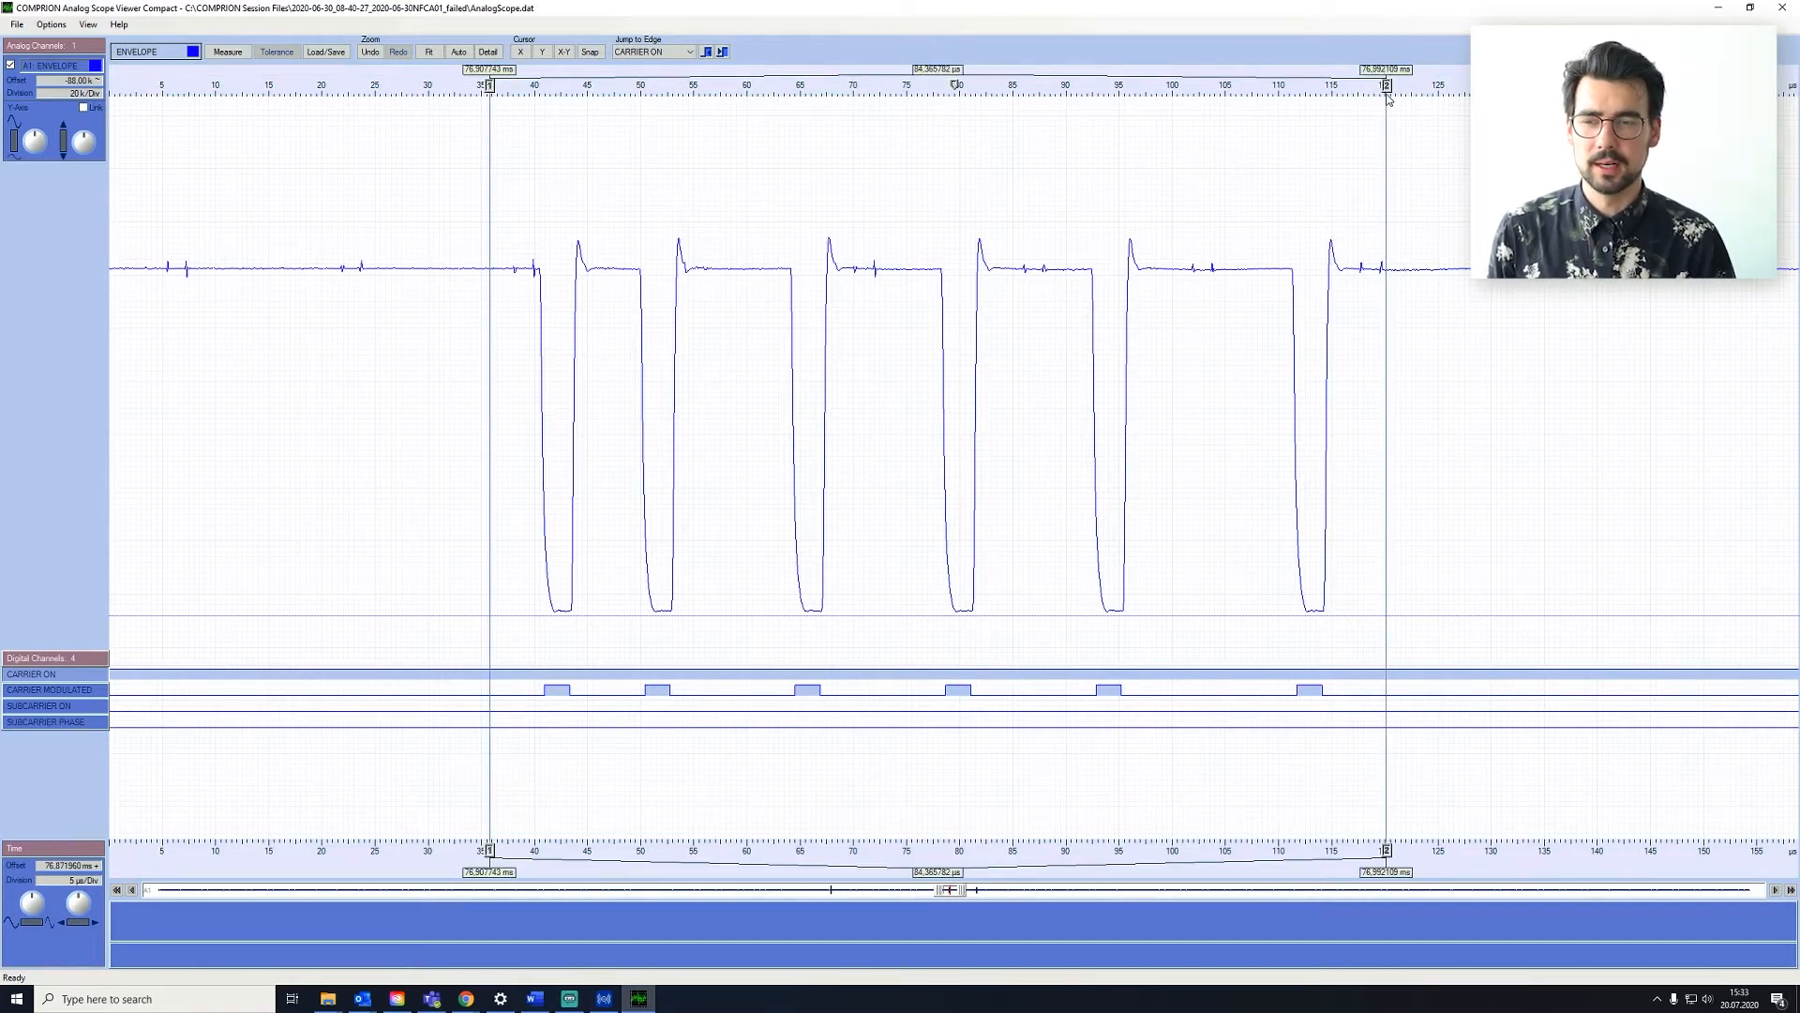
{"action": "mouse_move", "coordinate": [1409, 186]}
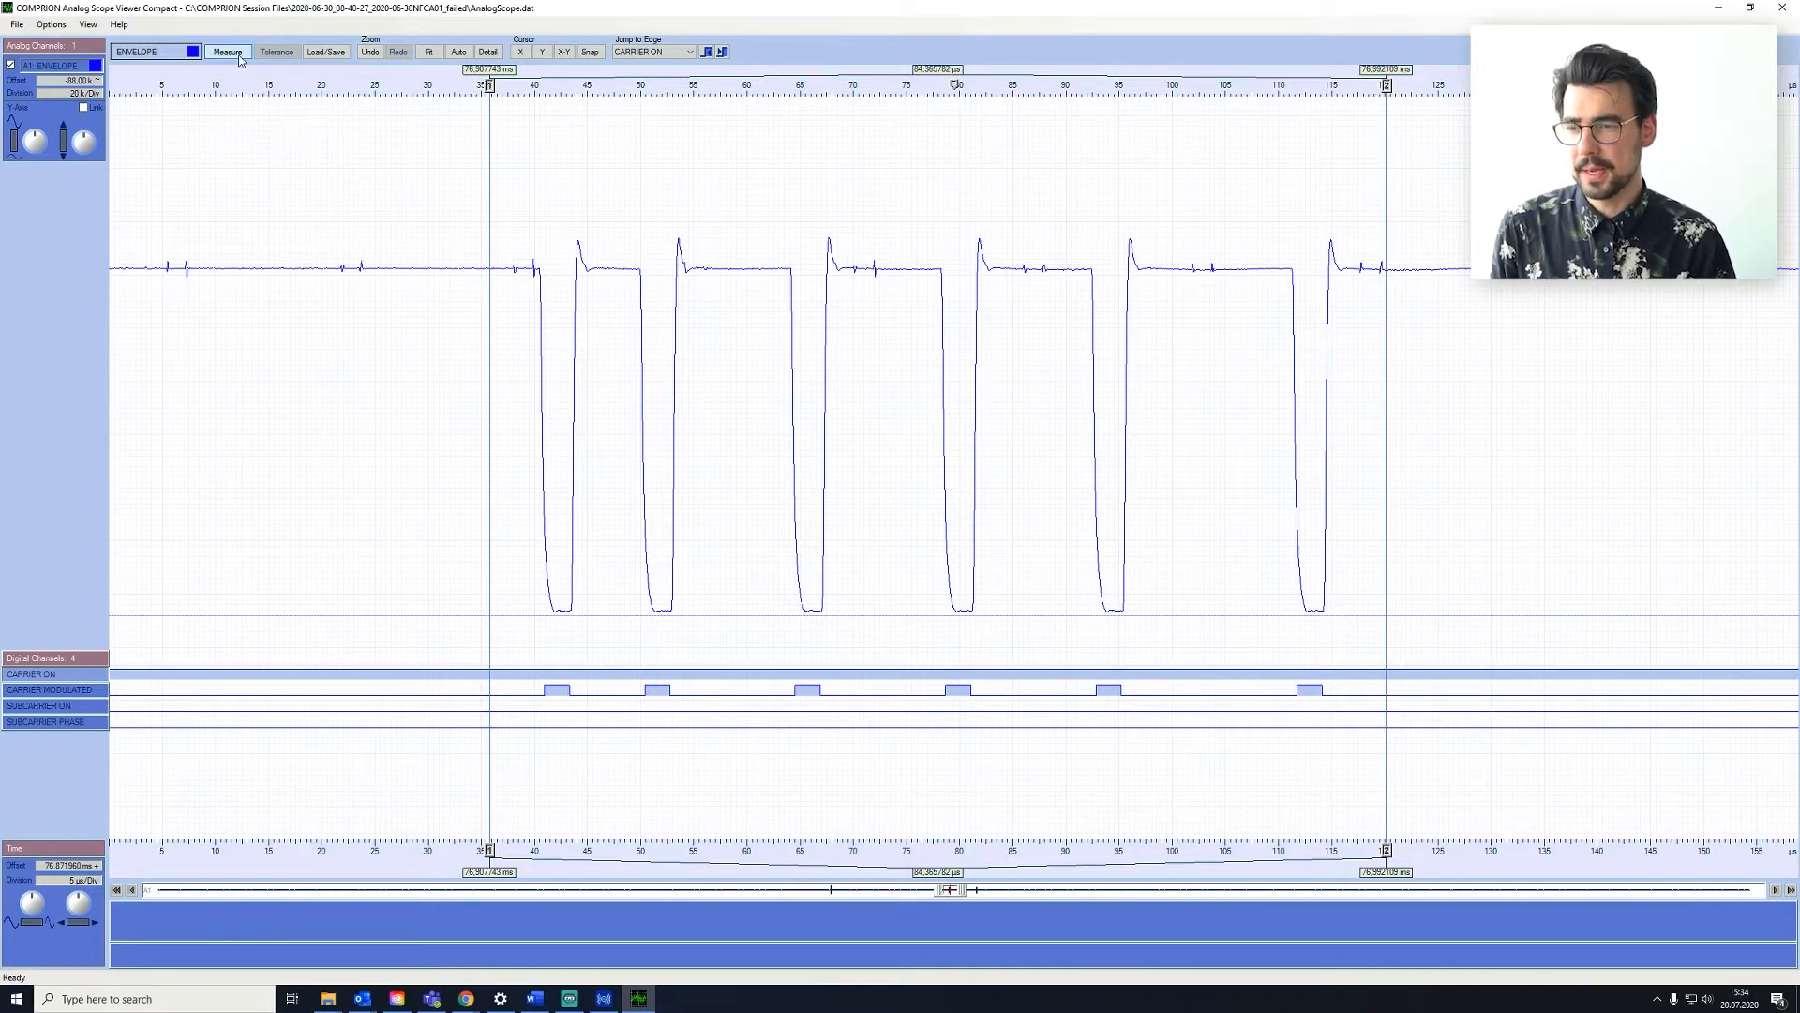
Bring up the Conditions dialog for the NFC-A Waveform (106 kbit/s) measurement
{"action": "left_click", "coordinate": [227, 53]}
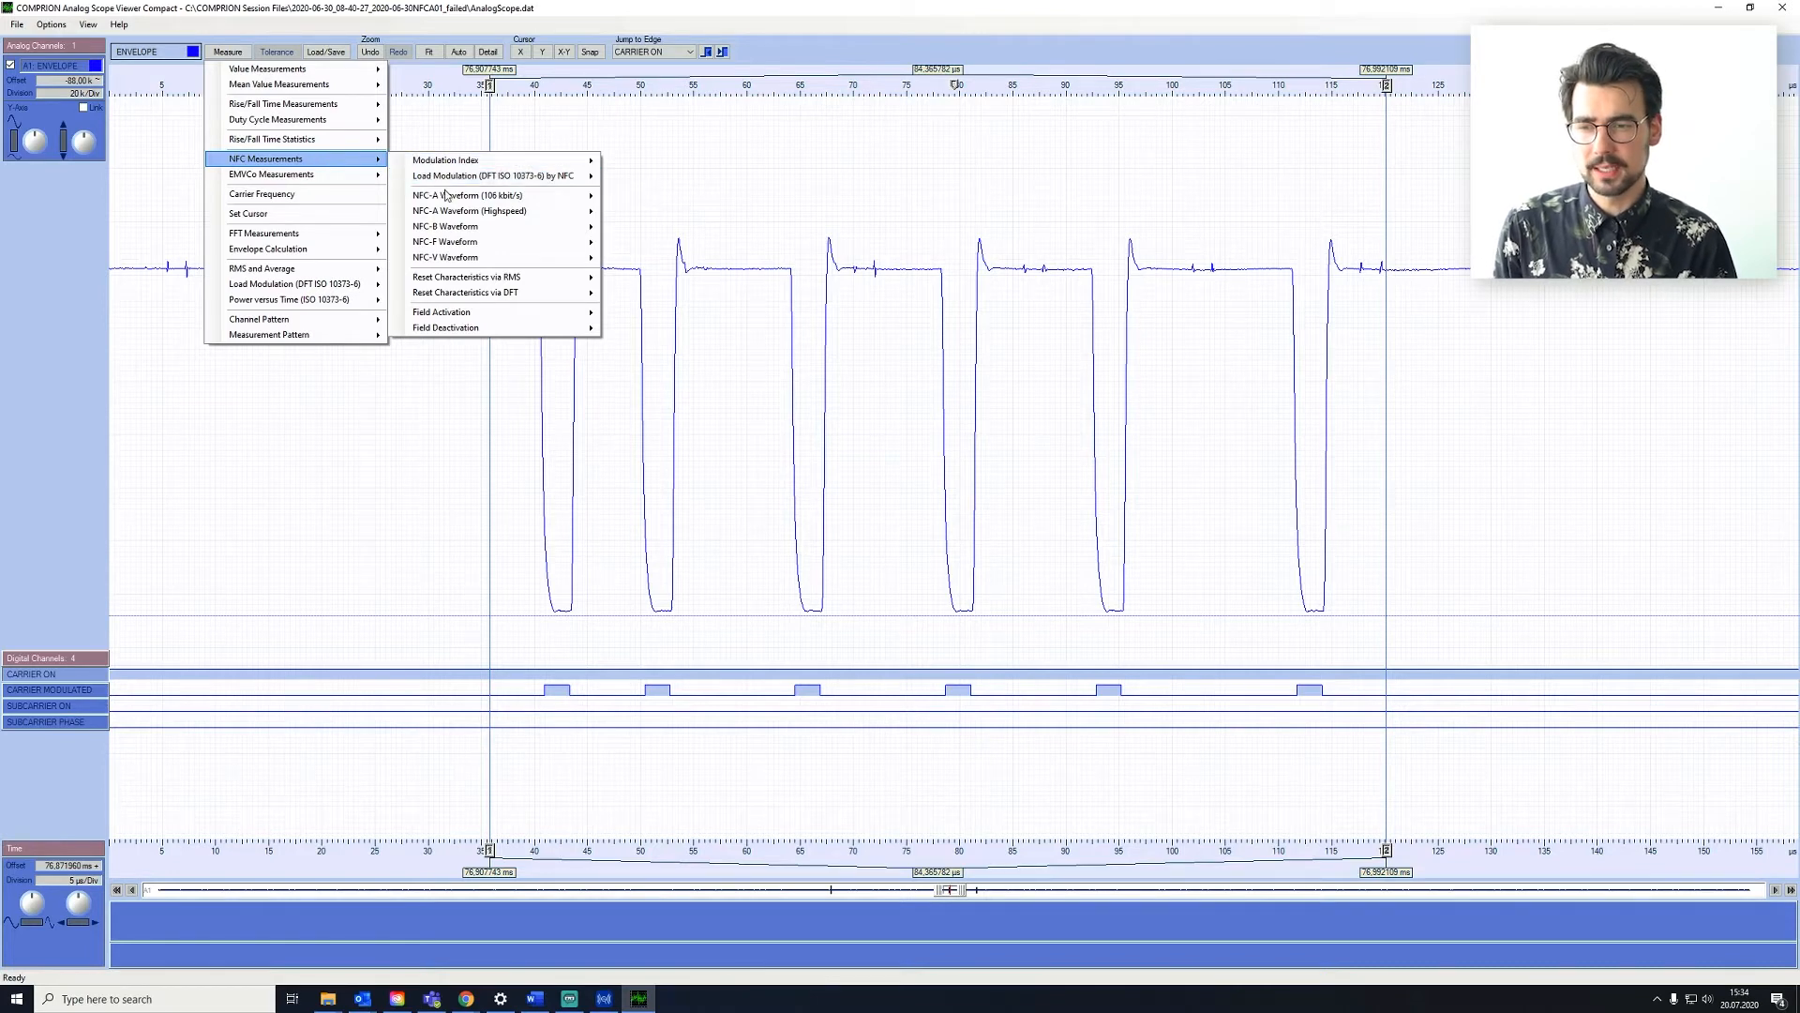
{"action": "mouse_move", "coordinate": [469, 195]}
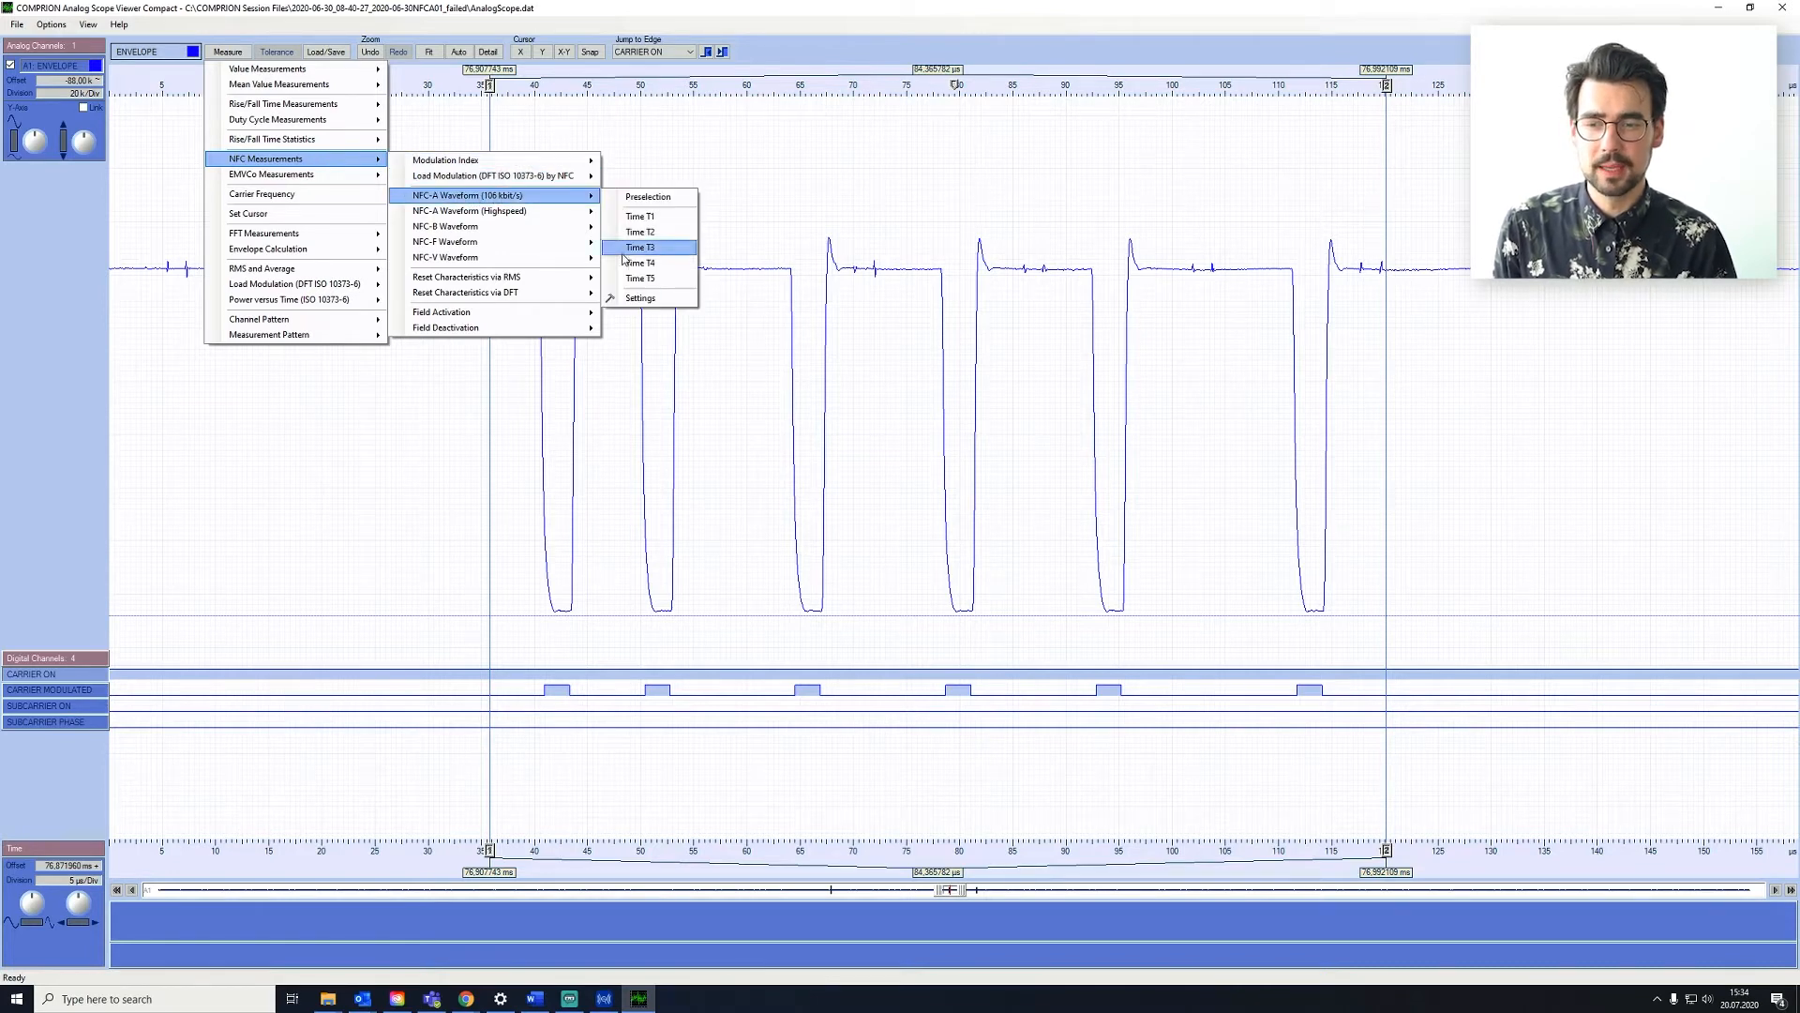
{"action": "left_click", "coordinate": [640, 298]}
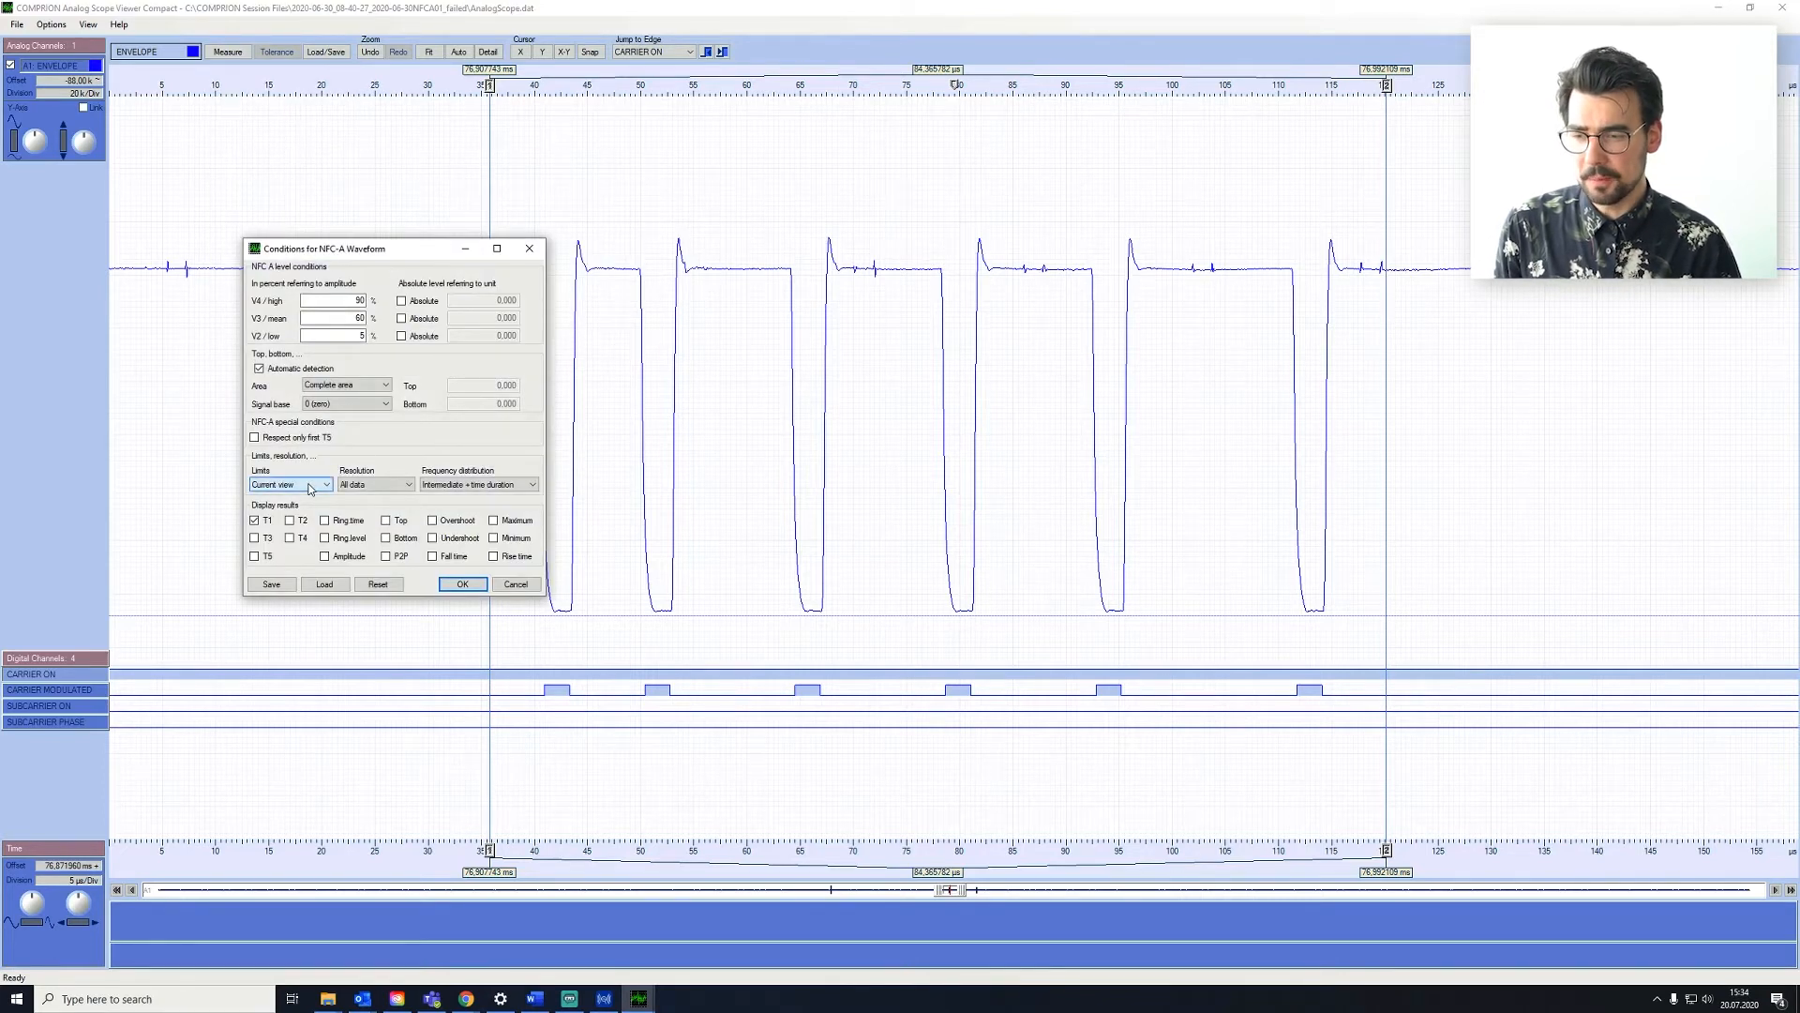
Limit the measurement to margin cursors 1 & 2, add Overshoot and Undershoot to the results, and run it
{"action": "left_click", "coordinate": [326, 484]}
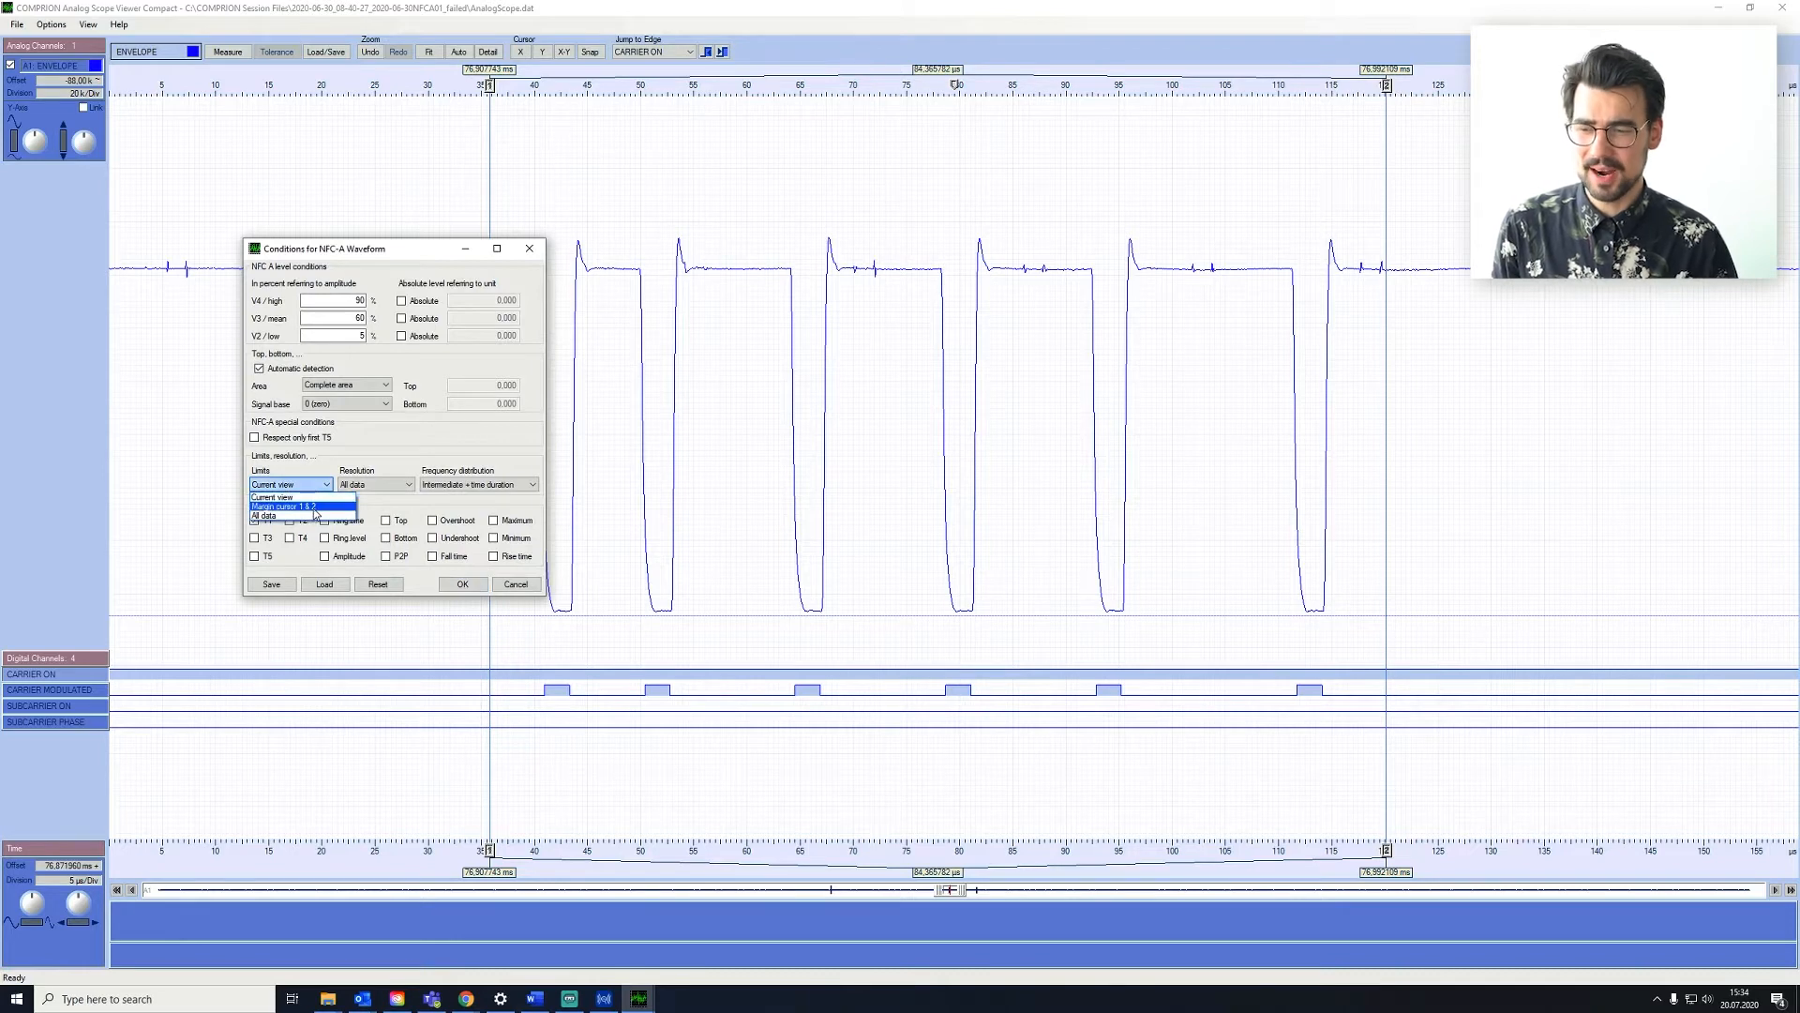
{"action": "left_click", "coordinate": [300, 507]}
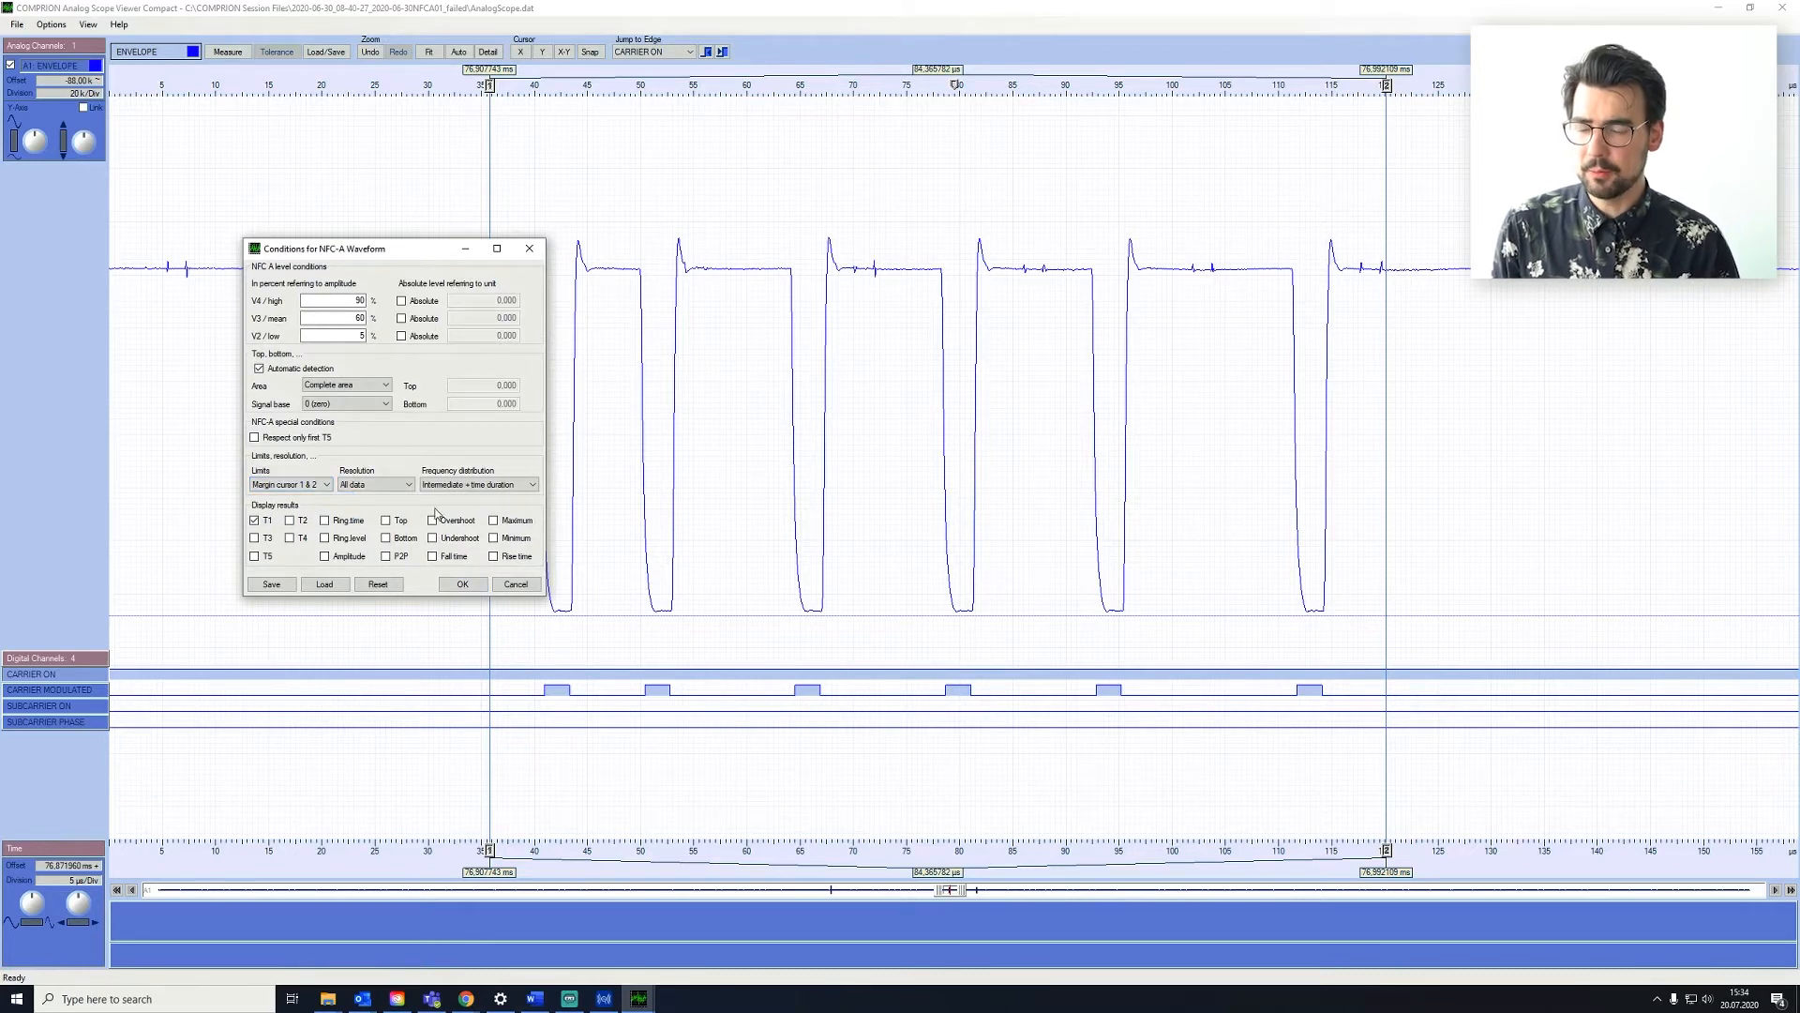
{"action": "left_click", "coordinate": [433, 520]}
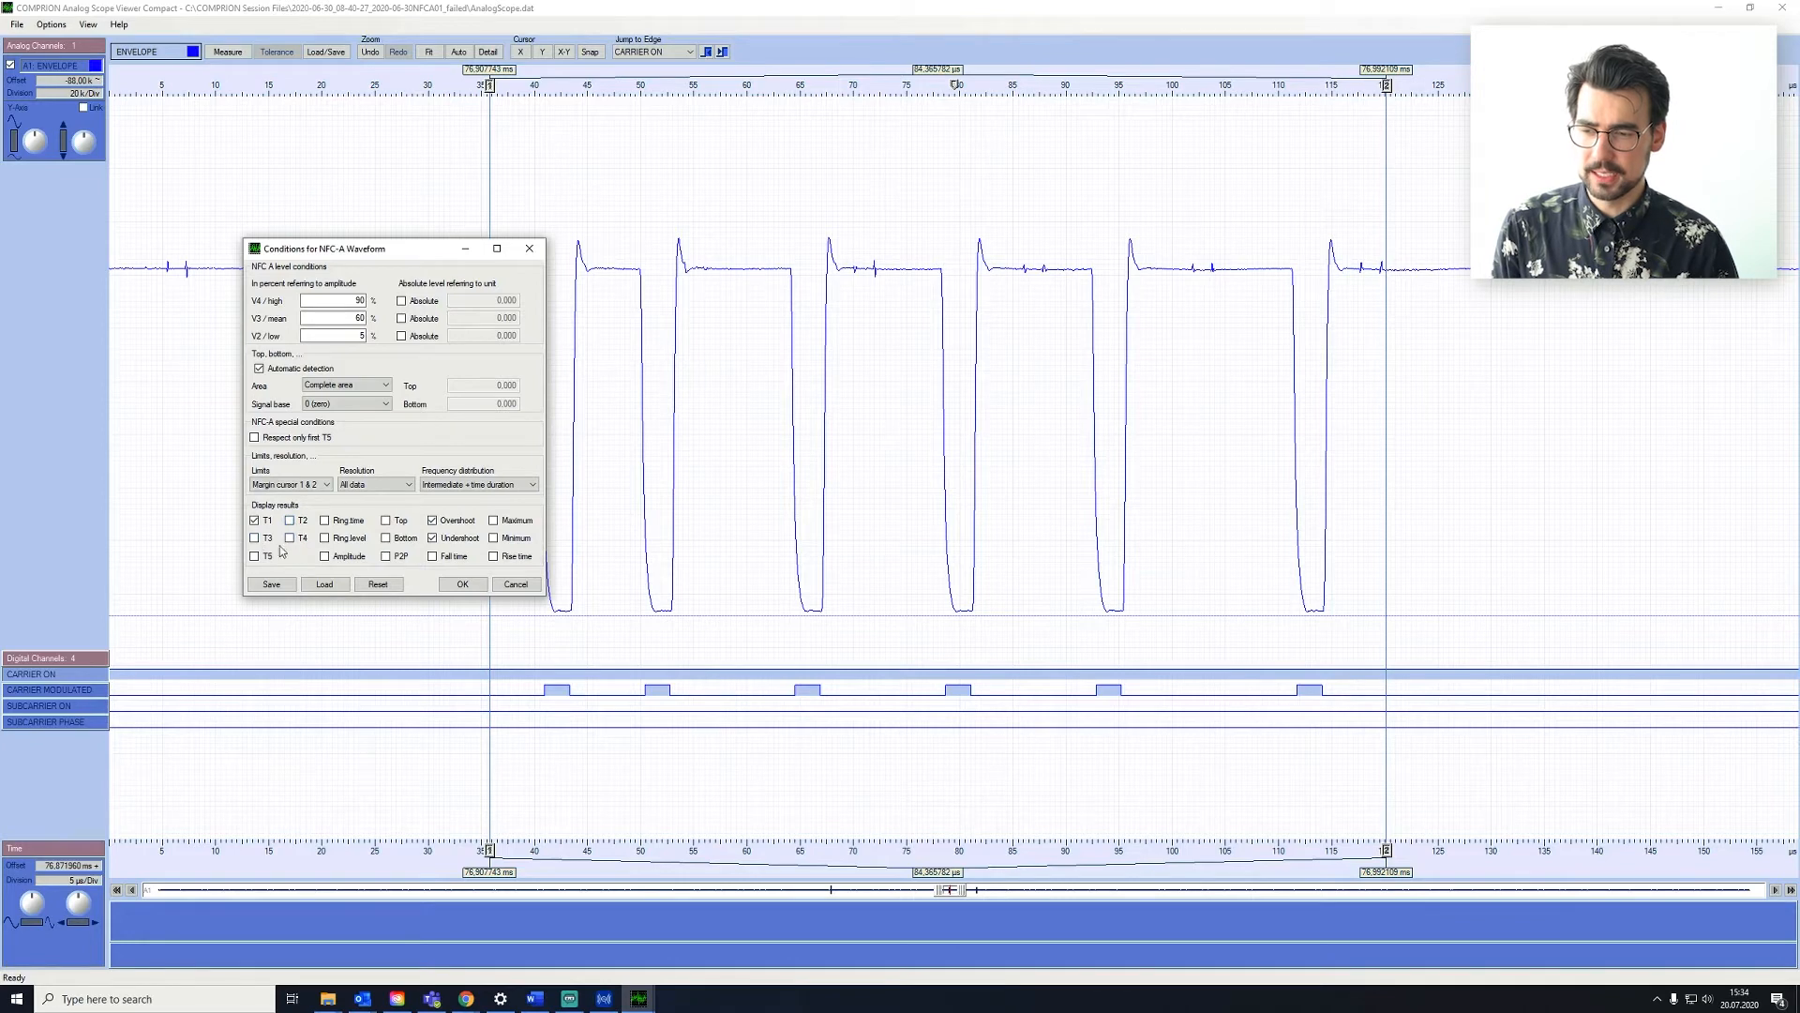
{"action": "left_click", "coordinate": [386, 538]}
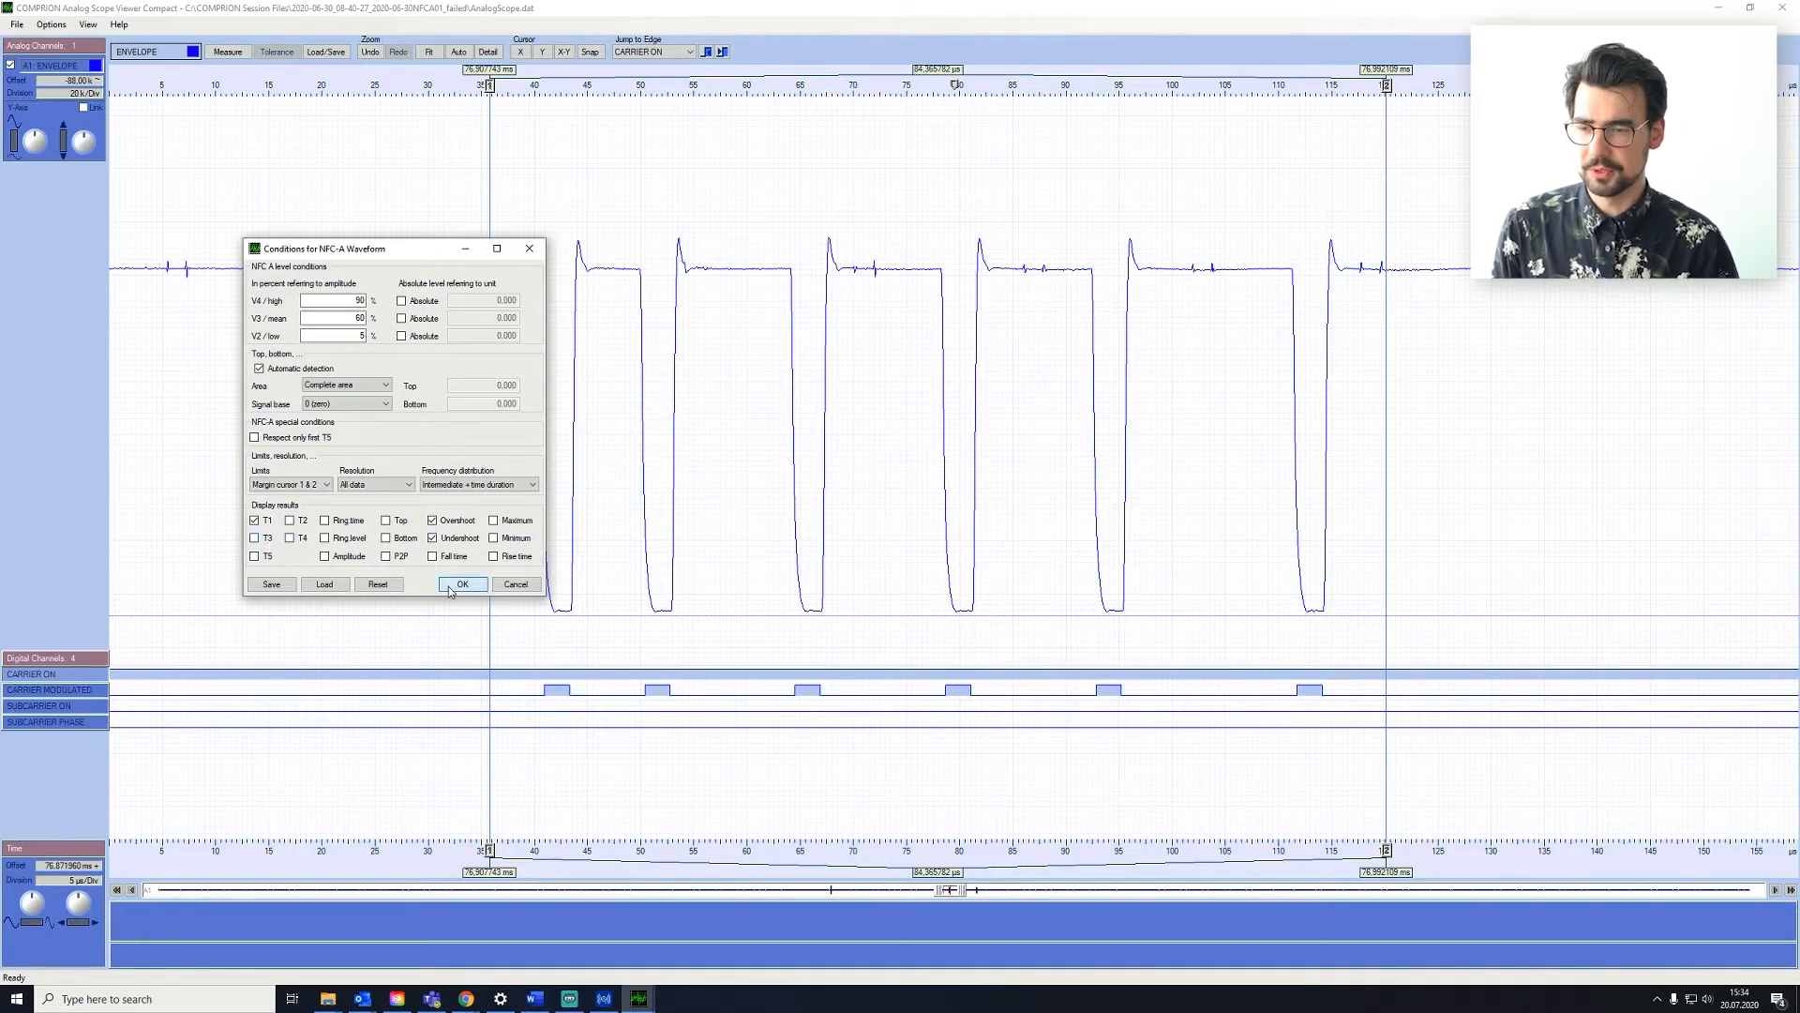
{"action": "left_click", "coordinate": [461, 585]}
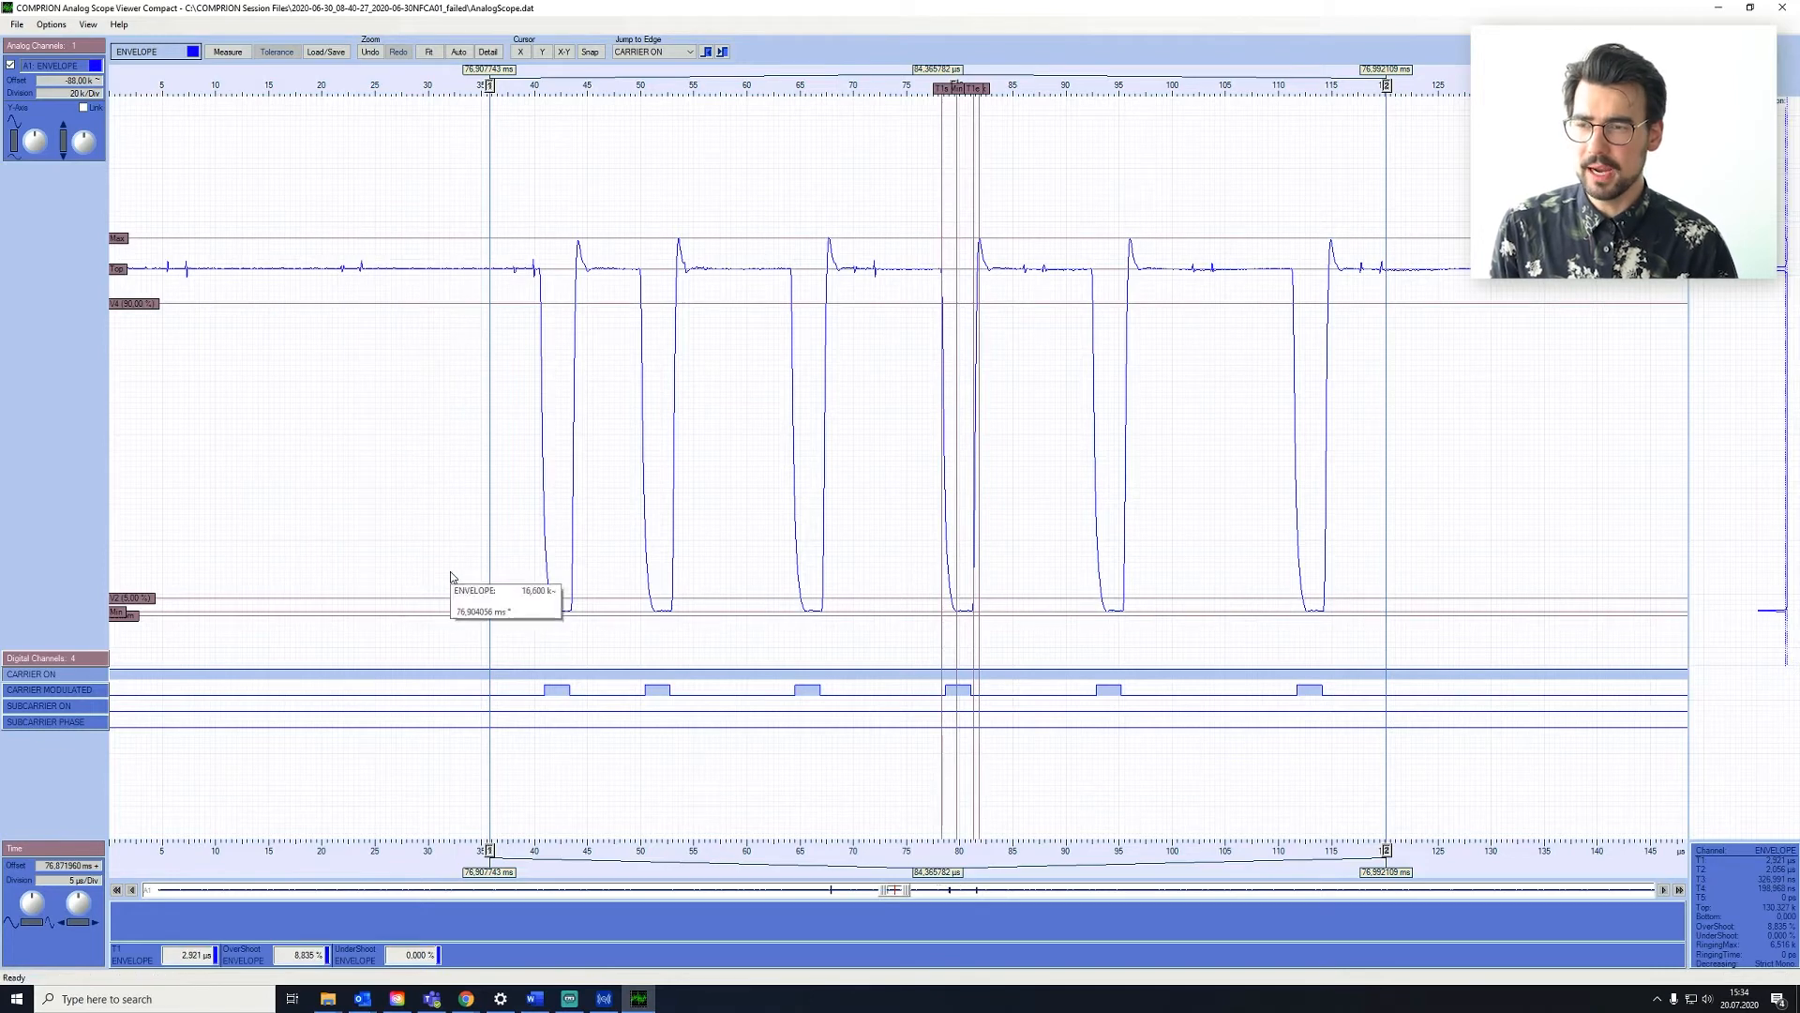
{"action": "mouse_move", "coordinate": [1676, 729]}
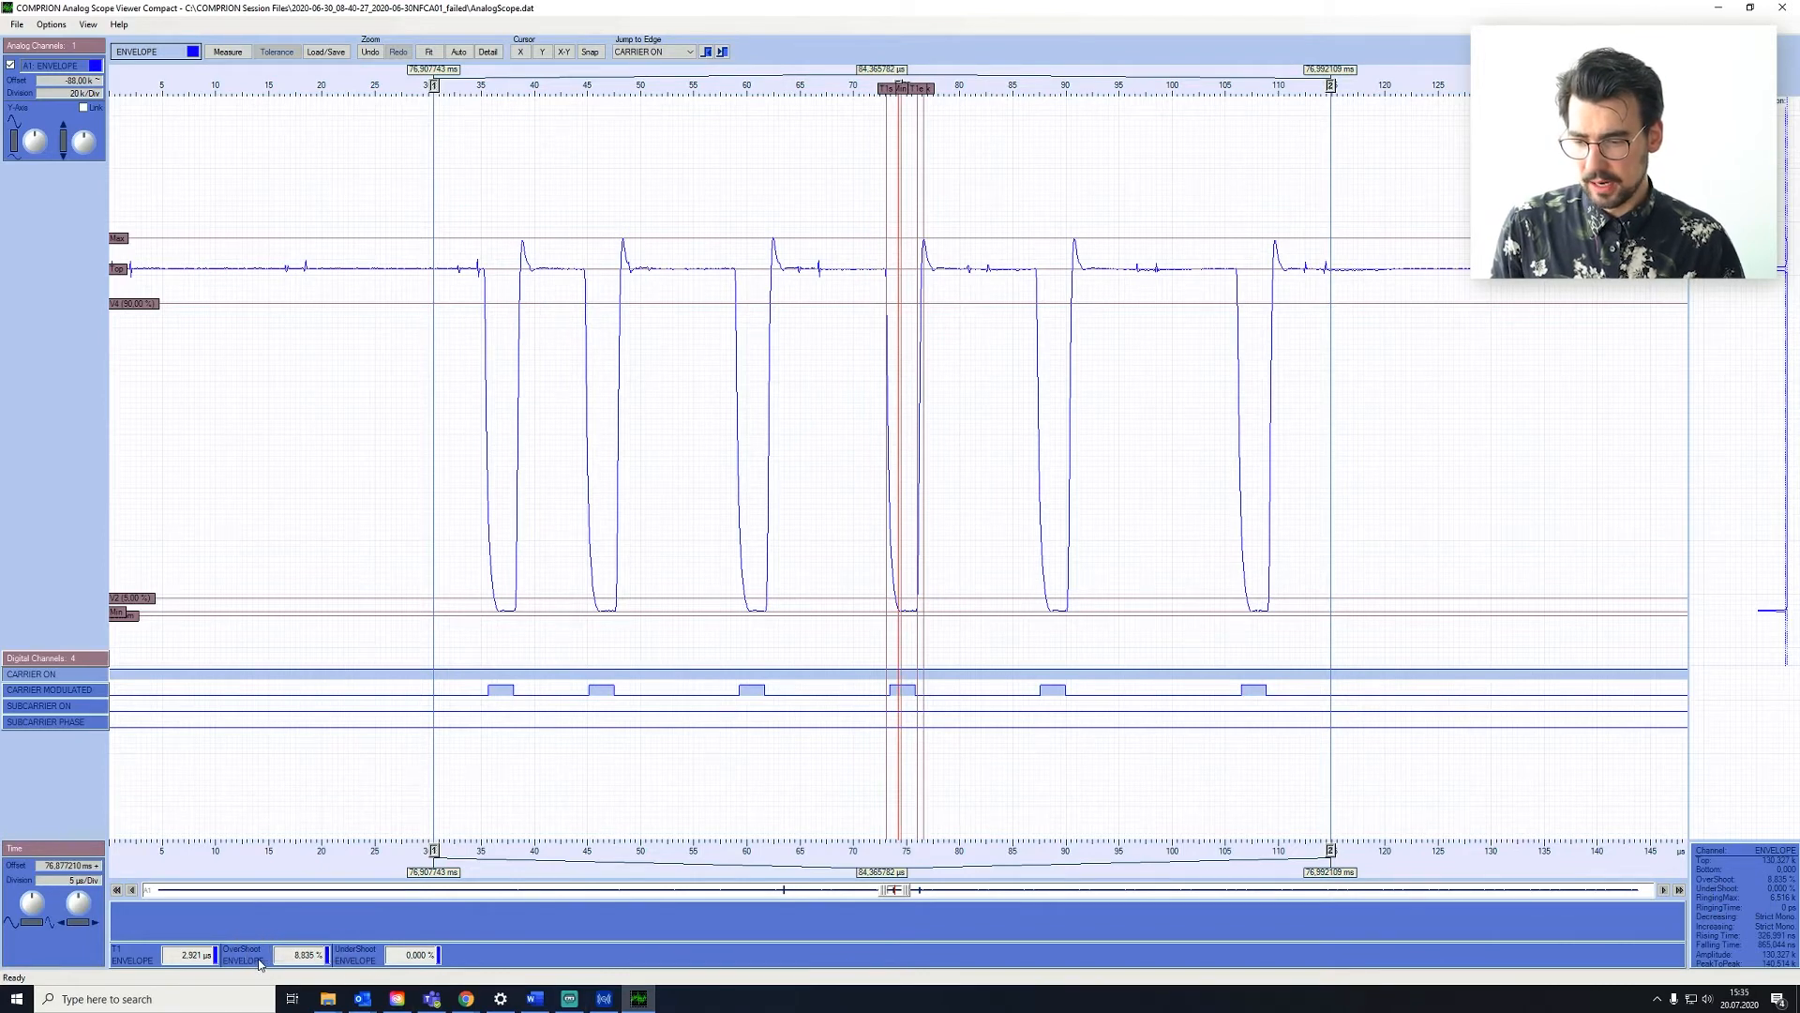
{"action": "mouse_move", "coordinate": [1687, 804]}
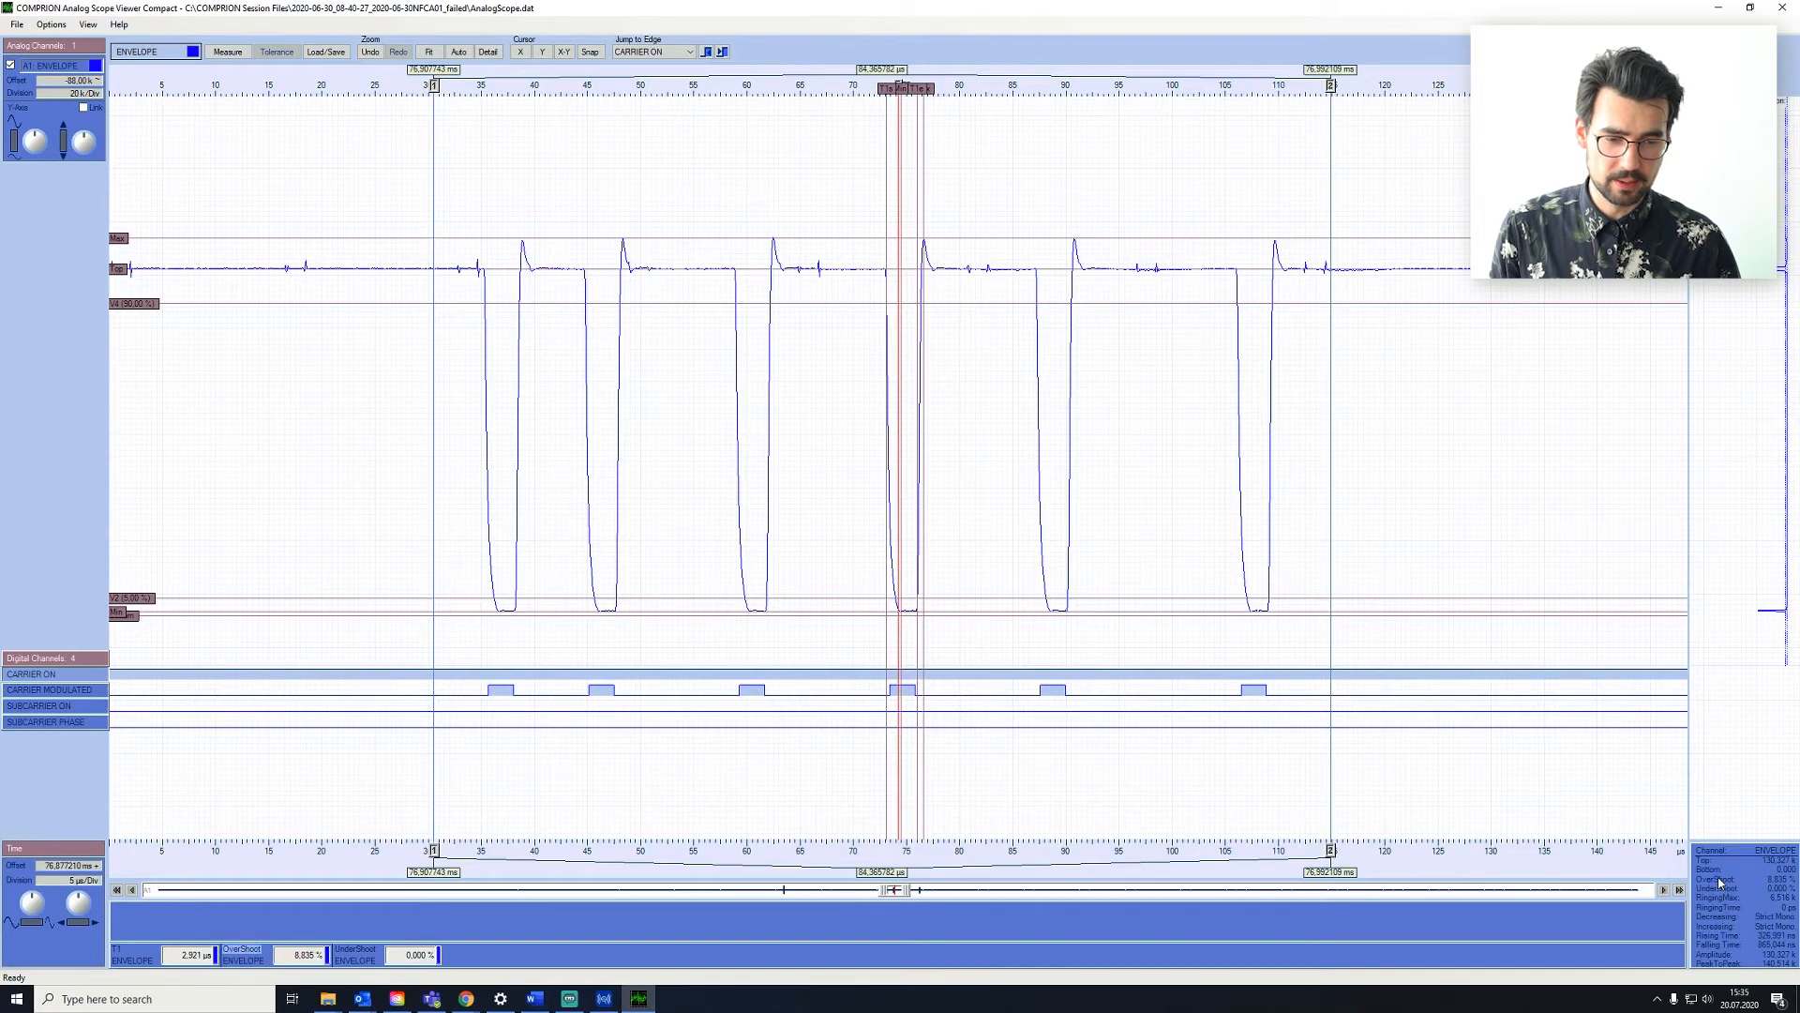
{"action": "mouse_move", "coordinate": [248, 955]}
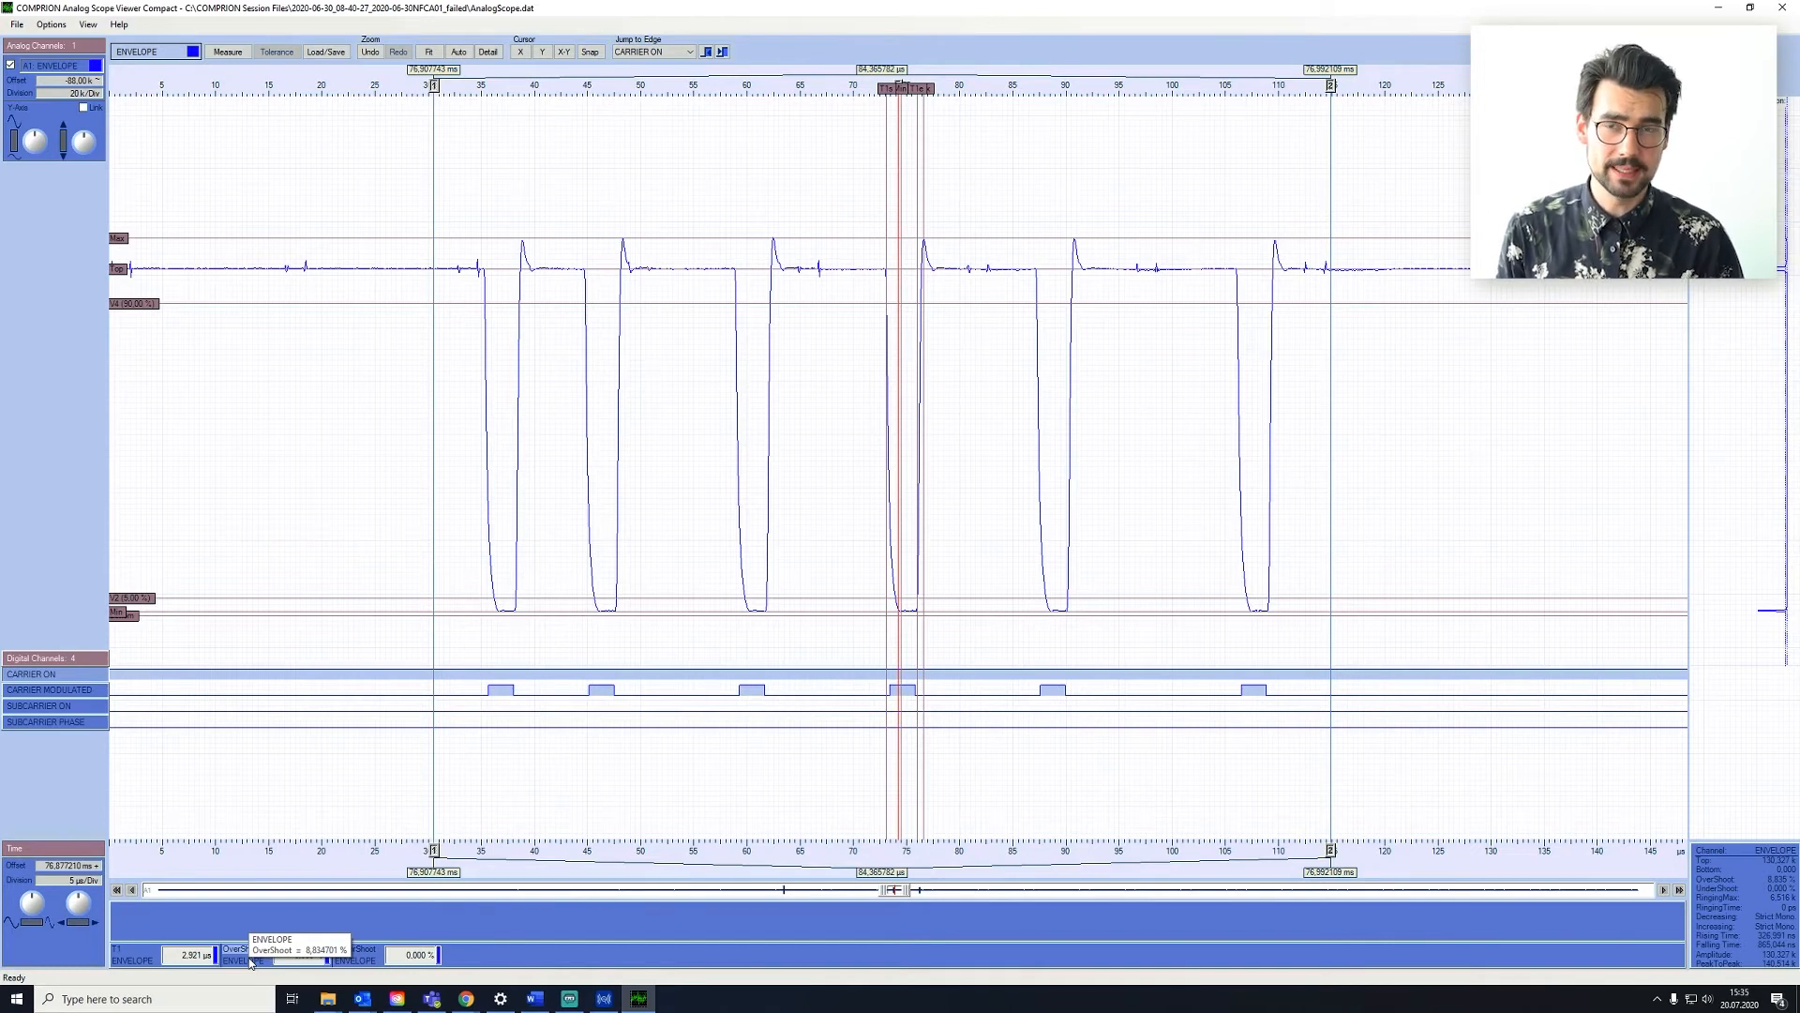
Start Verify Result on the Overshoot entry via Quick Measurement, showing the NFC-A 106 poller-to-listener parameters
{"action": "right_click", "coordinate": [242, 954]}
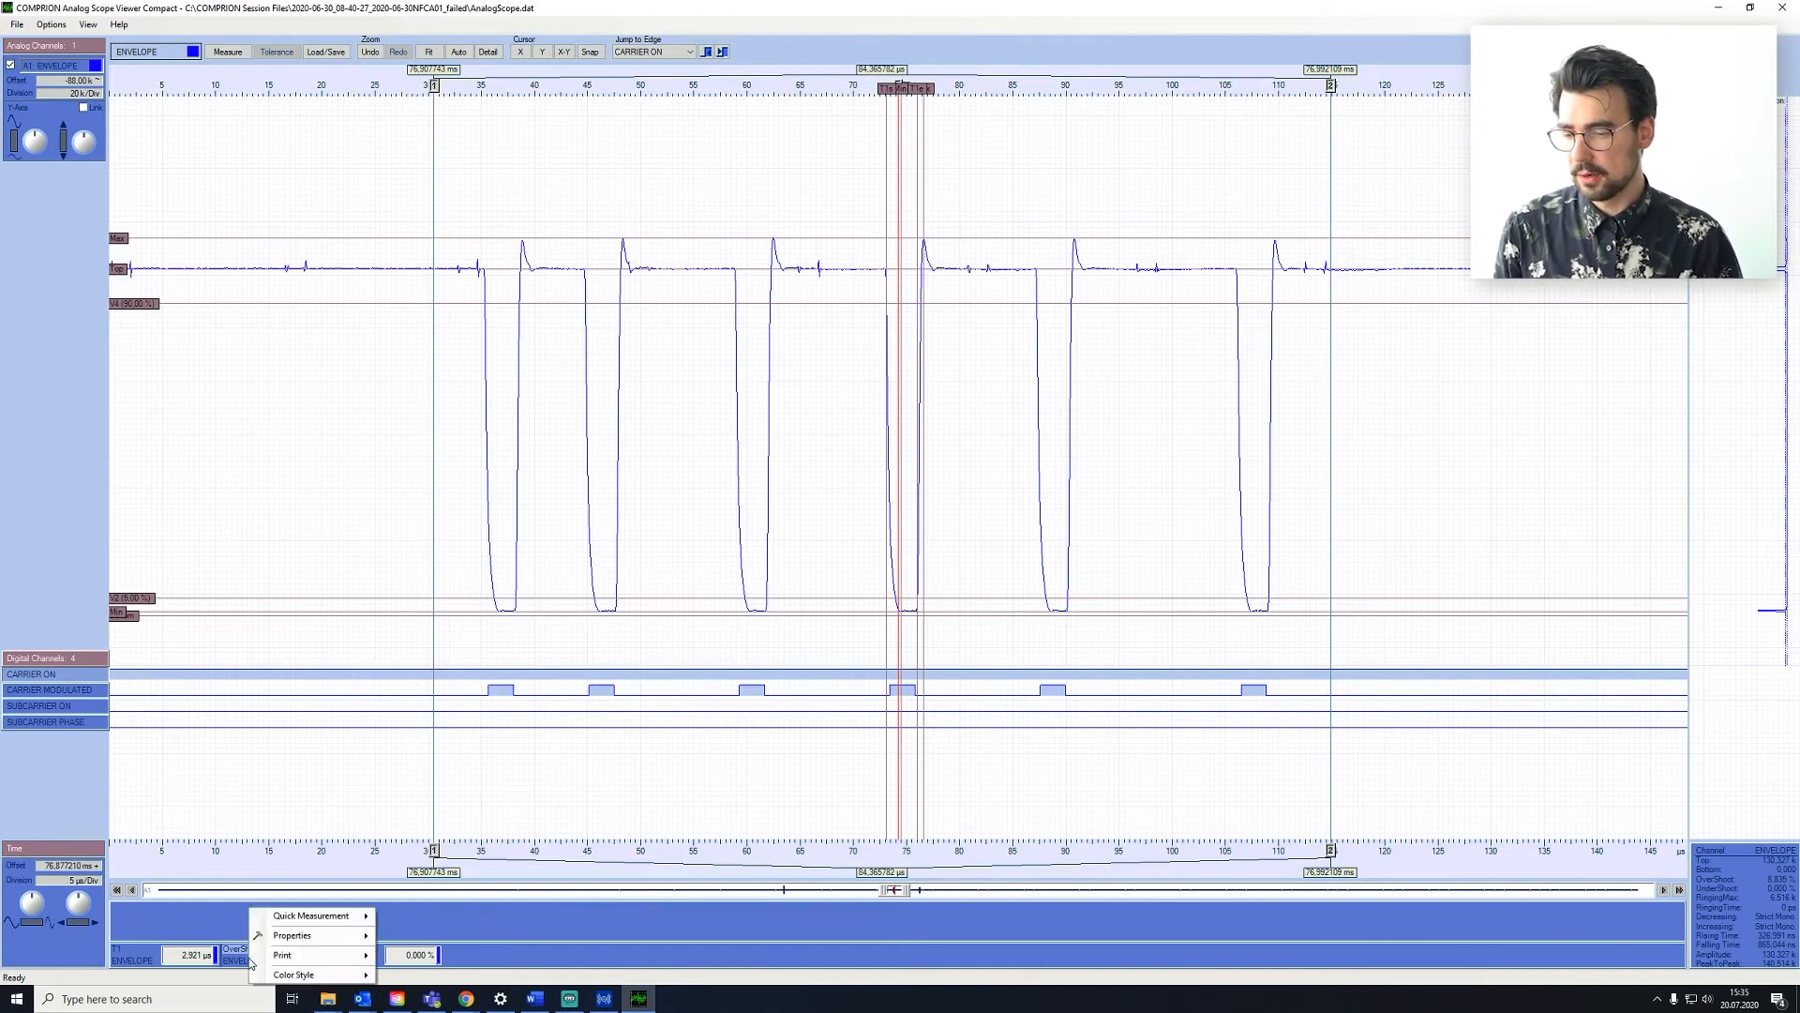
{"action": "mouse_move", "coordinate": [309, 915]}
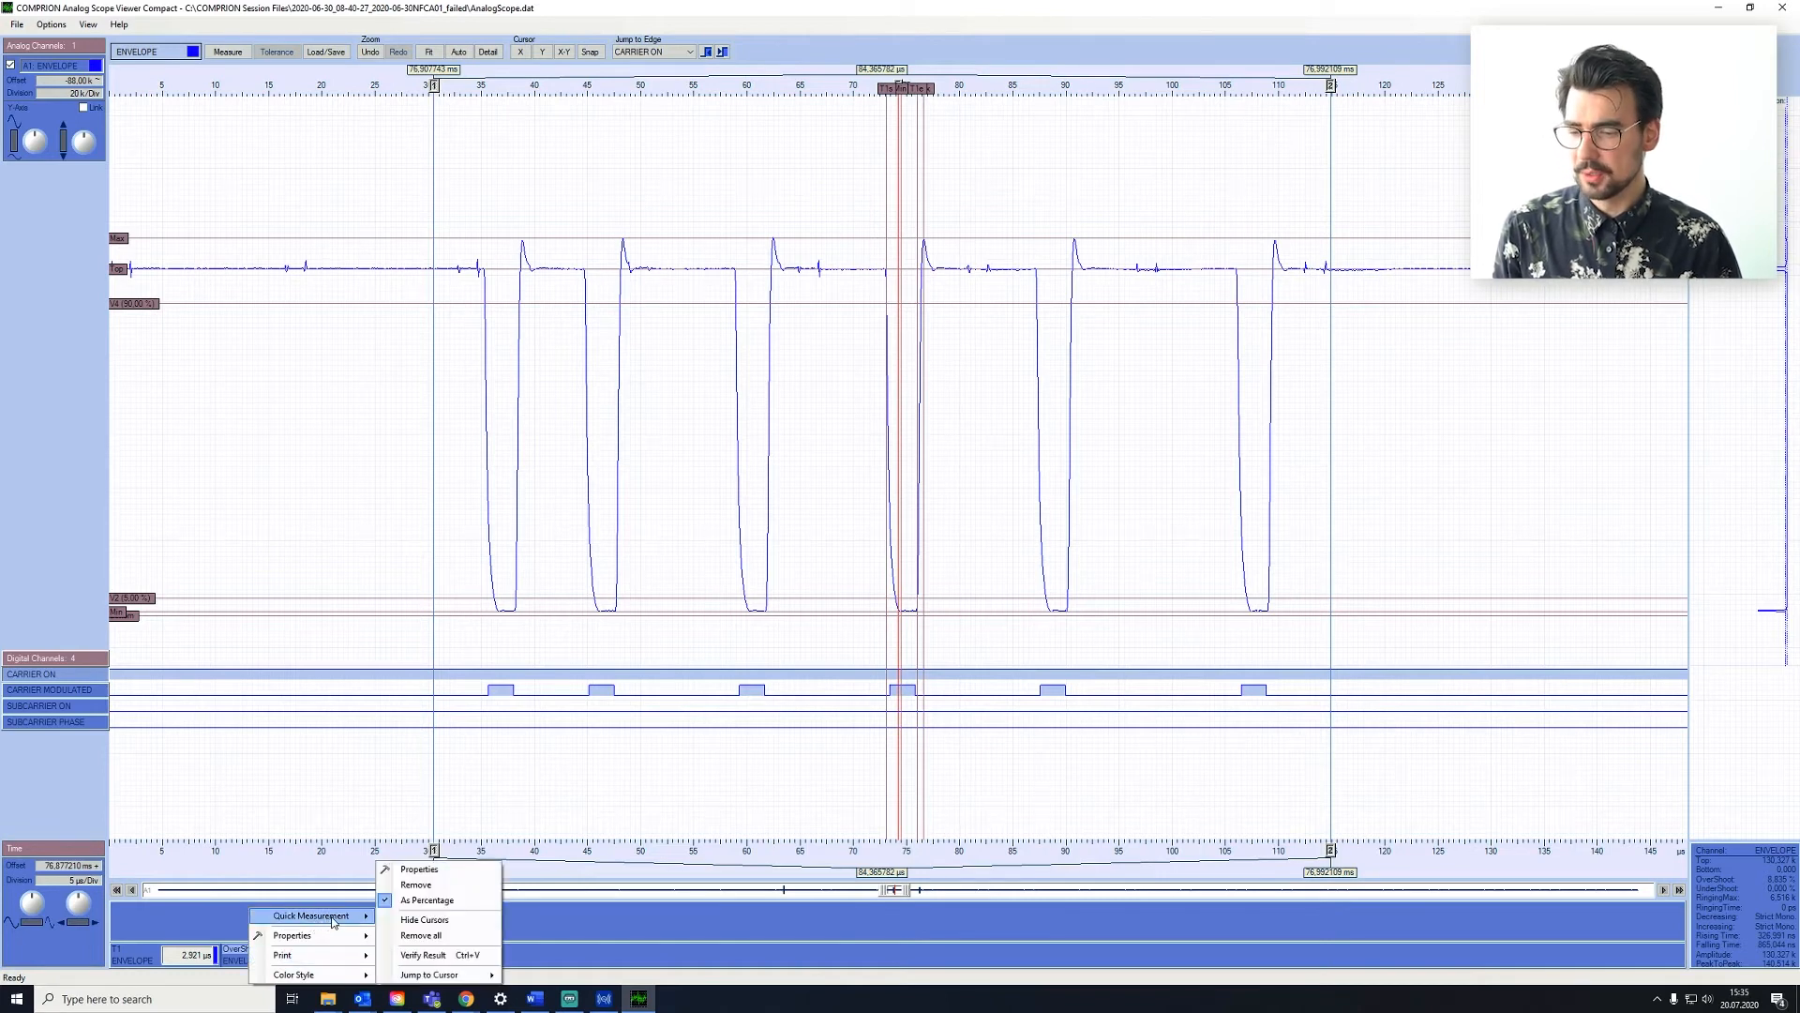
{"action": "mouse_move", "coordinate": [431, 954]}
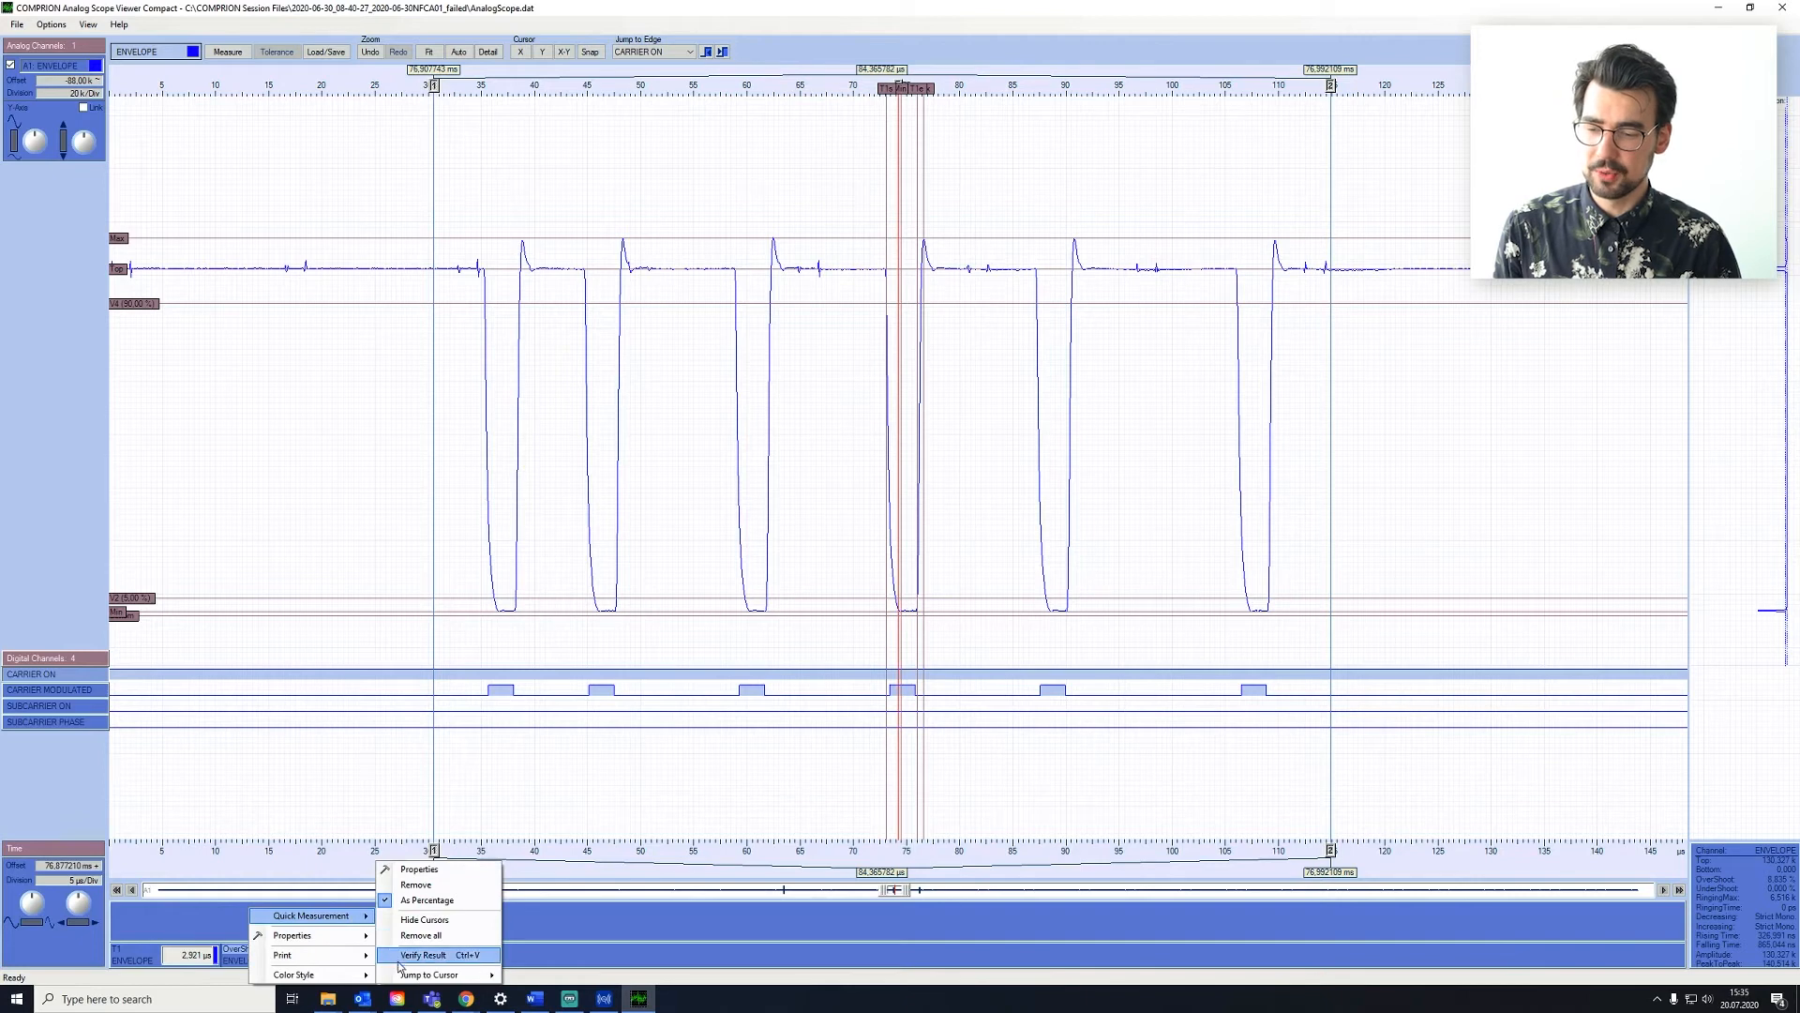
{"action": "left_click", "coordinate": [424, 955]}
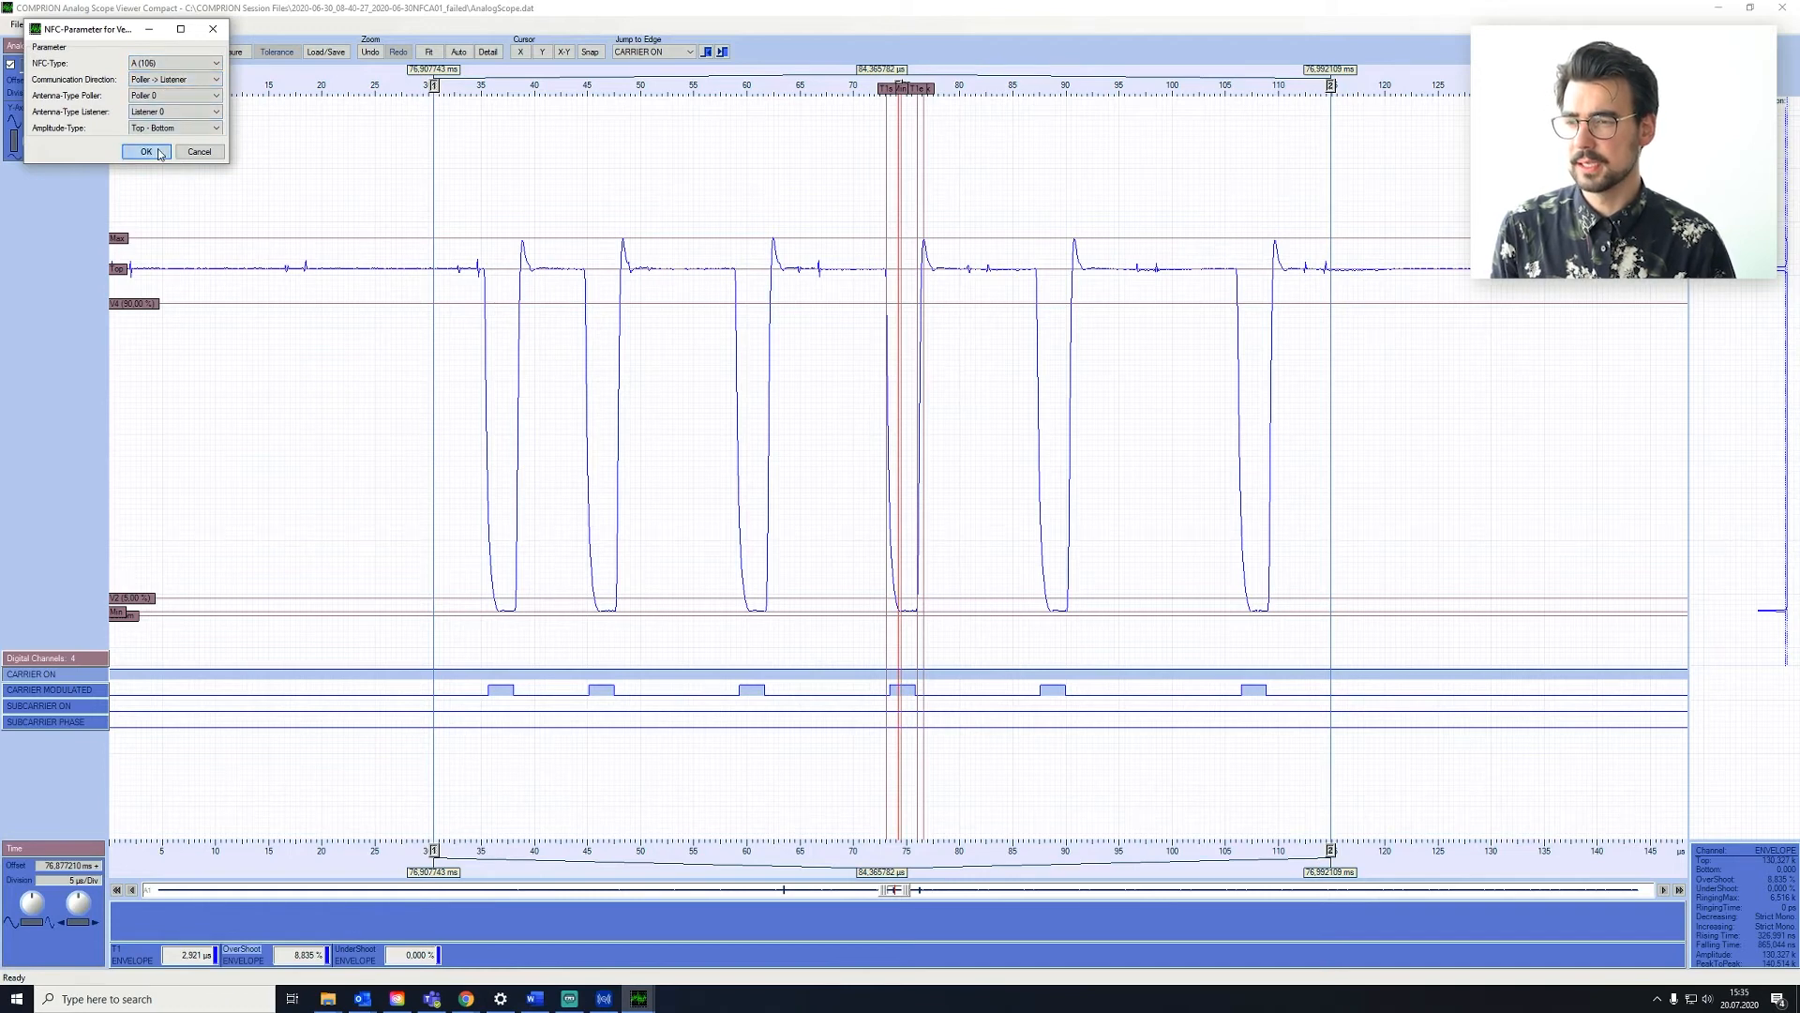
Confirm the NFC parameters and obtain the NFC A Wave-Form Result: OK dialog with all timings passing
{"action": "left_click", "coordinate": [145, 150]}
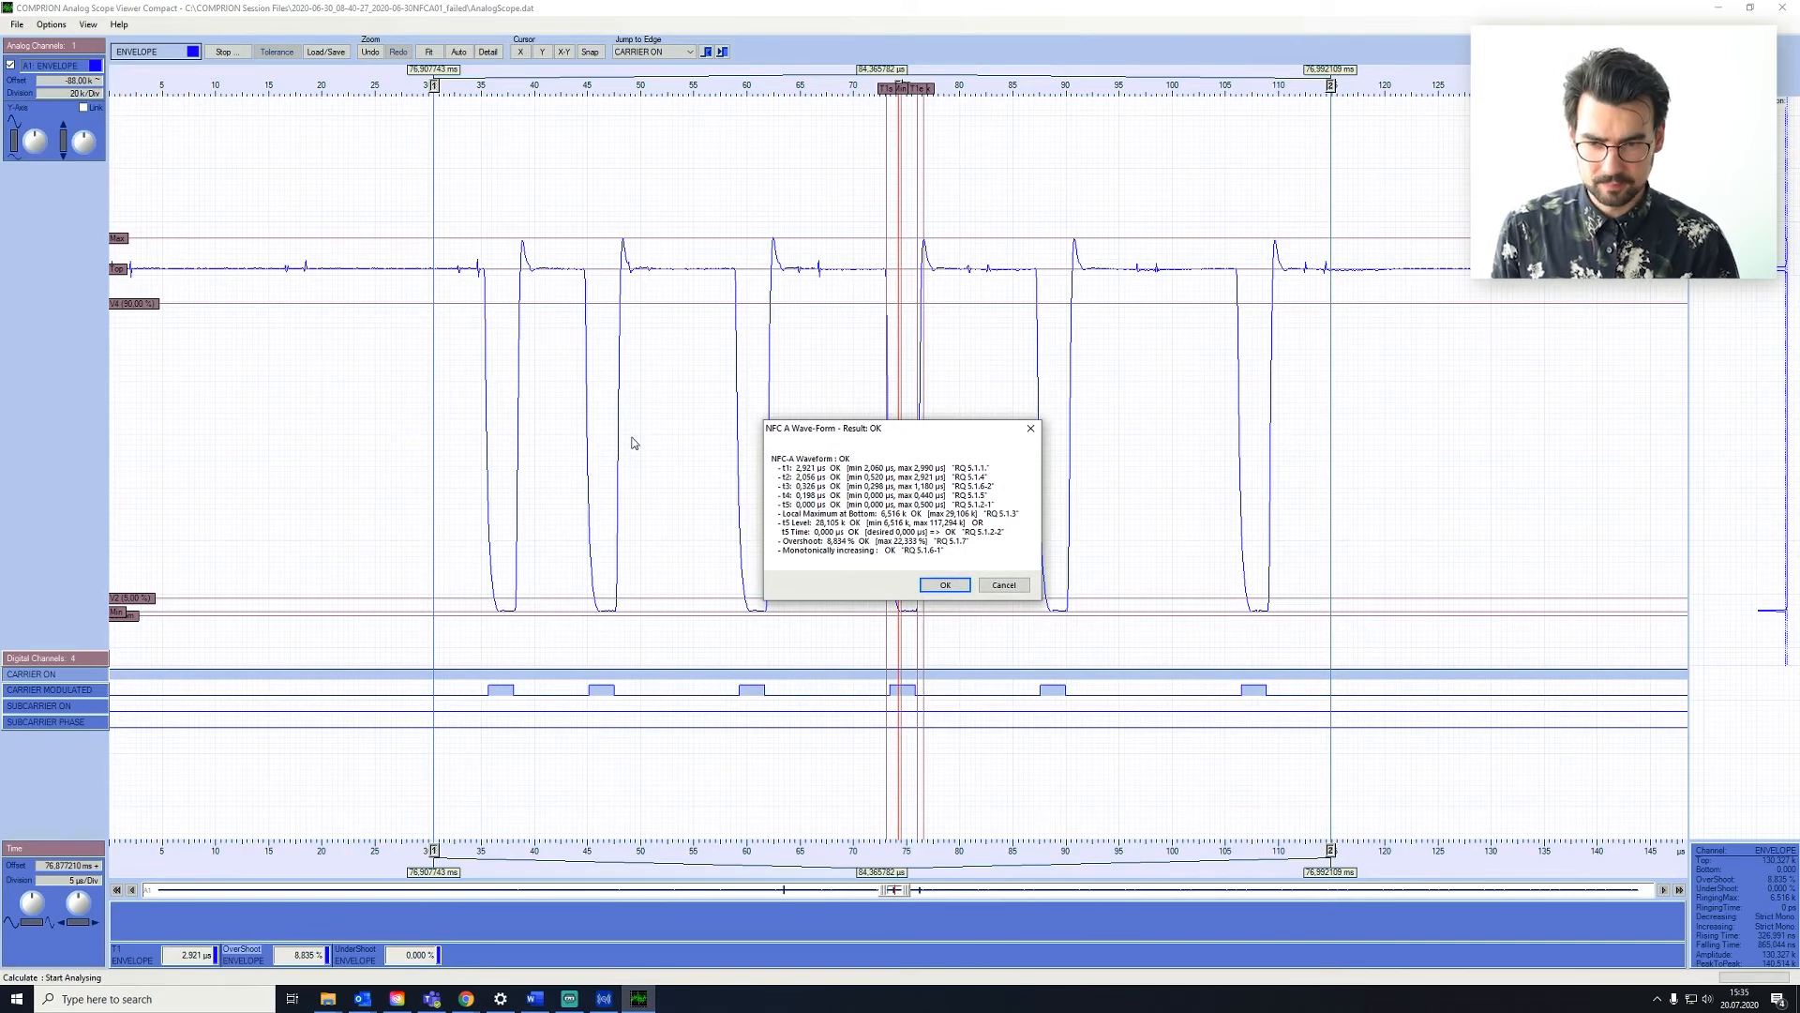
{"action": "mouse_move", "coordinate": [838, 514]}
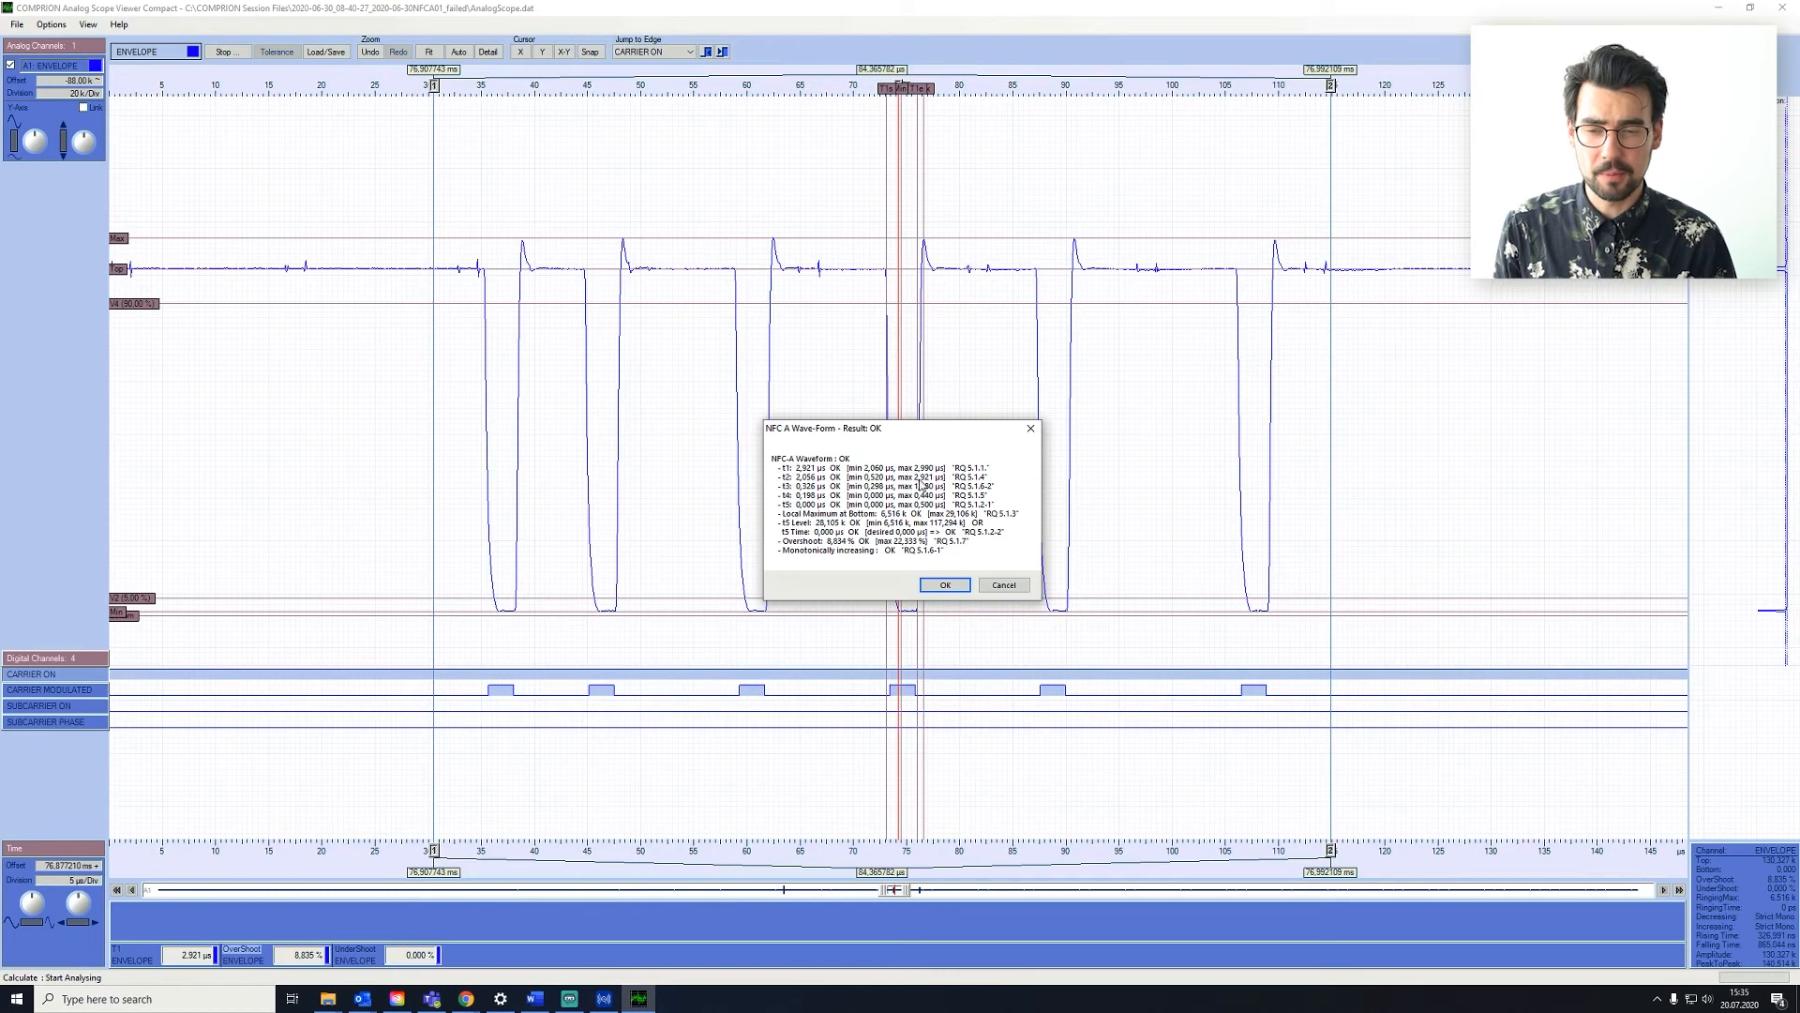
{"action": "mouse_move", "coordinate": [962, 559]}
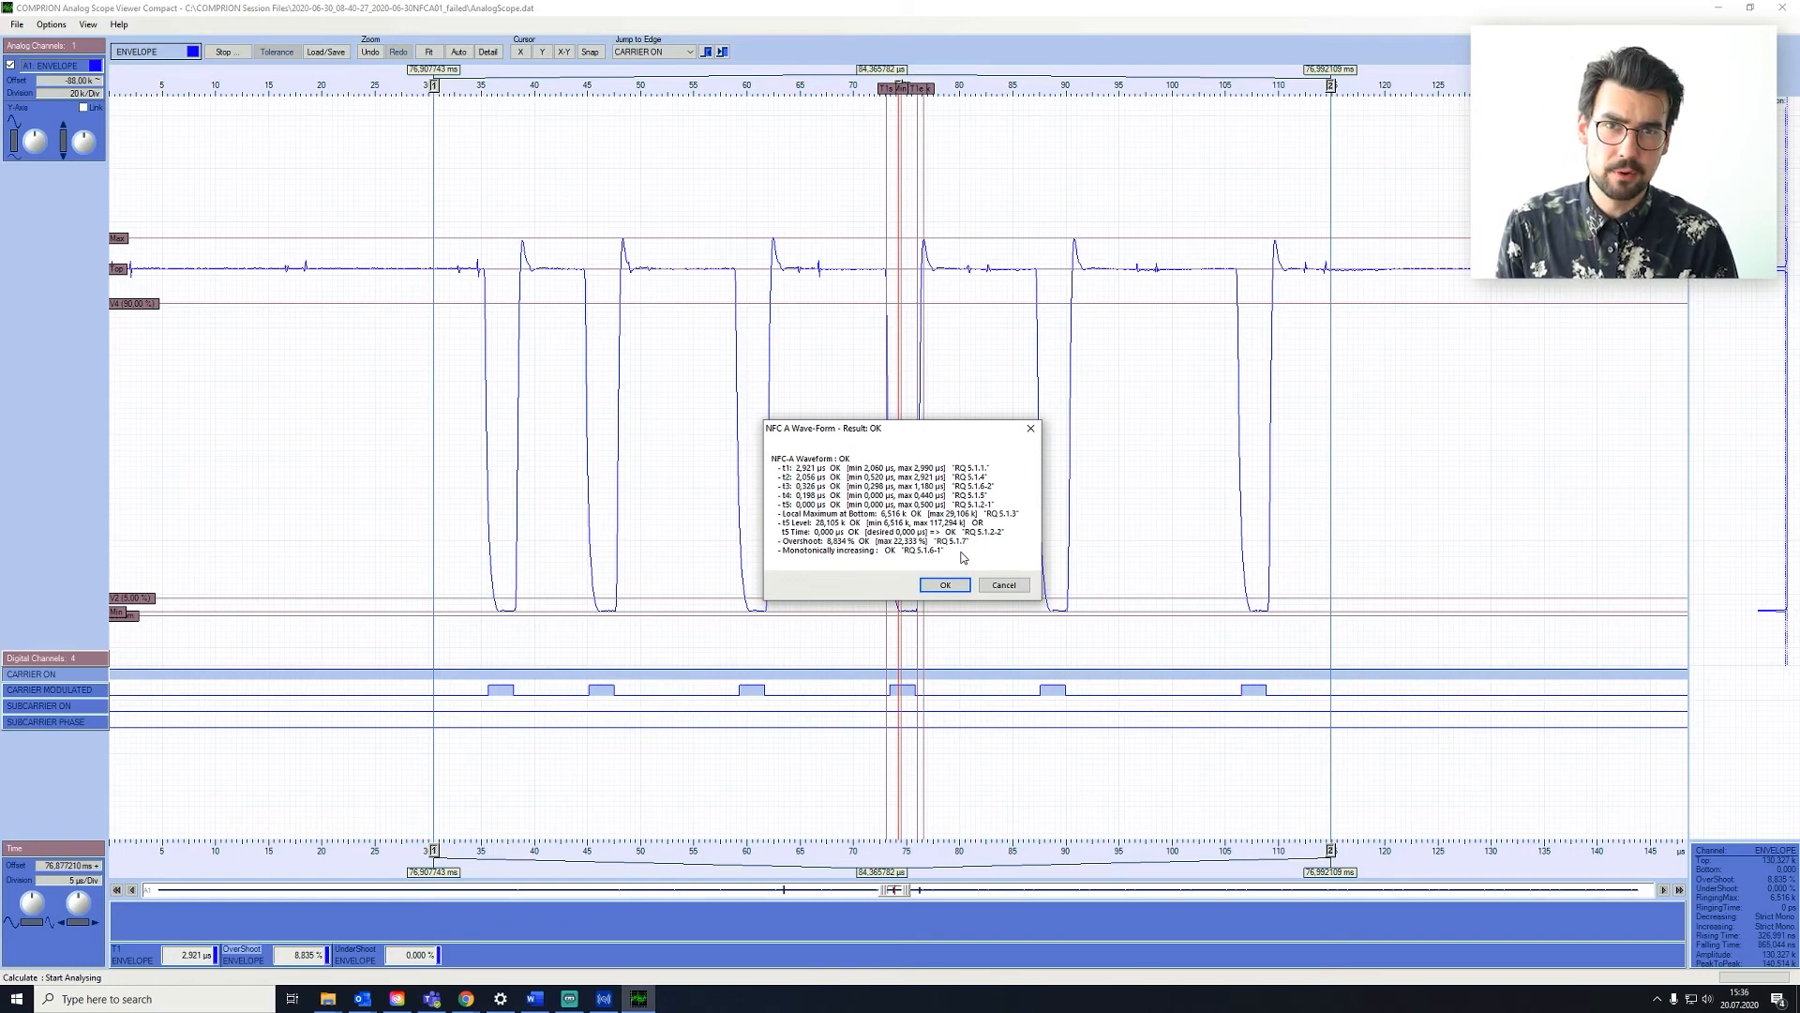
{"action": "mouse_move", "coordinate": [962, 561]}
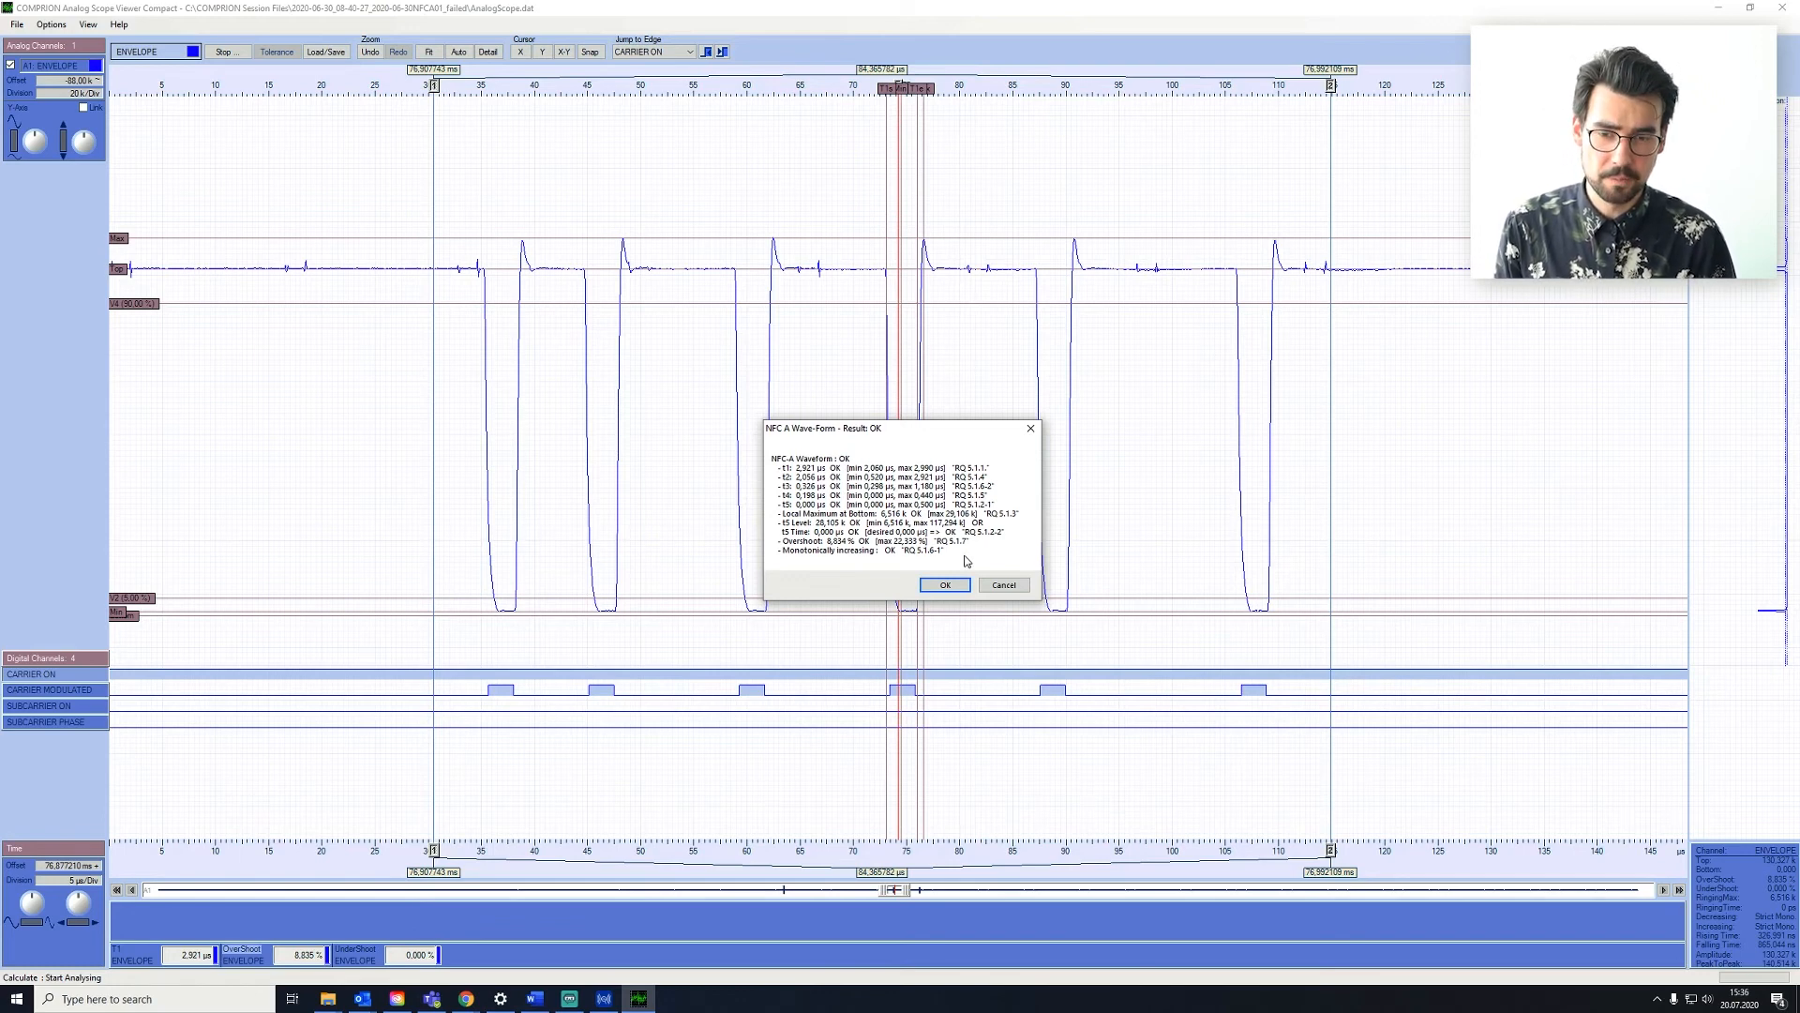